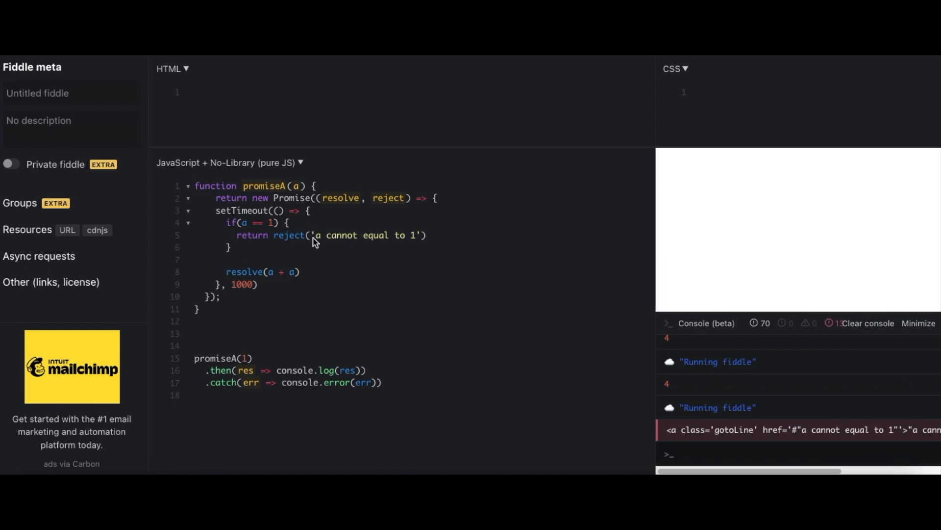
mouse_move(273, 324)
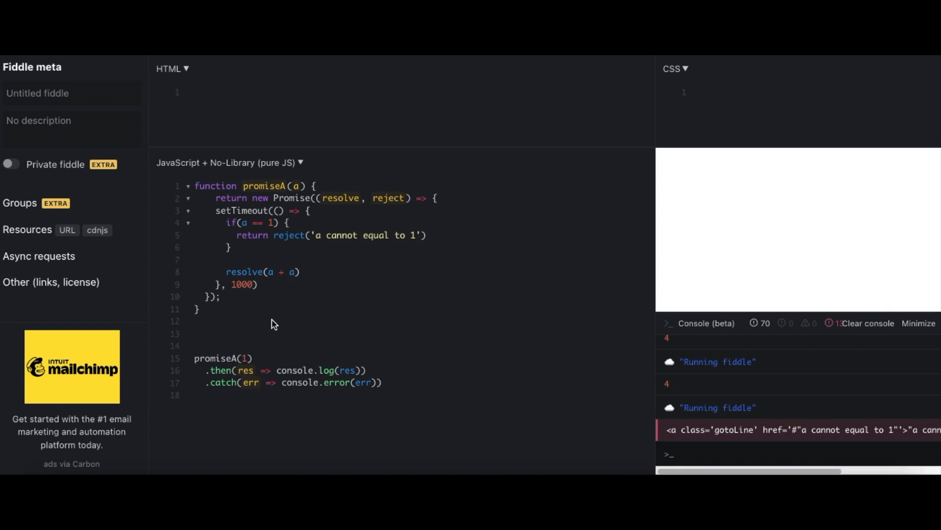
mouse_move(252, 308)
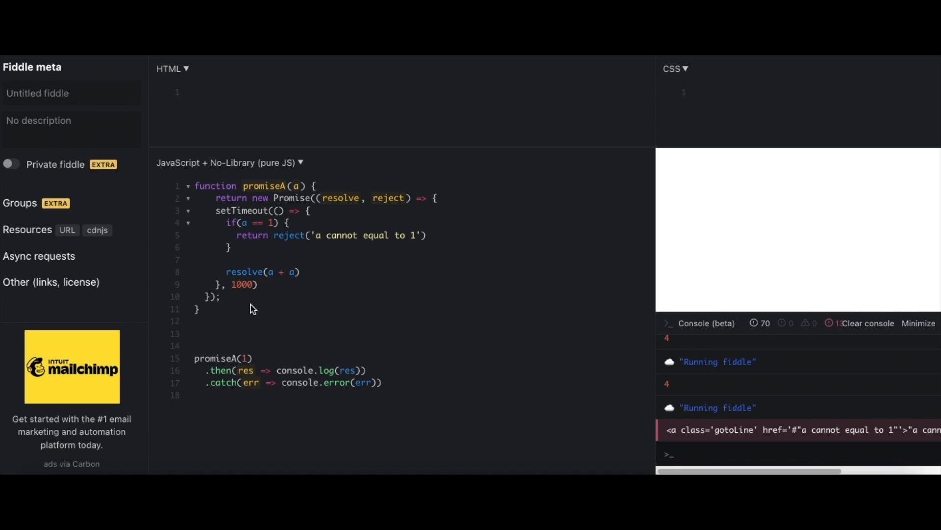
mouse_move(855, 330)
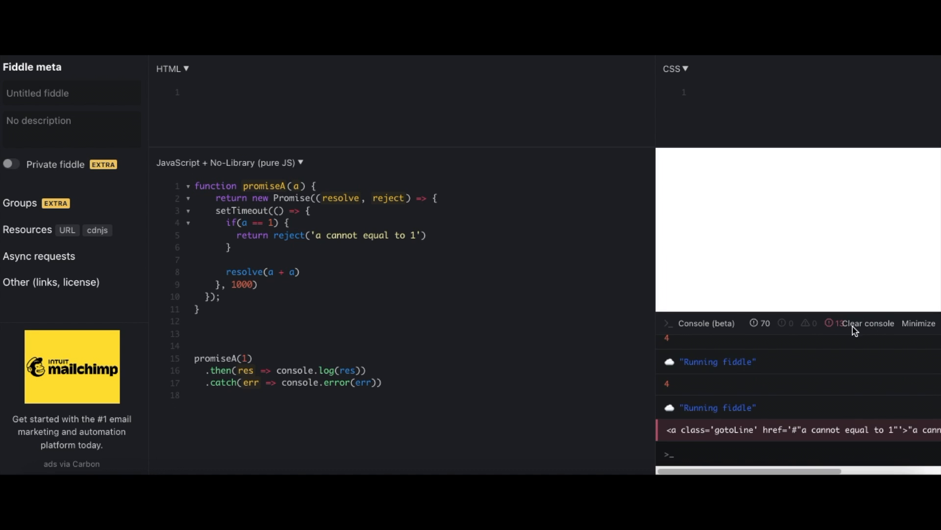
Step: Clear the console and rerun the fiddle so only the 'a cannot equal to 1' rejection is logged
left_click(867, 323)
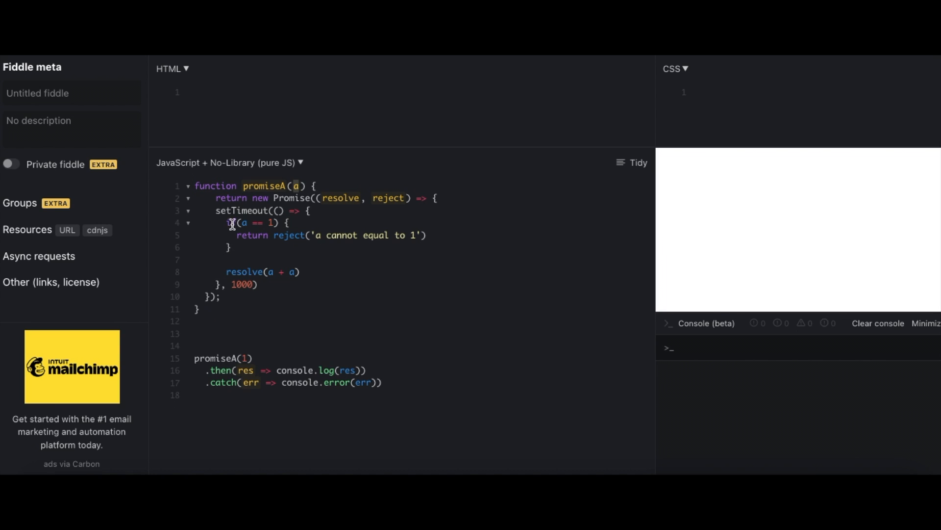
left_click_drag(231, 222, 231, 248)
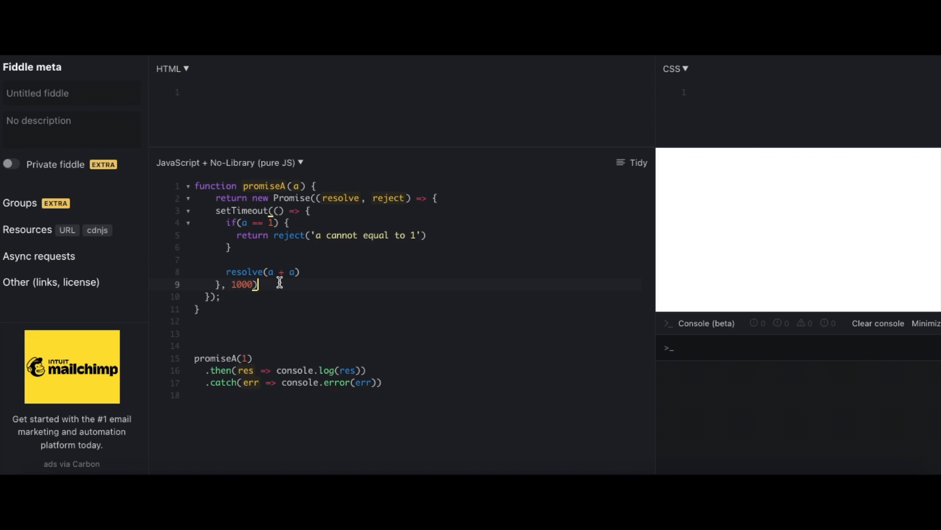
mouse_move(275, 287)
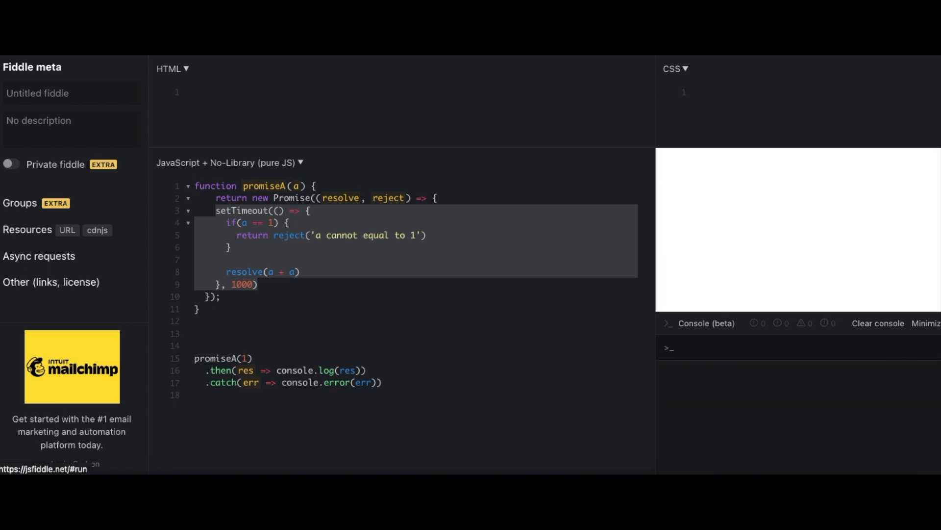
left_click(45, 469)
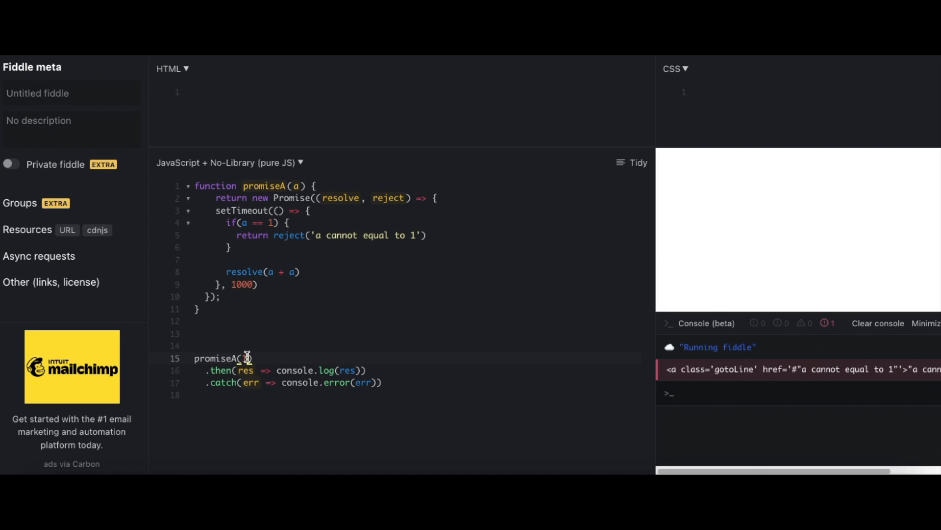
Step: Change promiseA(1) to promiseA(2) and run it, logging the resolved value 4
type("1")
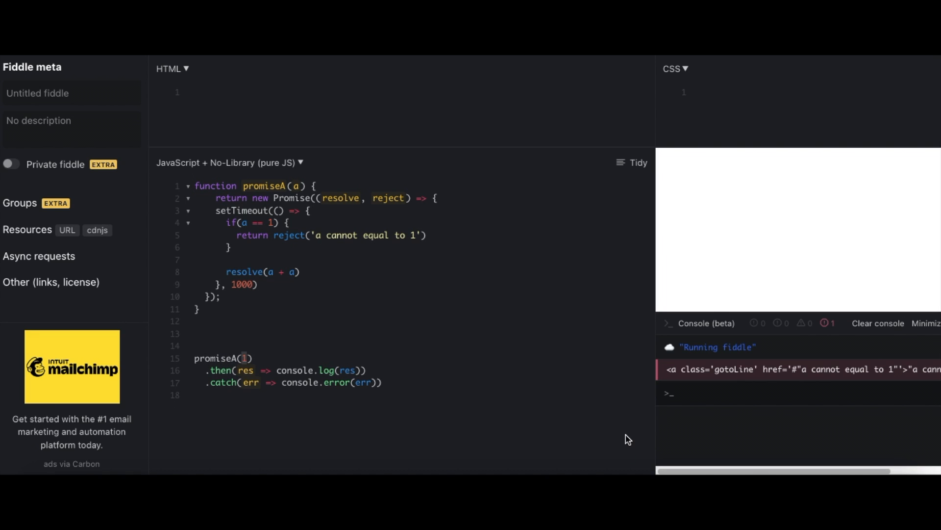
type("2")
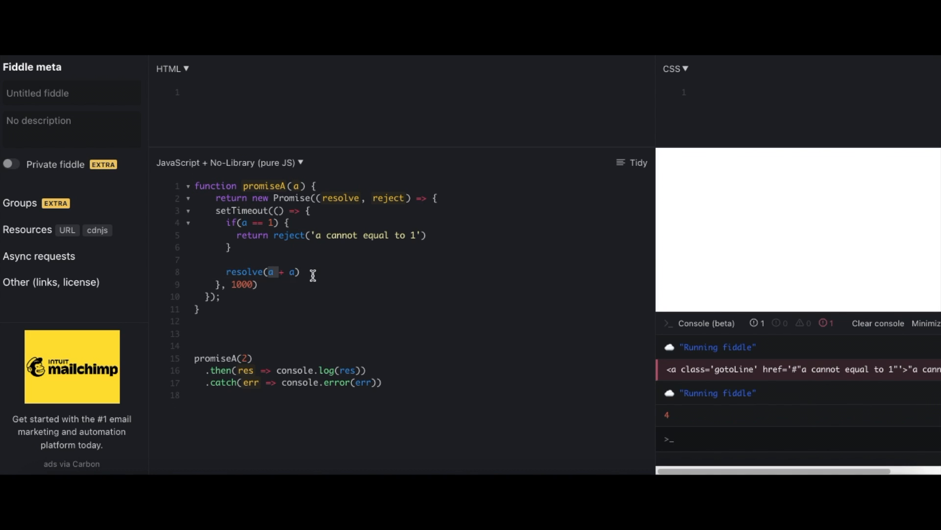
mouse_move(149, 345)
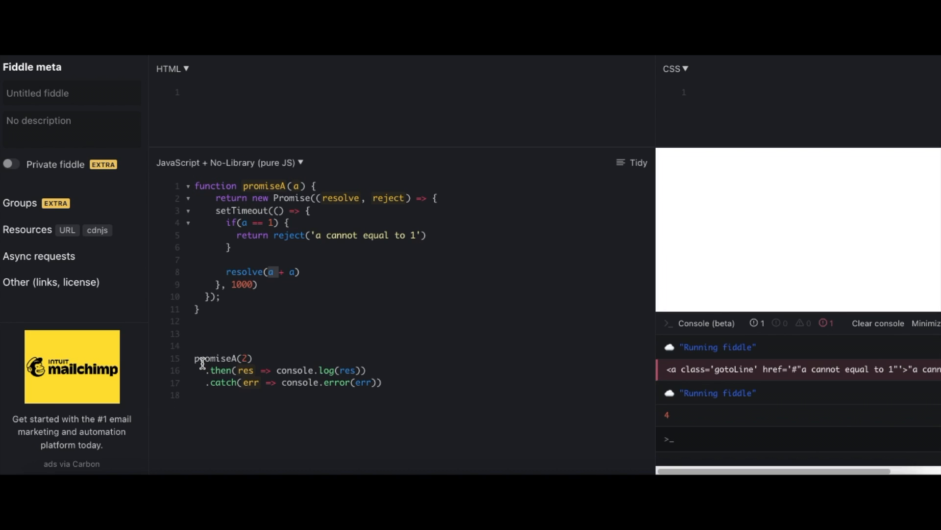
left_click(198, 395)
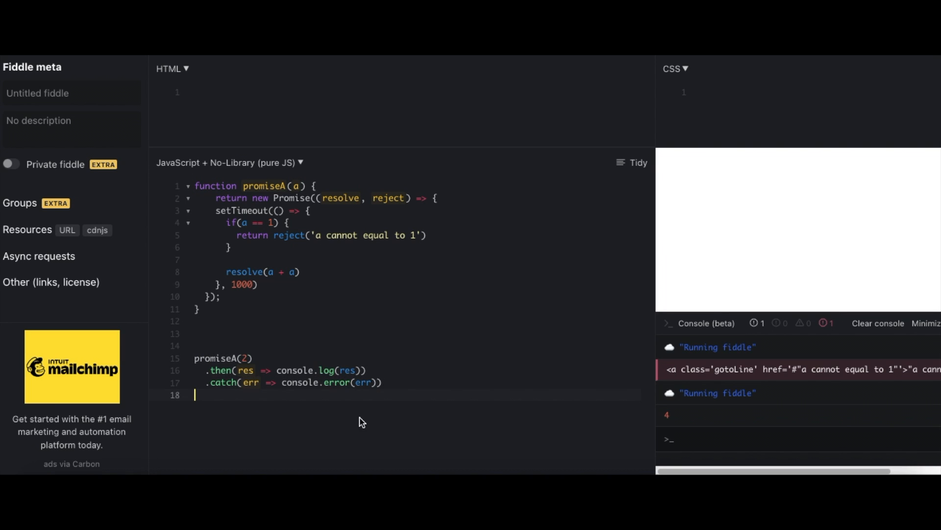
double_click(222, 359)
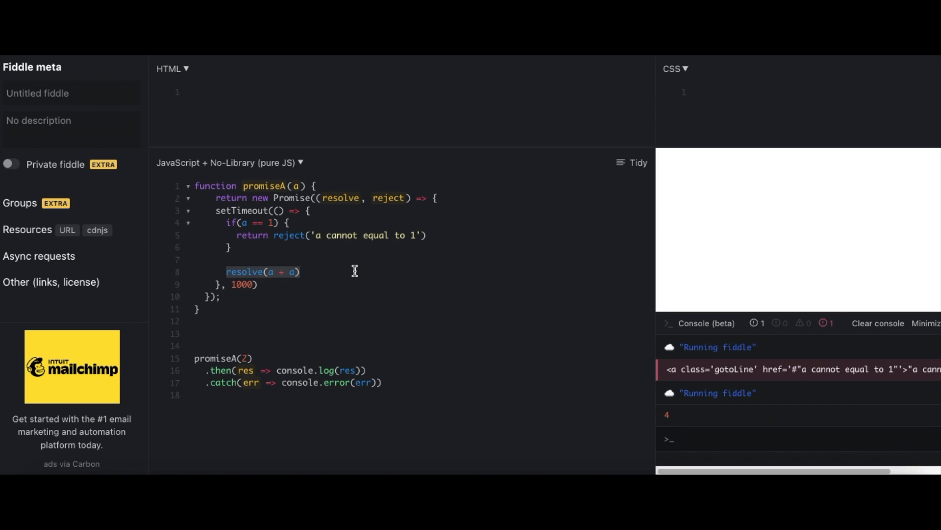
mouse_move(280, 394)
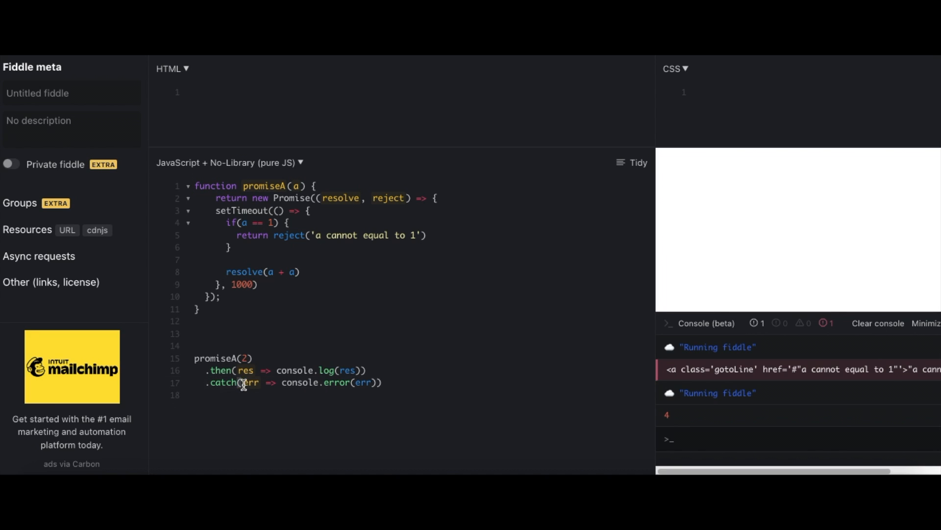
mouse_move(269, 235)
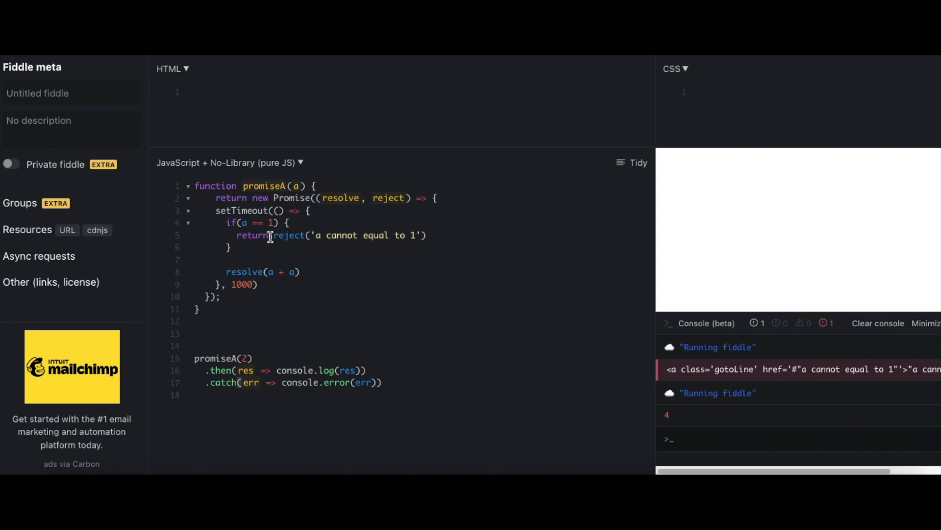
left_click_drag(273, 235, 420, 235)
type("My")
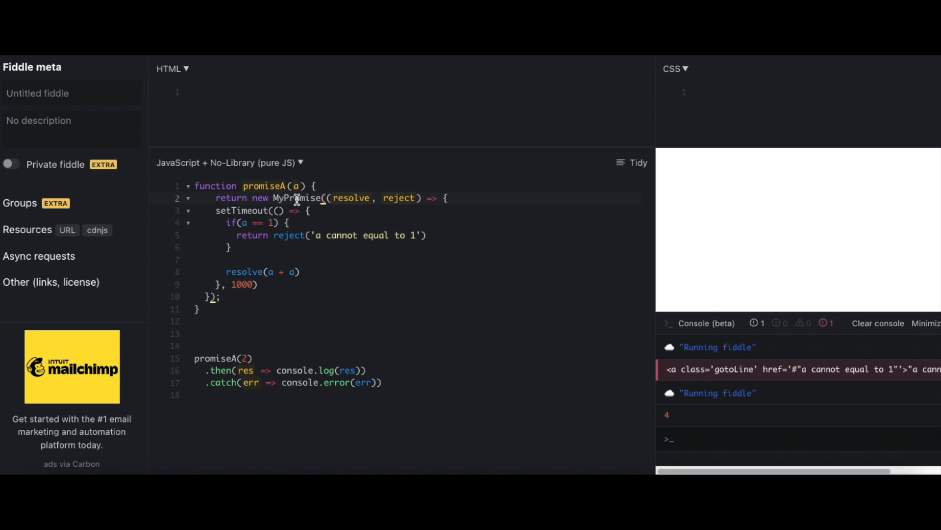
Step: Write class MyPromise { constructor() { } } below the promiseA function
type("c")
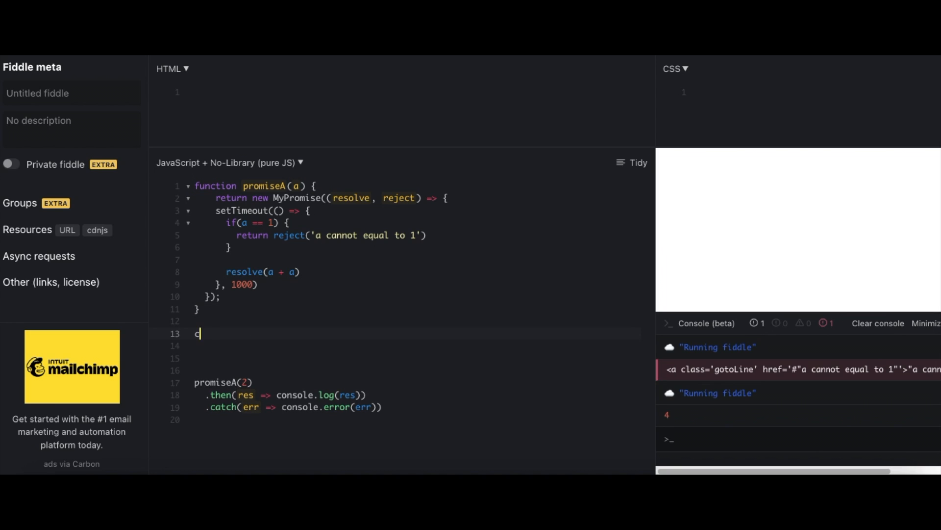
type("lass MyPromise {}")
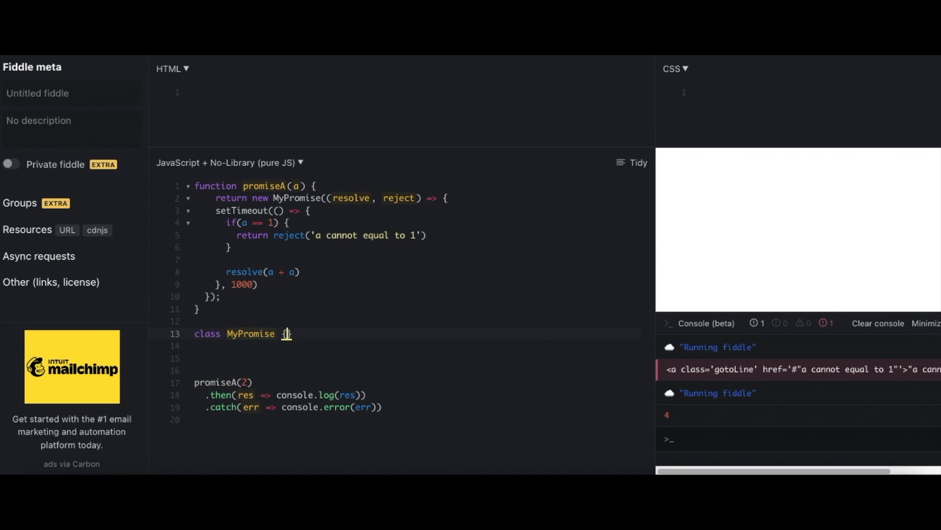
type("con")
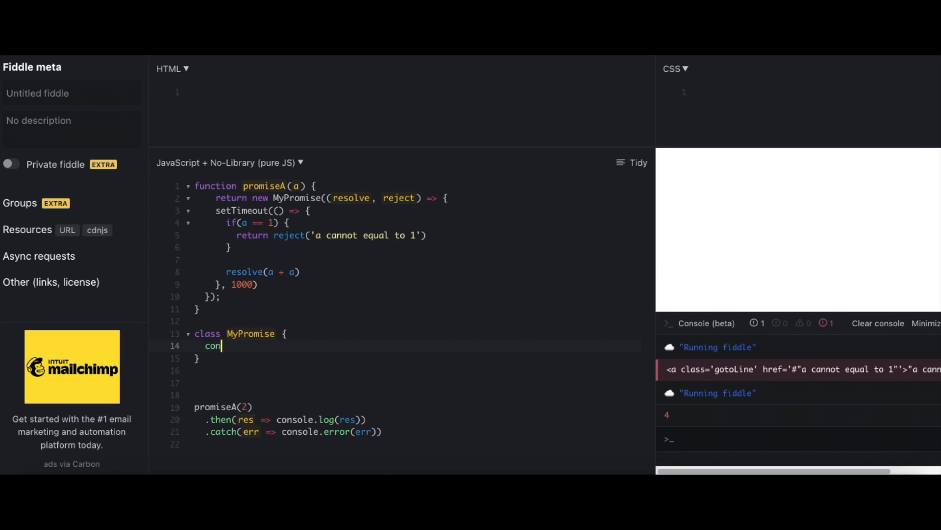
type("structor()")
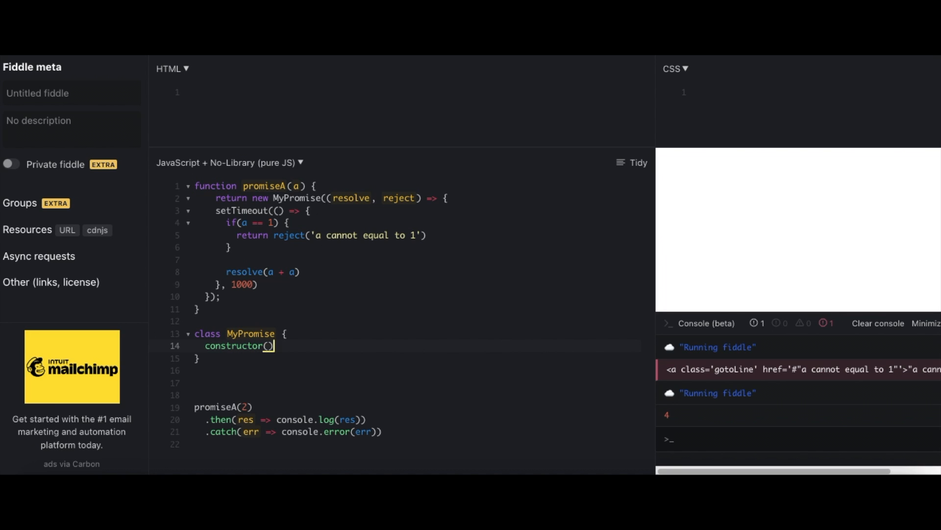
type("{")
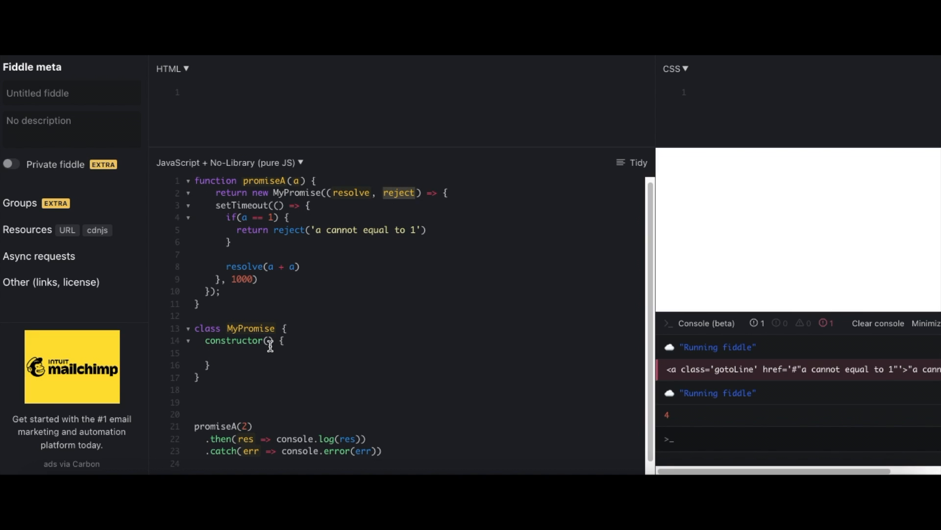
Step: Have the constructor take execFn and call it in try with val => this.resolve(val), val => this.reject(val)
type("exec")
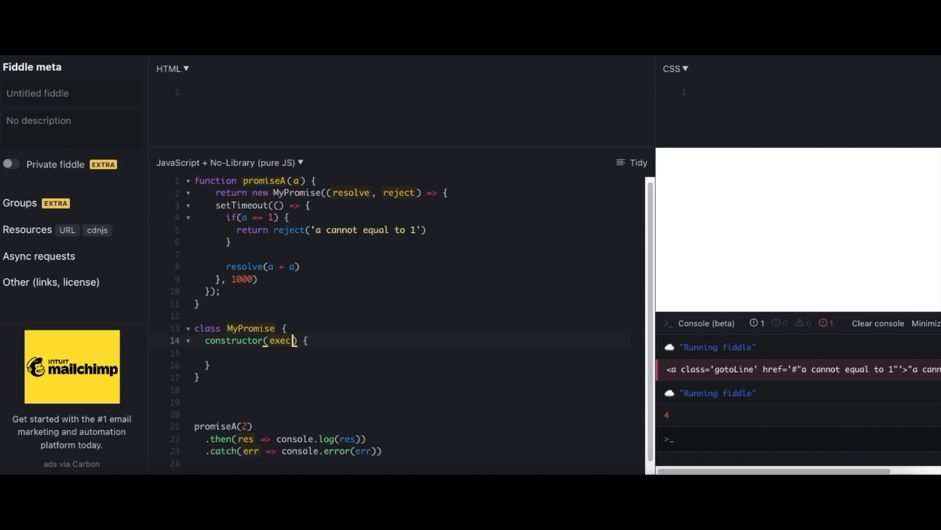
type("Fn")
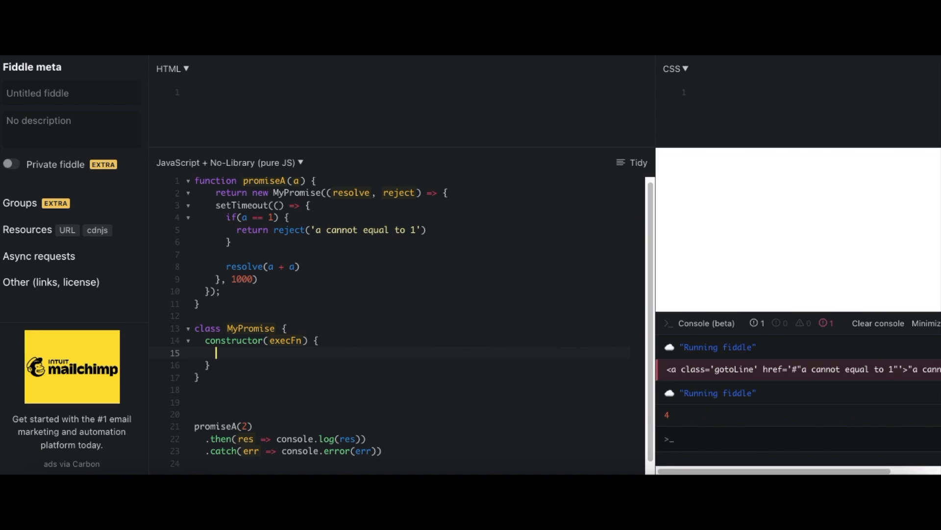
type("try {")
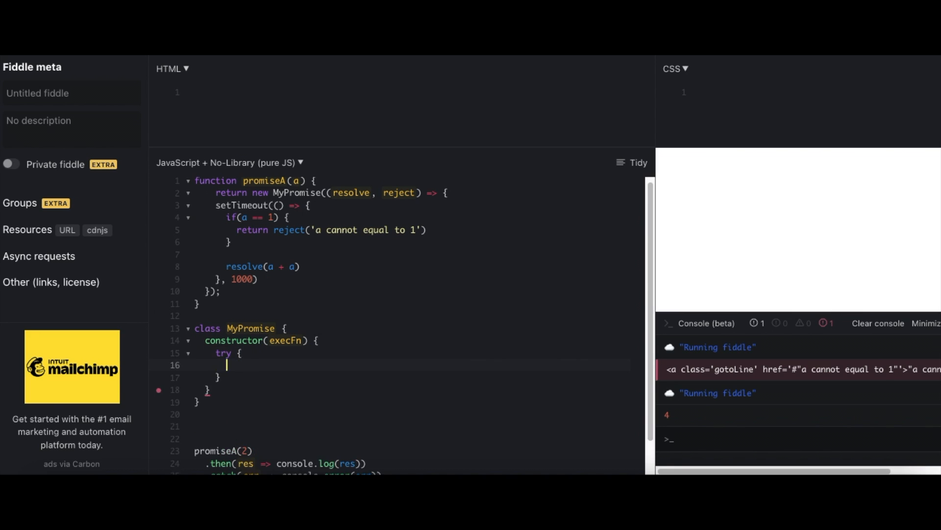
type("execFn(")
type("val")
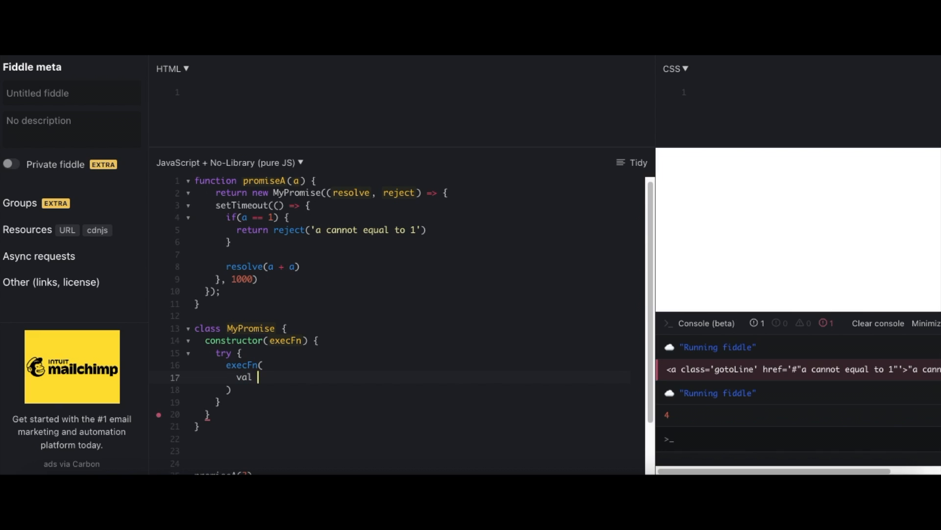
type("=> this.")
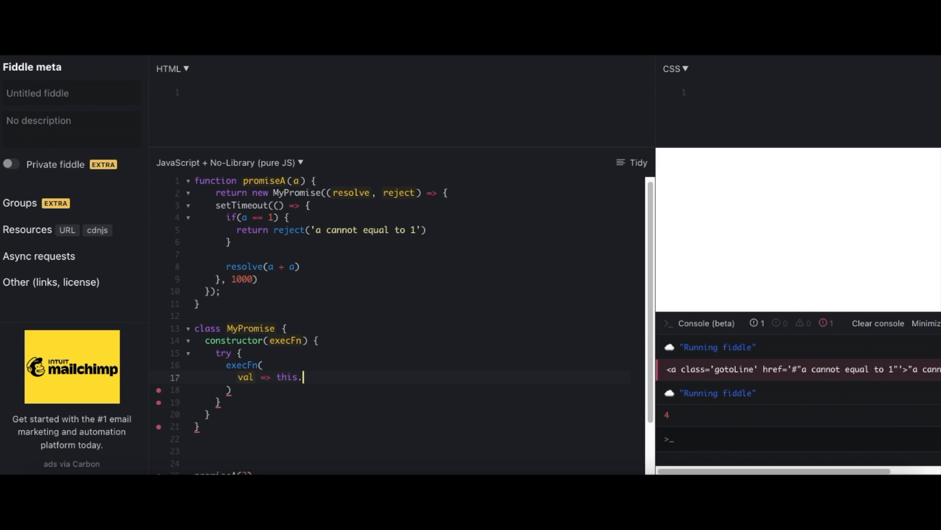
type("resolve")
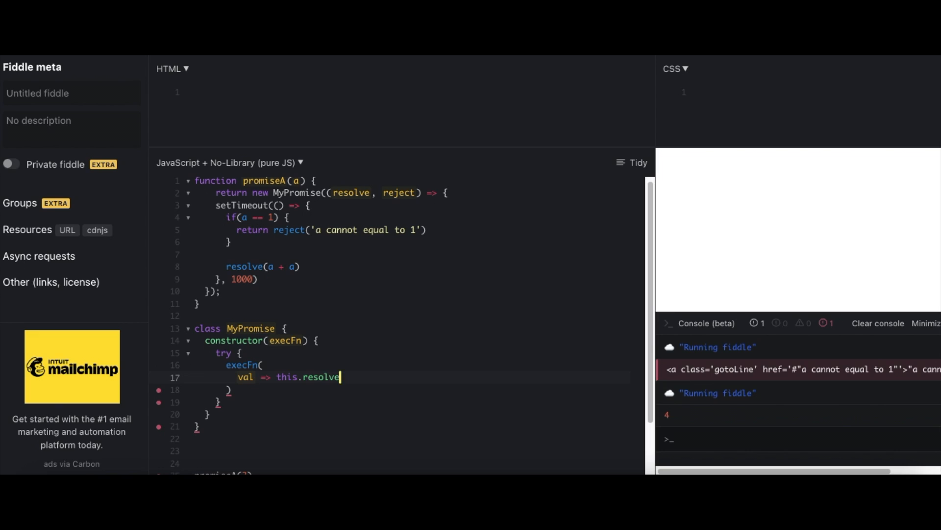
type("(val),")
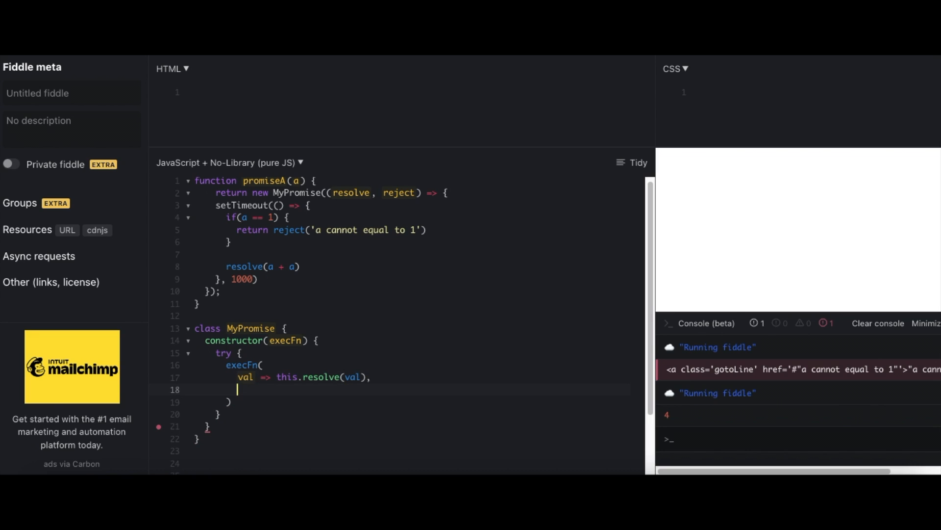
type("val =>")
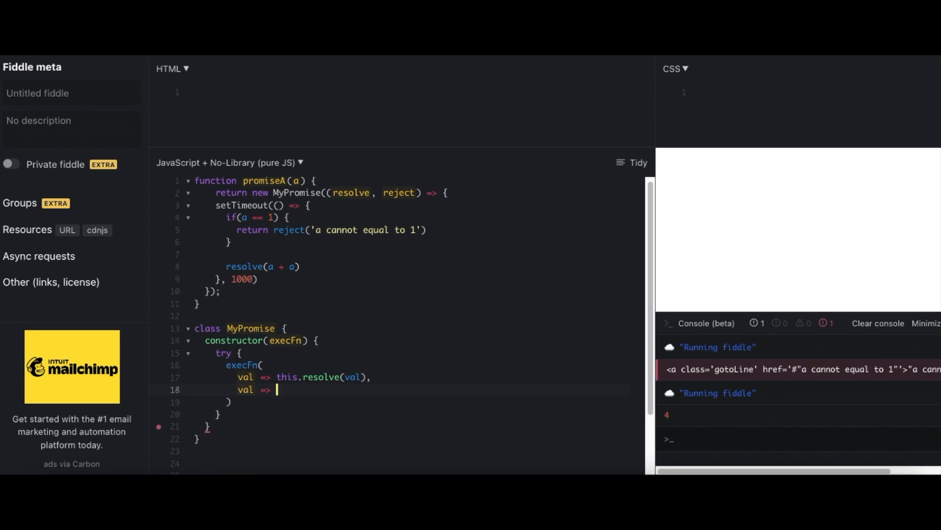
type("this.rej")
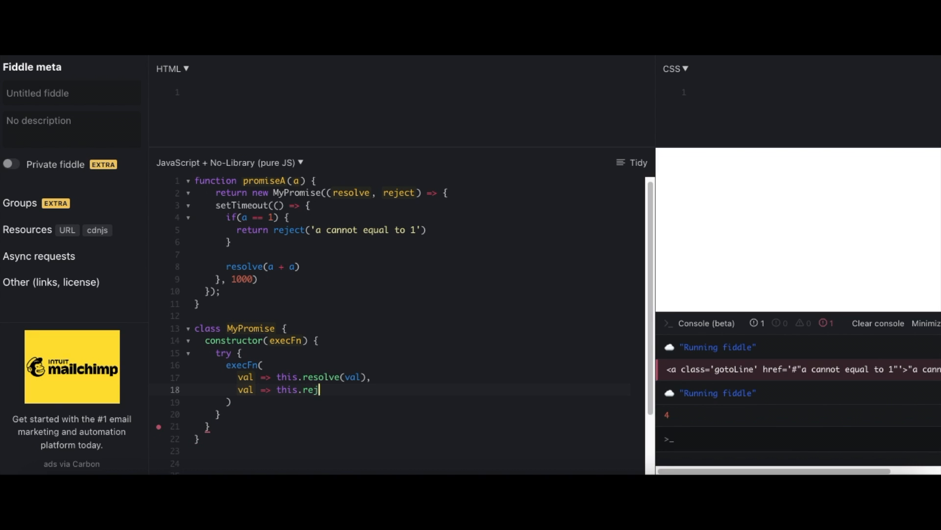
type("ect(val)")
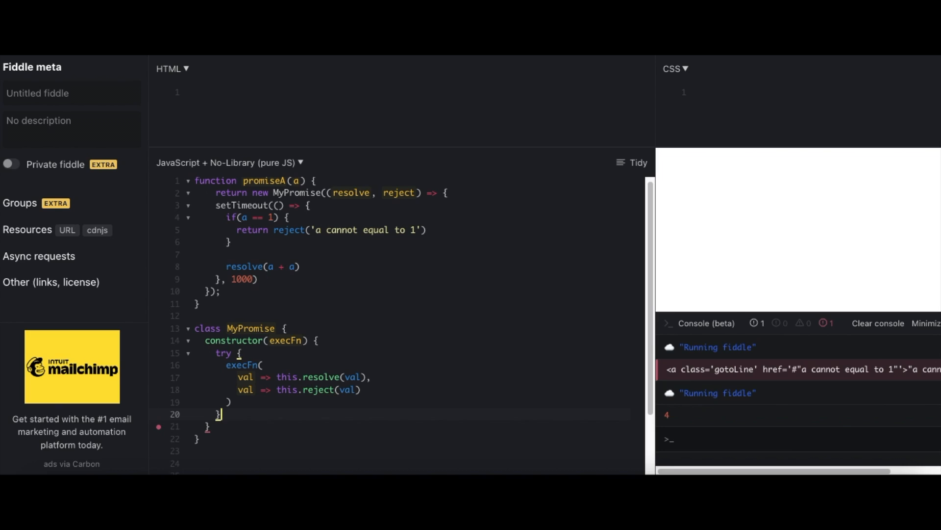
Step: Add catch(error) { this.reject(error); } after the try block
type("catch()")
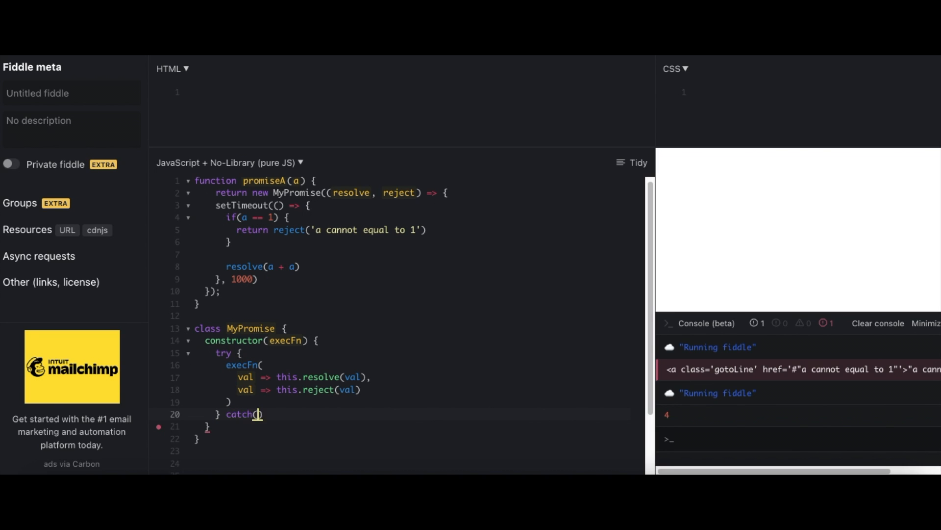
type("error")
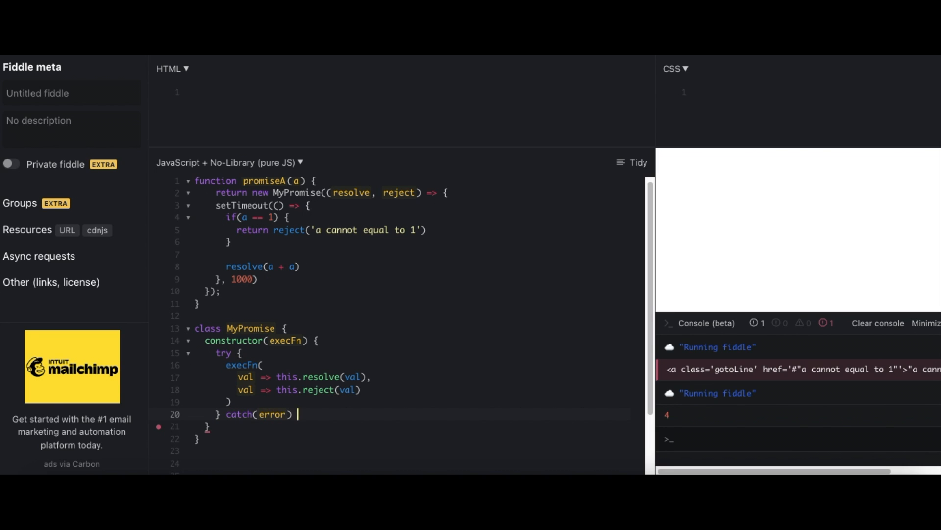
type("{")
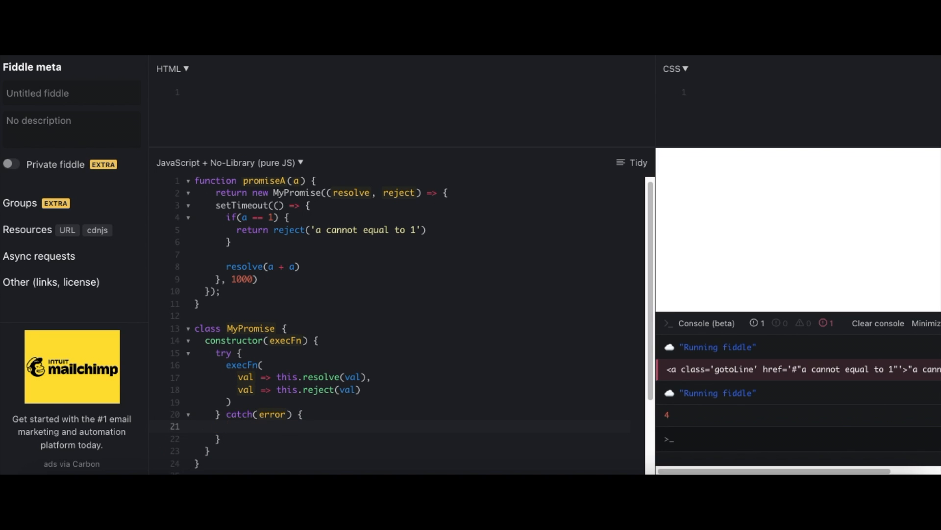
type("this.rejec")
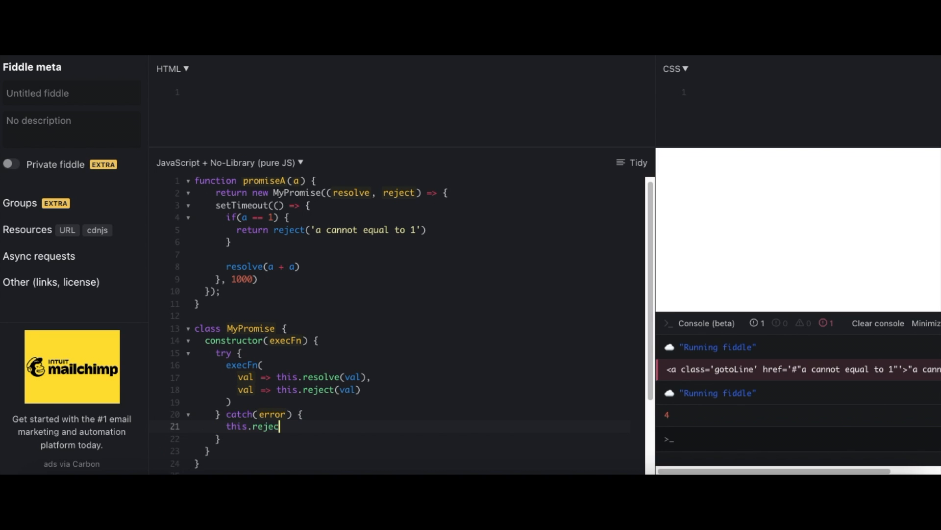
type("(error);")
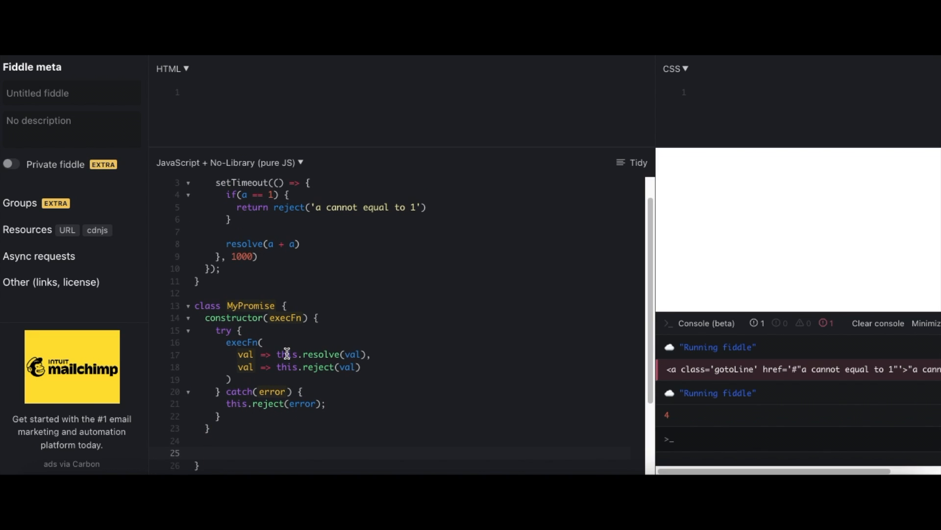
Step: Add empty resolve(val) and reject(val) method stubs below the constructor
type("resolve")
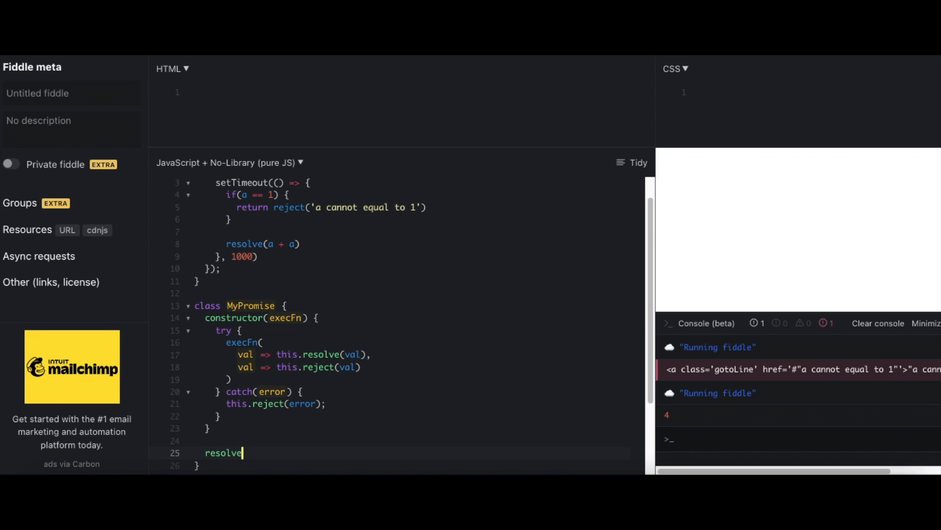
type("(val) {")
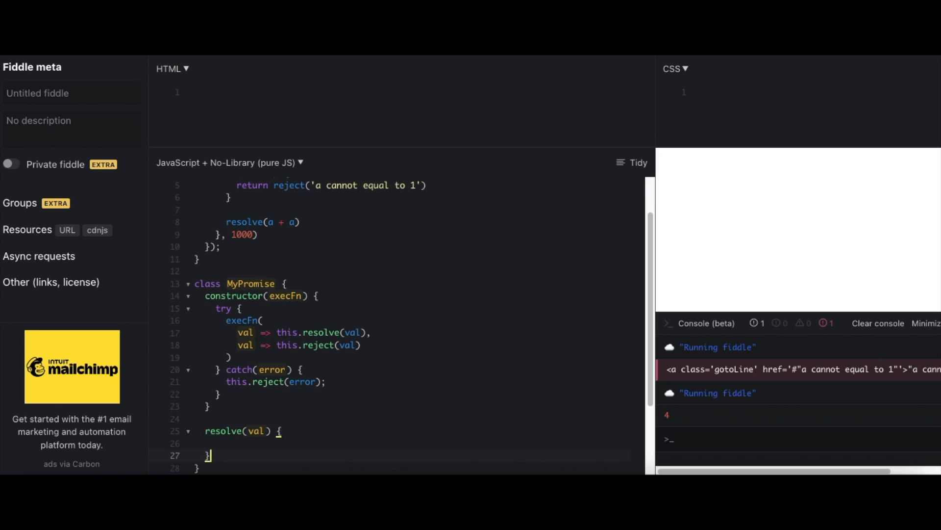
type("reject")
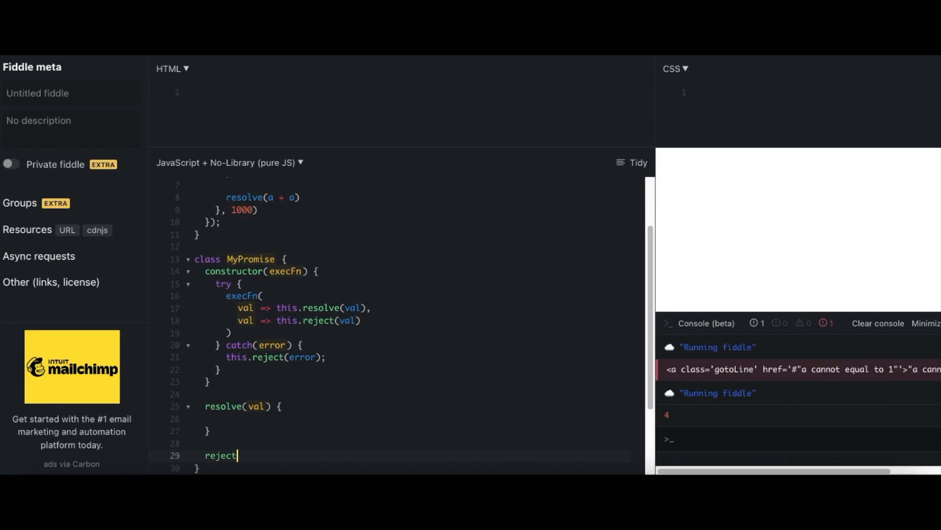
type("(val) {")
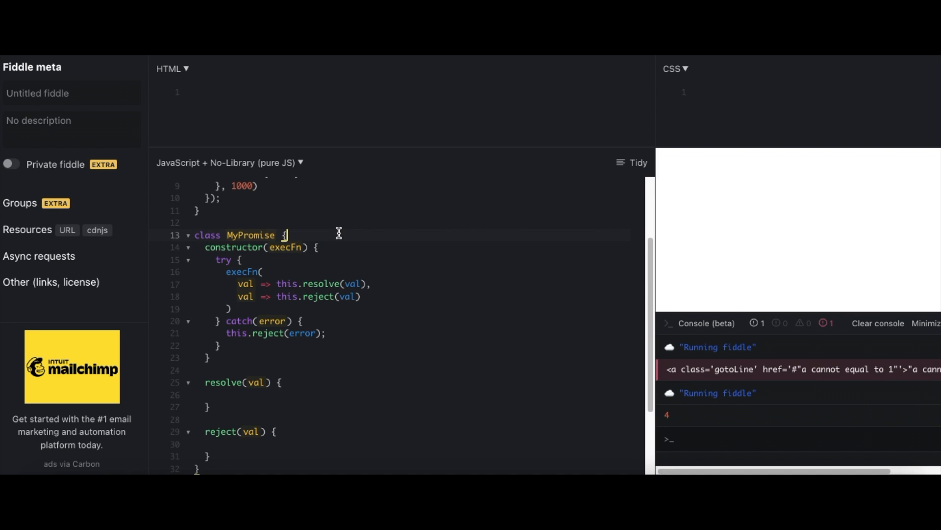
Step: Initialise this.val = null and this.state = STATE.PENDING at the top of the constructor
type("val")
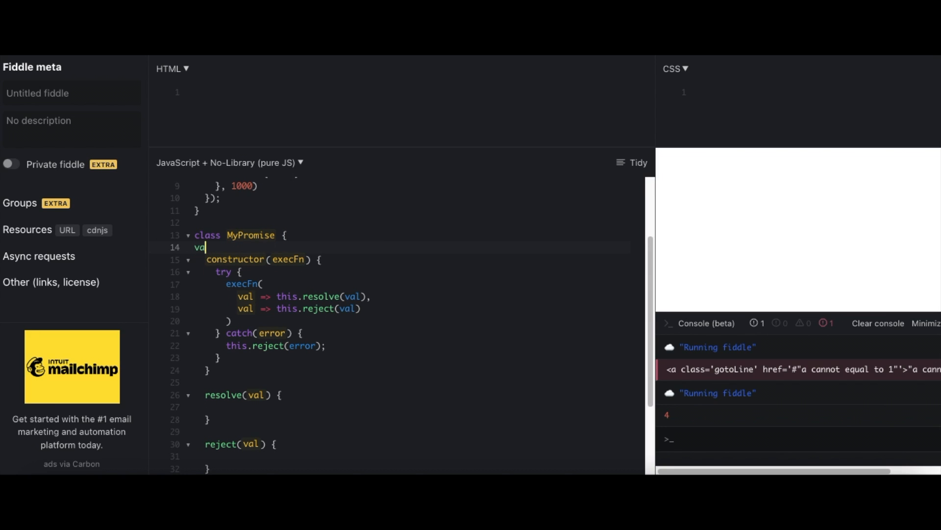
type("l")
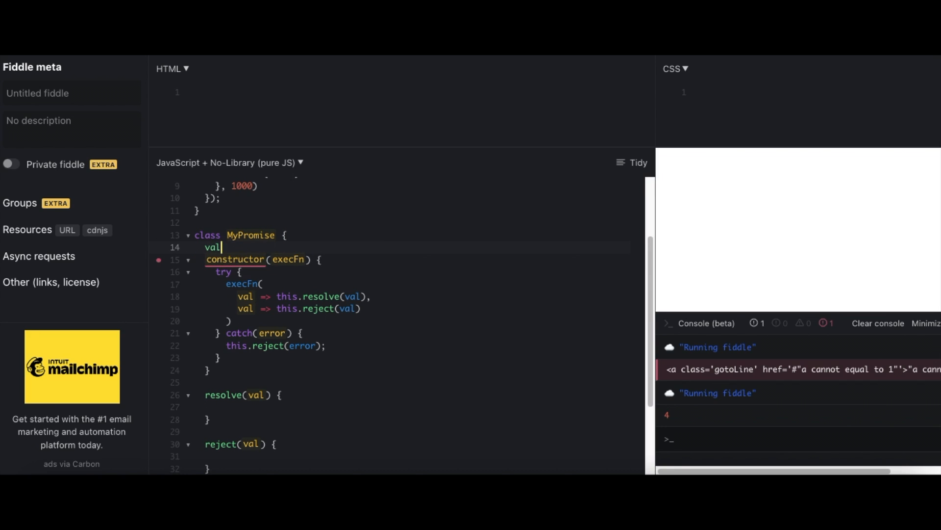
type("=")
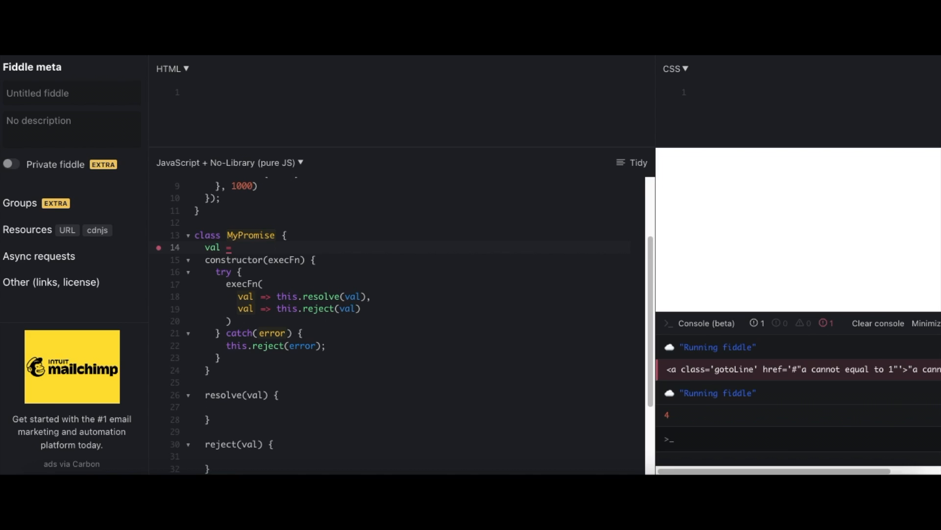
type("null")
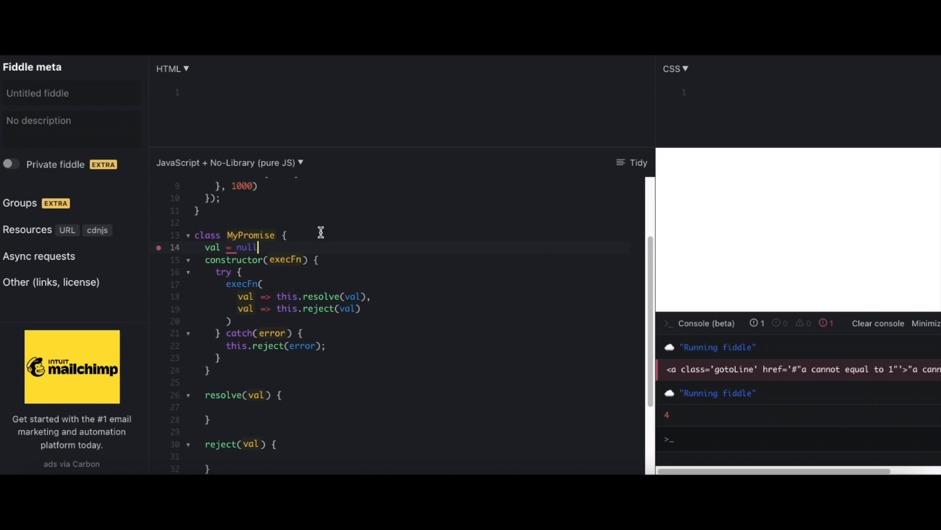
key("Backspace")
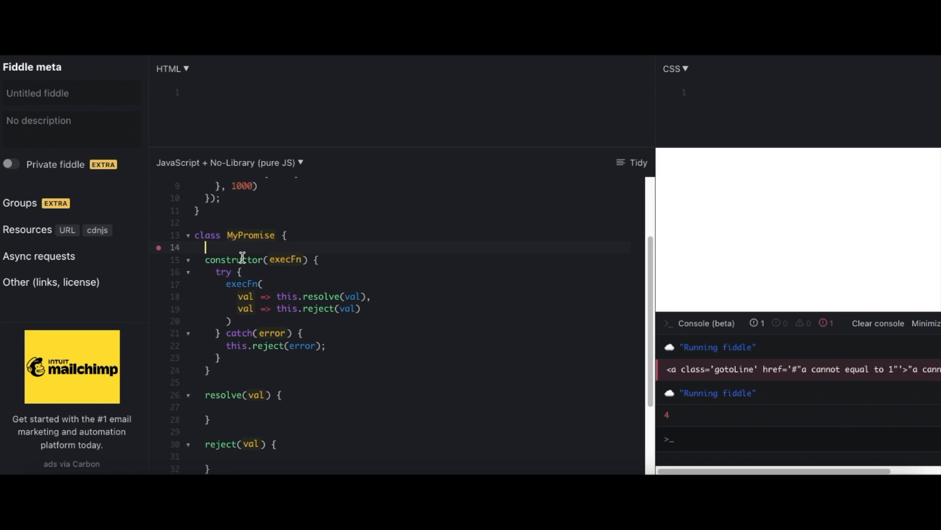
type("thi")
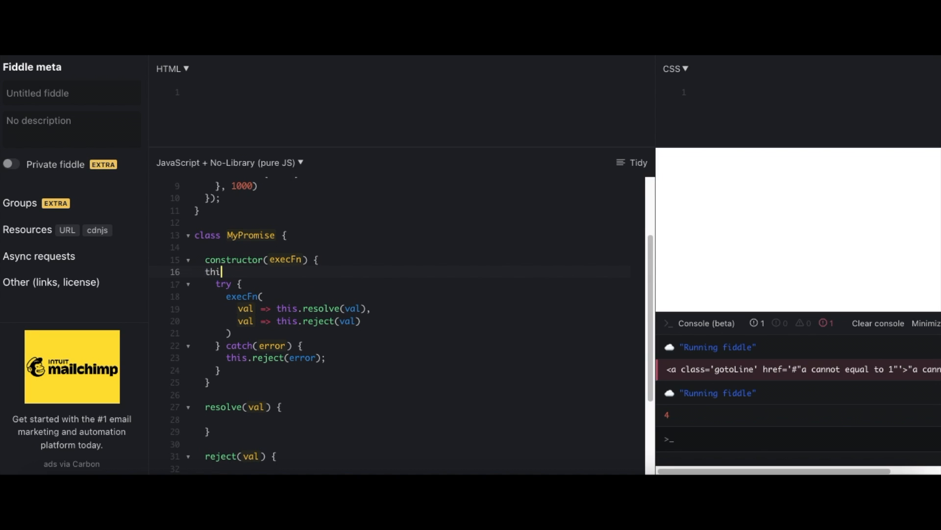
type("s.val")
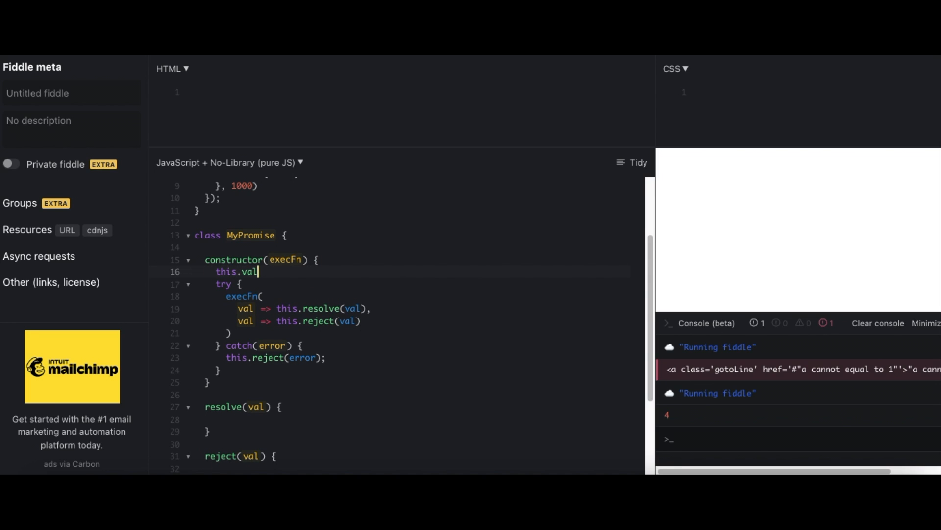
type("= null;")
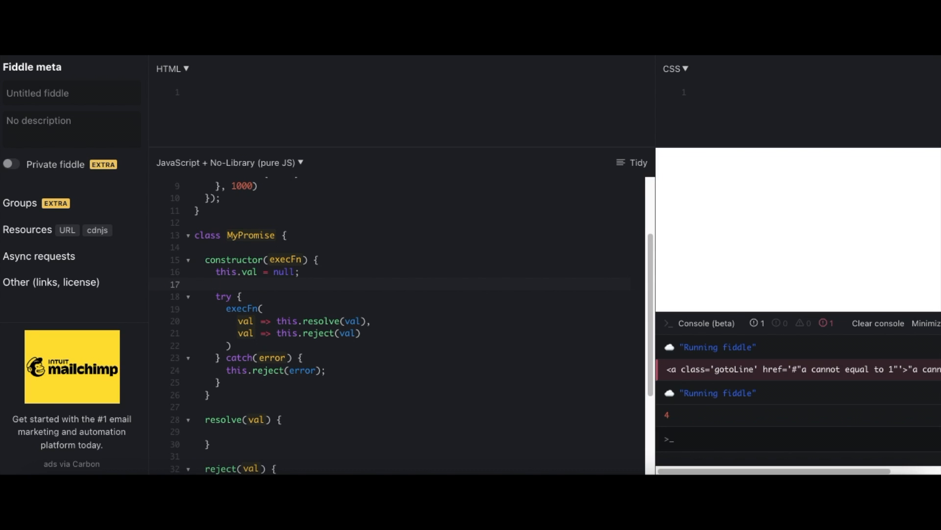
left_click(216, 283)
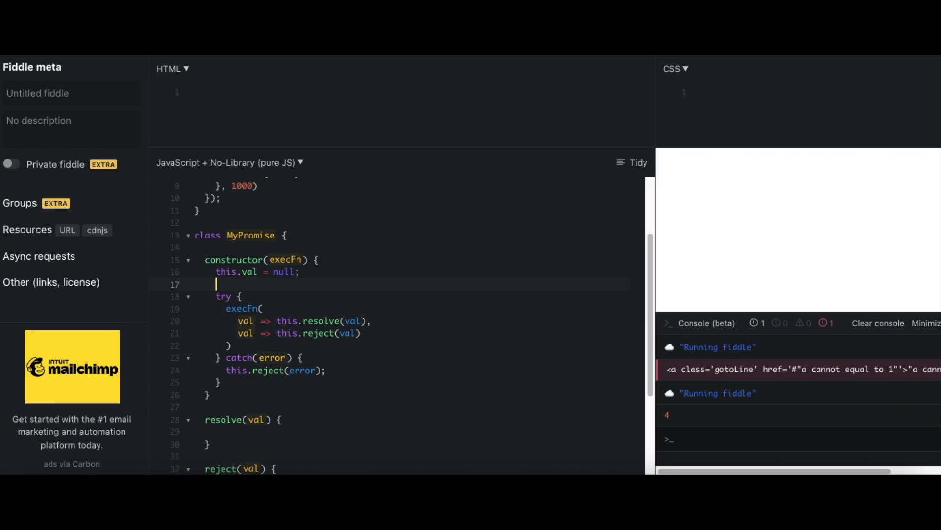
type("this.state")
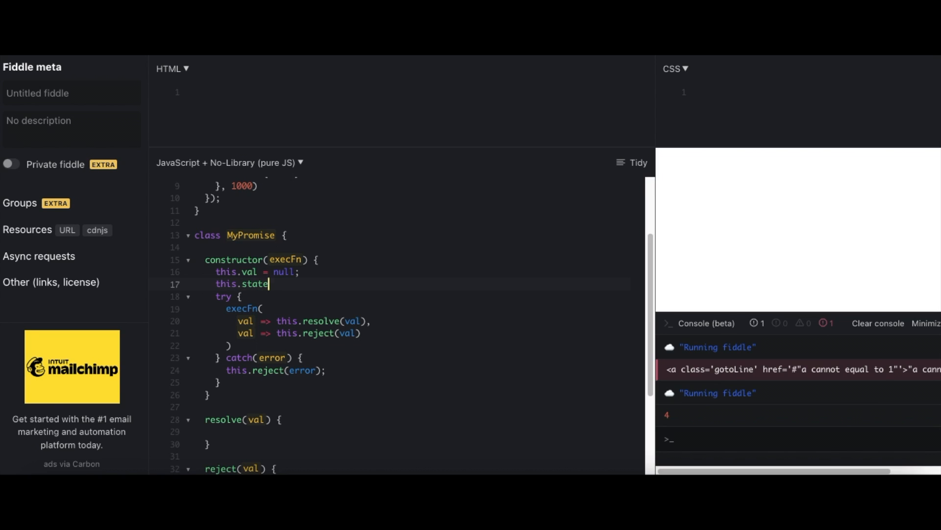
type("= STAT")
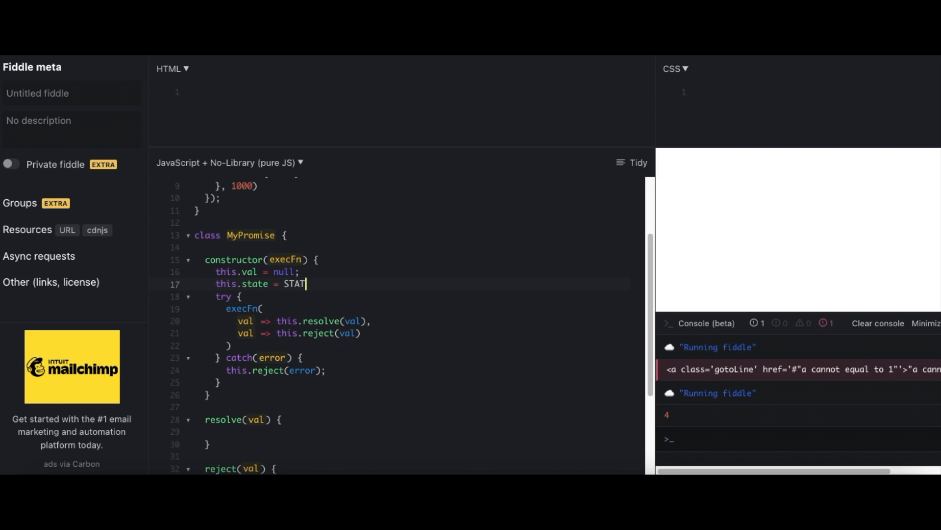
type("E.PENDIN")
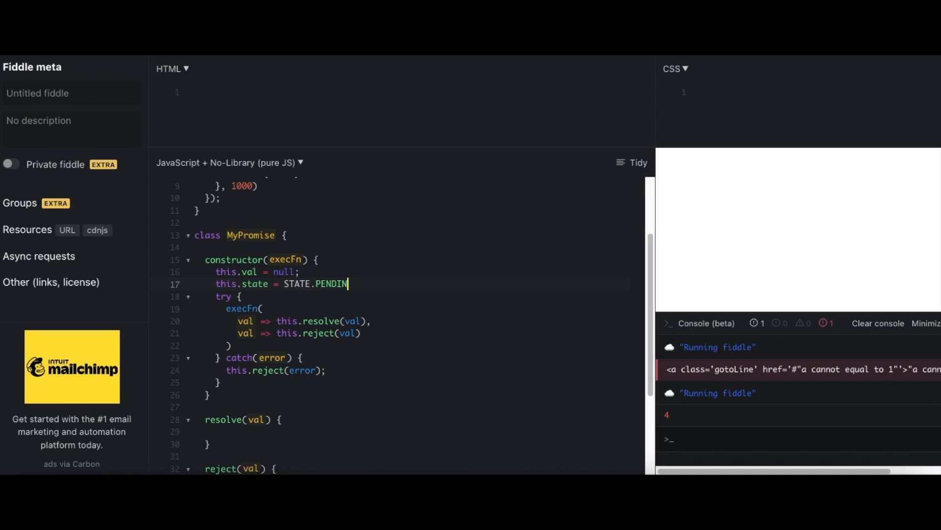
type(";")
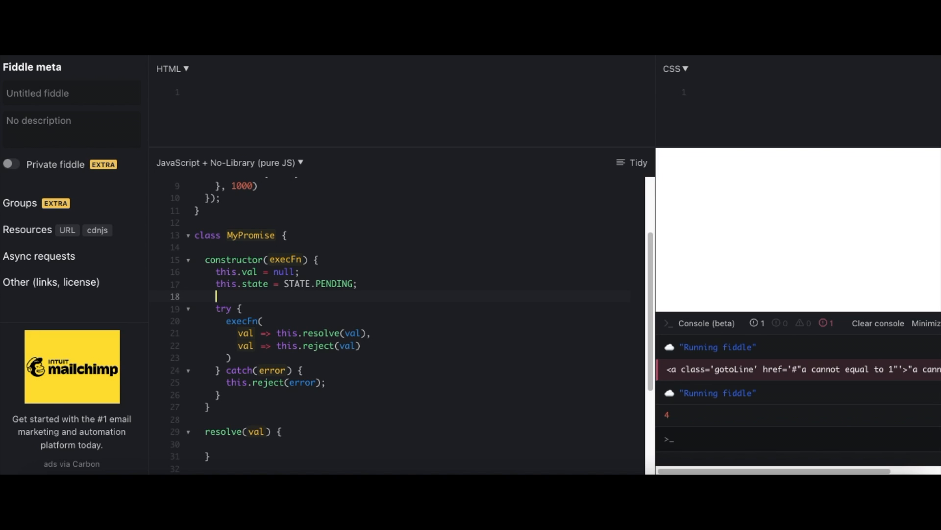
Step: Initialise this.successCallbacks and this.failedCallbacks as empty arrays
type("this.success")
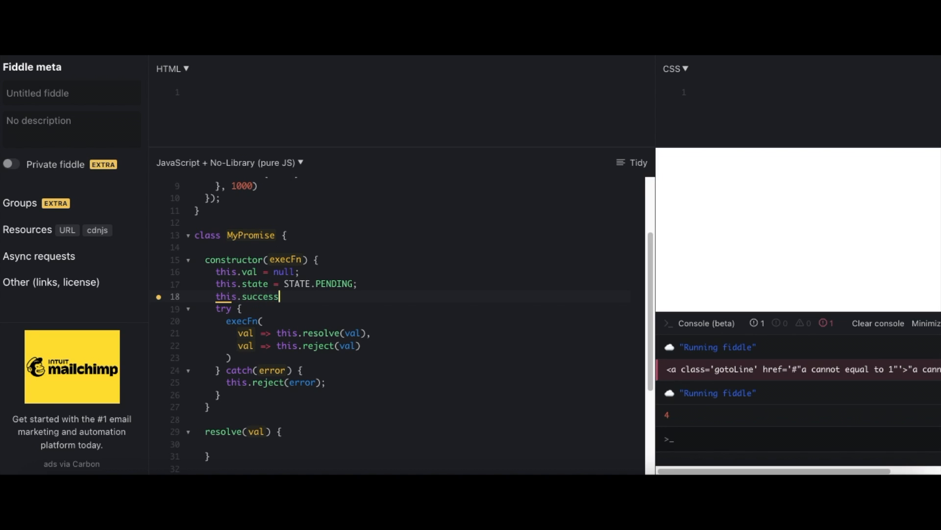
type("Callbacks = [];")
type("th")
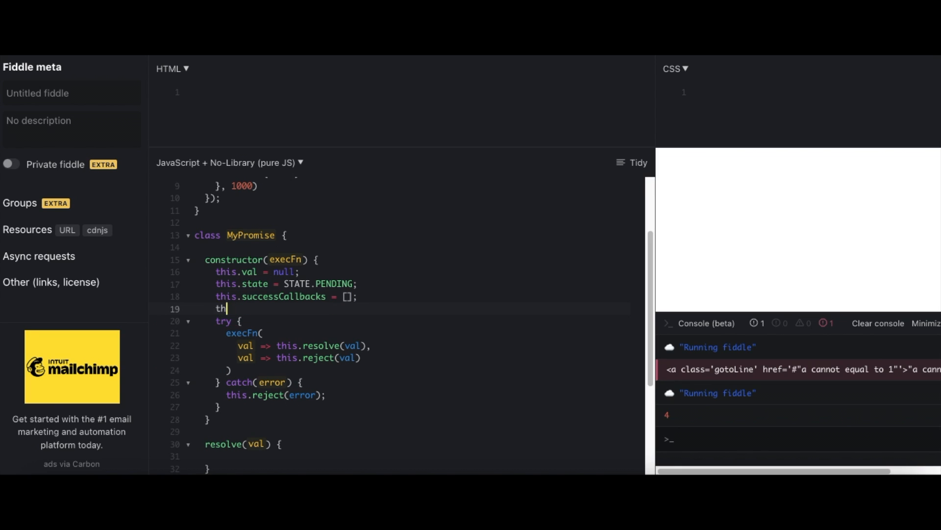
type("is.failedCa")
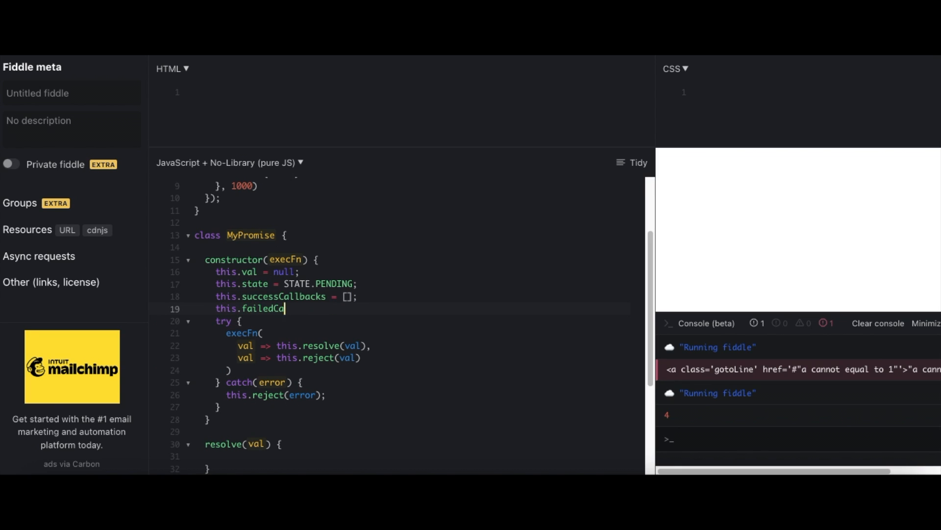
type("llbacks = [];")
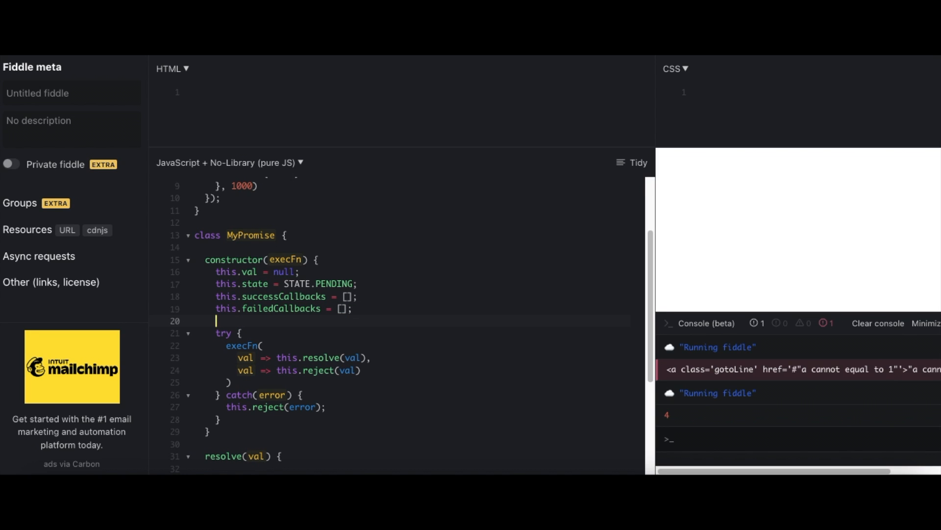
Step: Make resolve store val, set state to STATE.SUCCEESS and run successCallbacks.forEach(cb => cb())
scroll("down", 3)
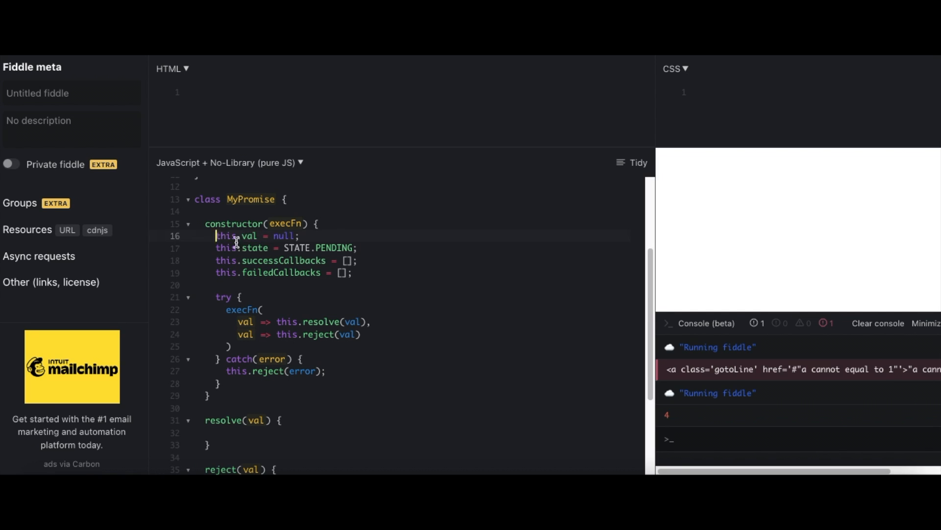
left_click_drag(216, 235, 353, 272)
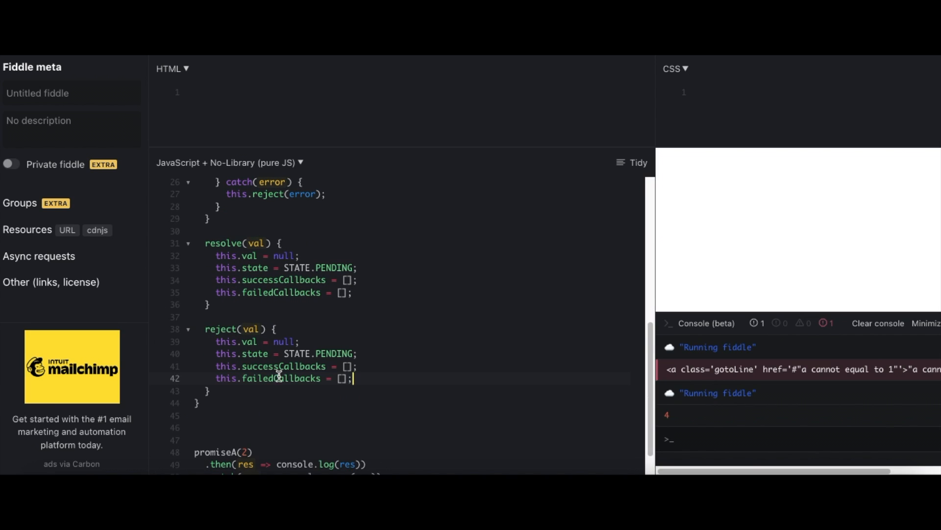
mouse_move(217, 256)
type("va")
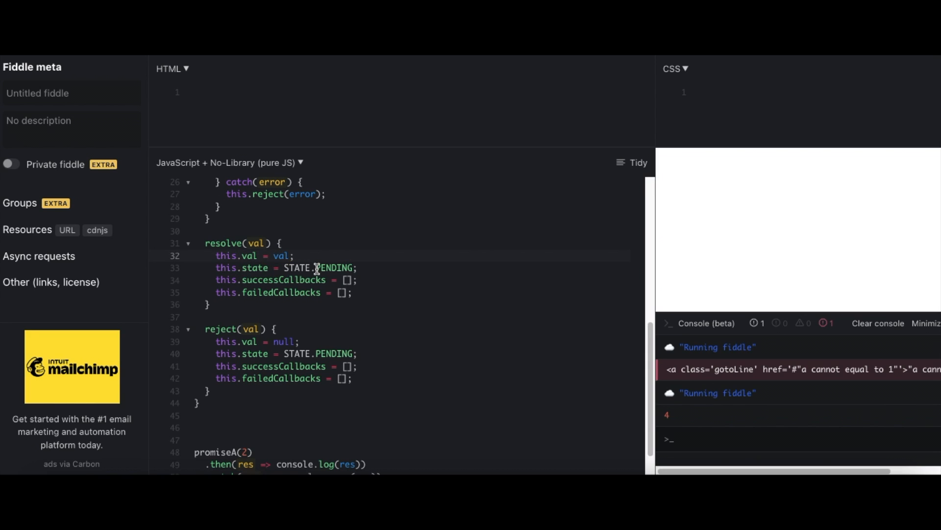
double_click(335, 267)
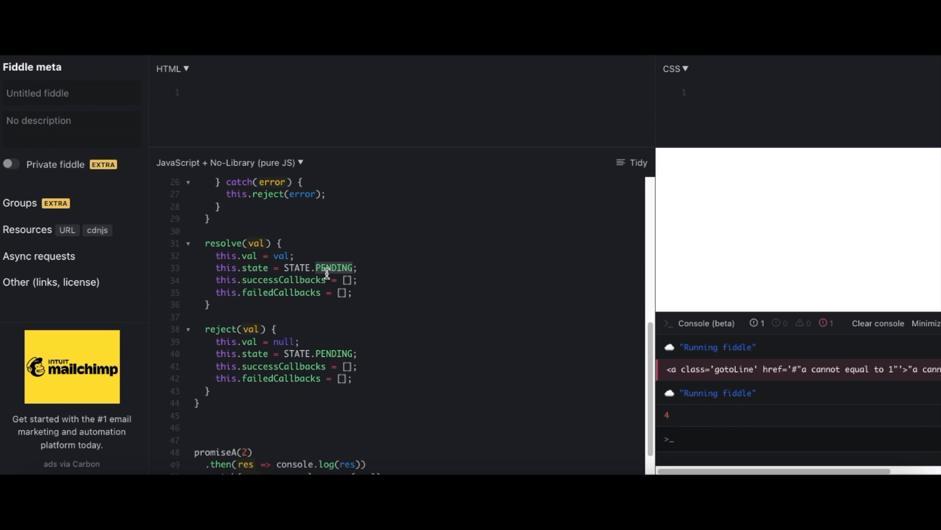
type("SUCCE")
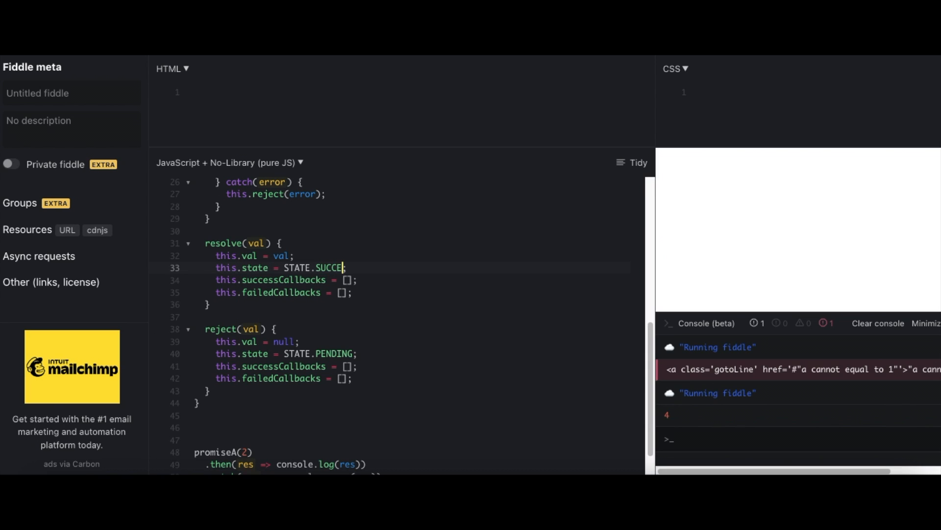
key("Backspace")
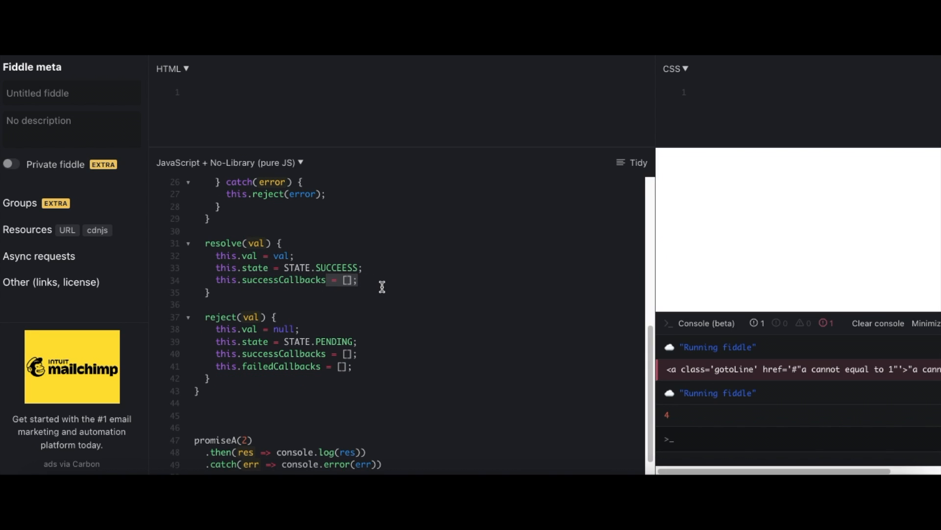
type(".forEa")
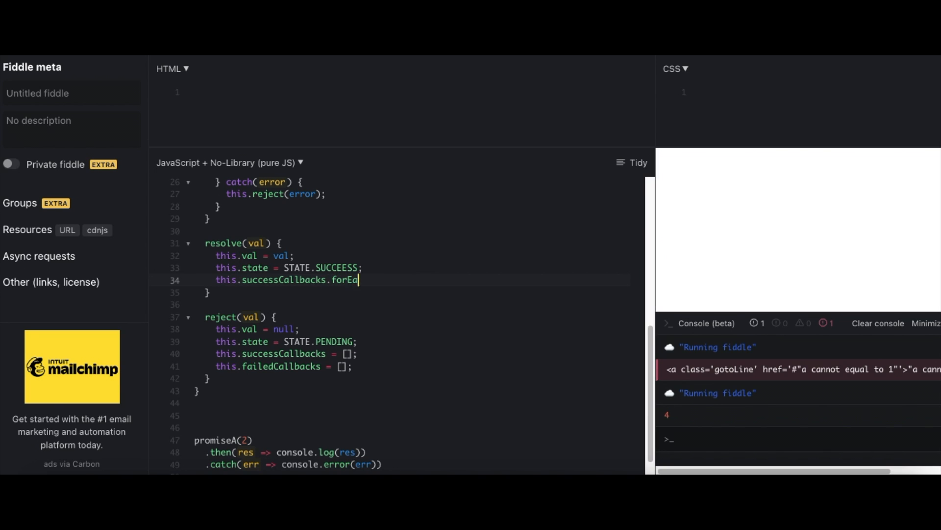
type("ch")
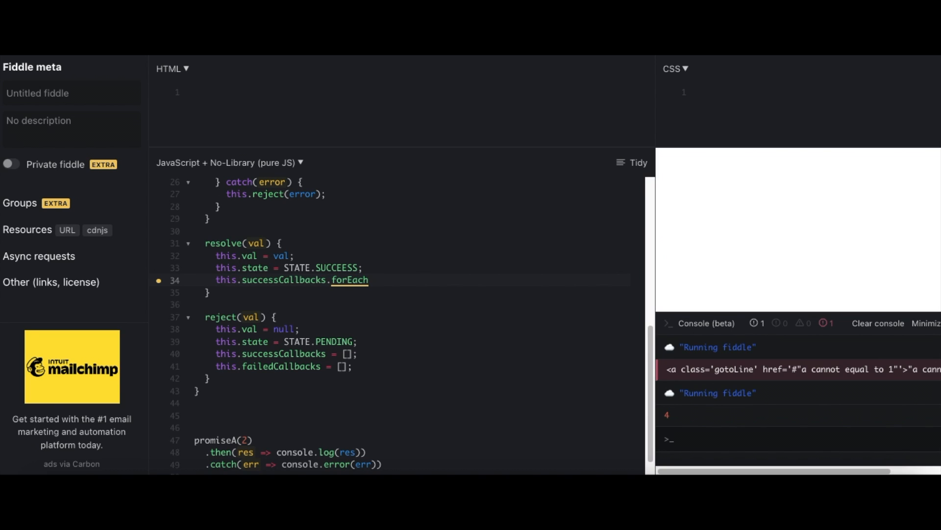
type("(c)")
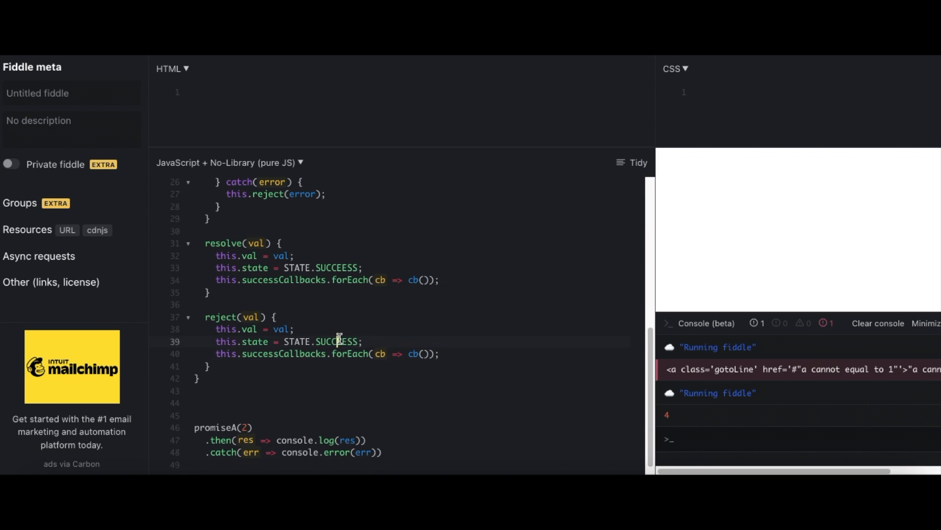
Step: Make reject set state to STATE.REJECTED, running its stored callbacks the same way
type("REJECTE")
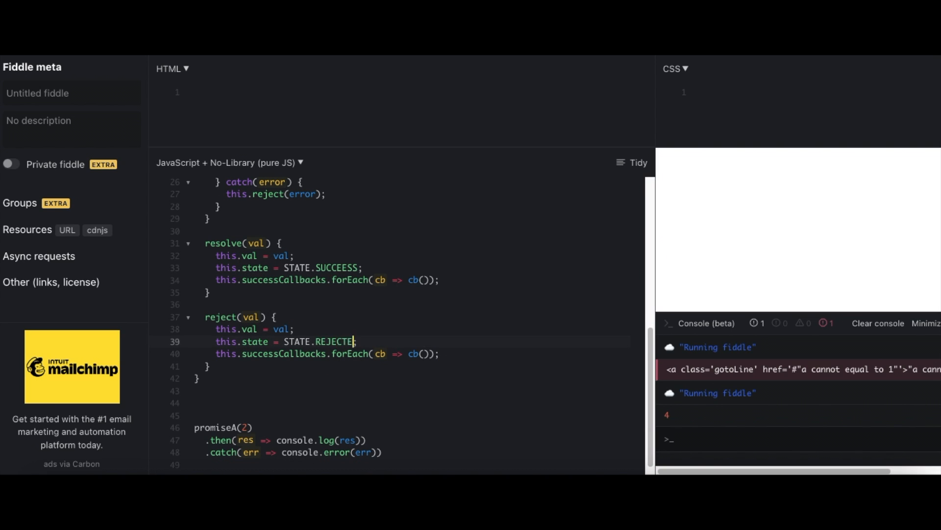
type("D")
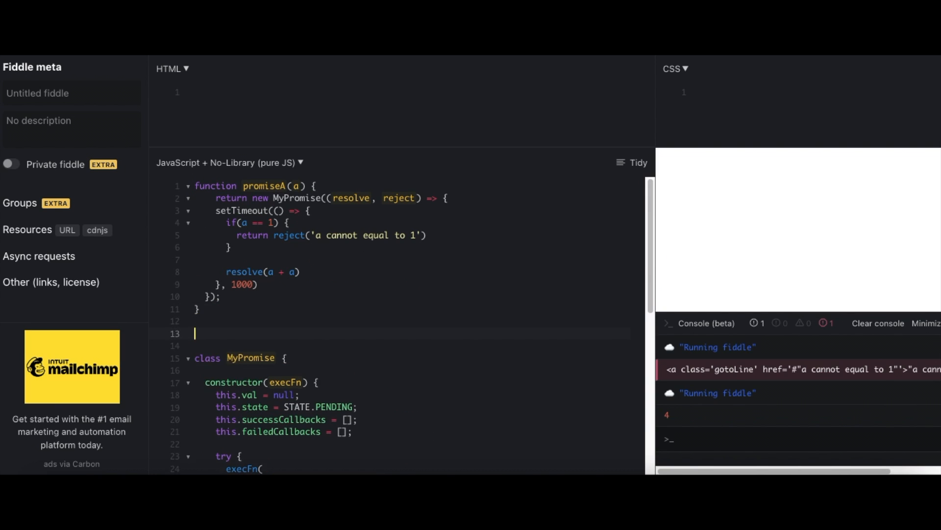
Step: Define const STATE = { PENDING: 'PENDING', SUCCESS: 'SUCCESS' } above the MyPromise class
type("const STATE = {")
left_click(410, 345)
type("P")
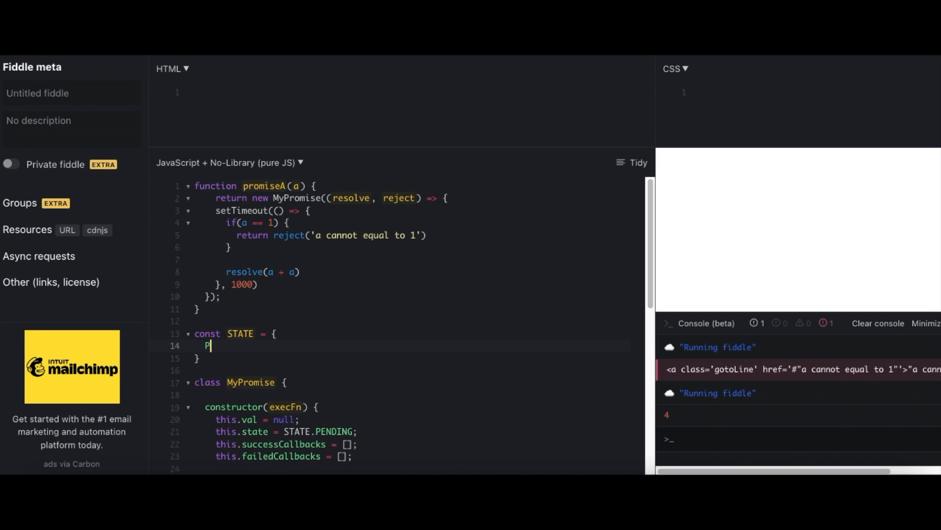
type("ENDING: 'P")
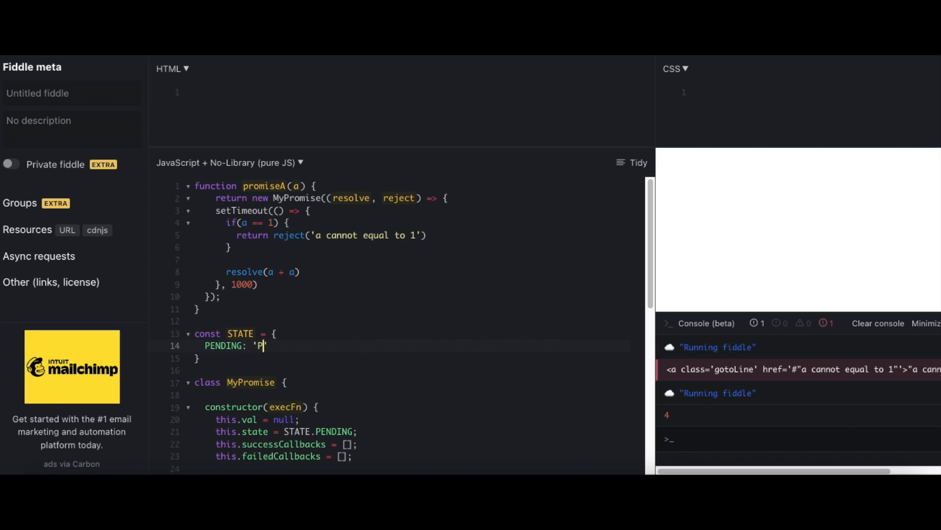
type("ENDING',")
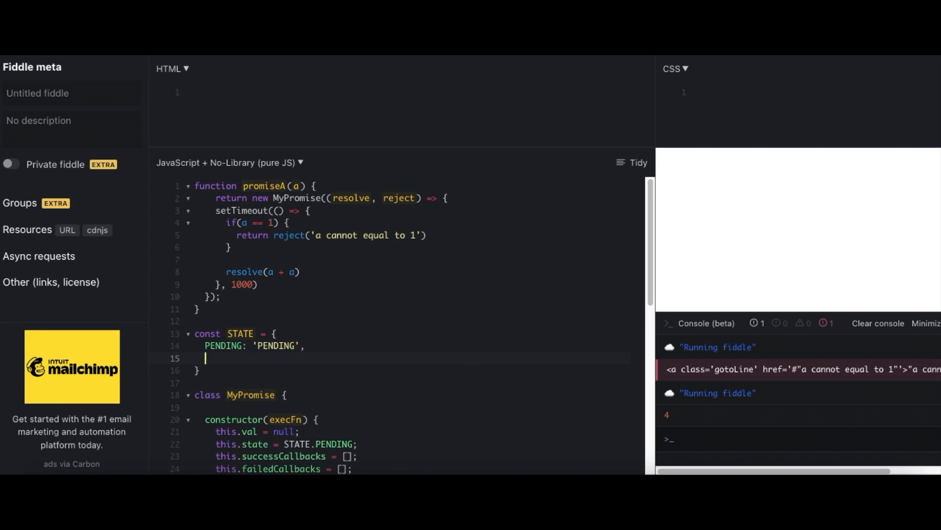
type("SUCCESS: 'S")
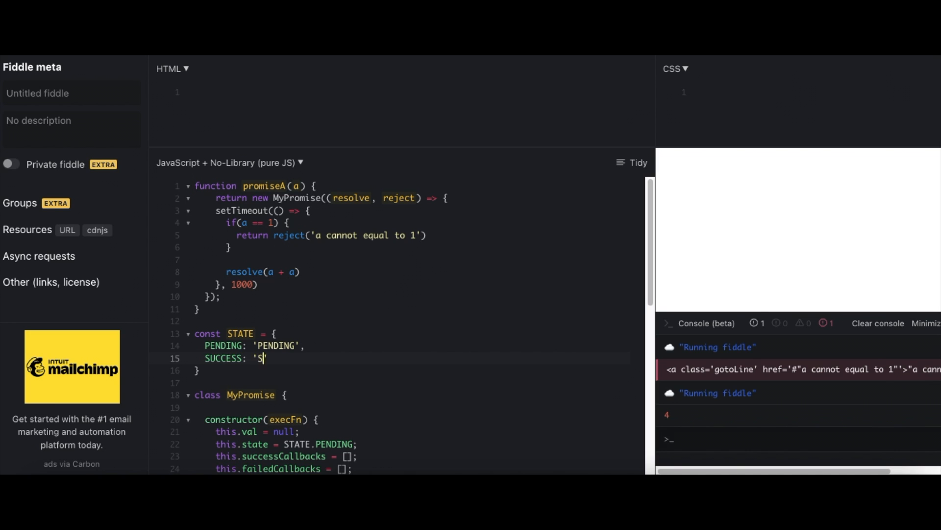
type("UCCESS',")
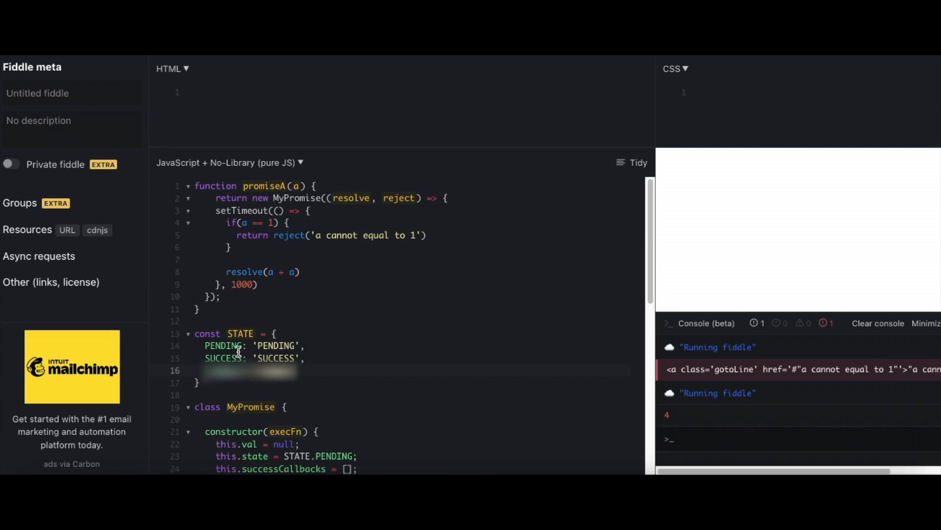
scroll("down", 3)
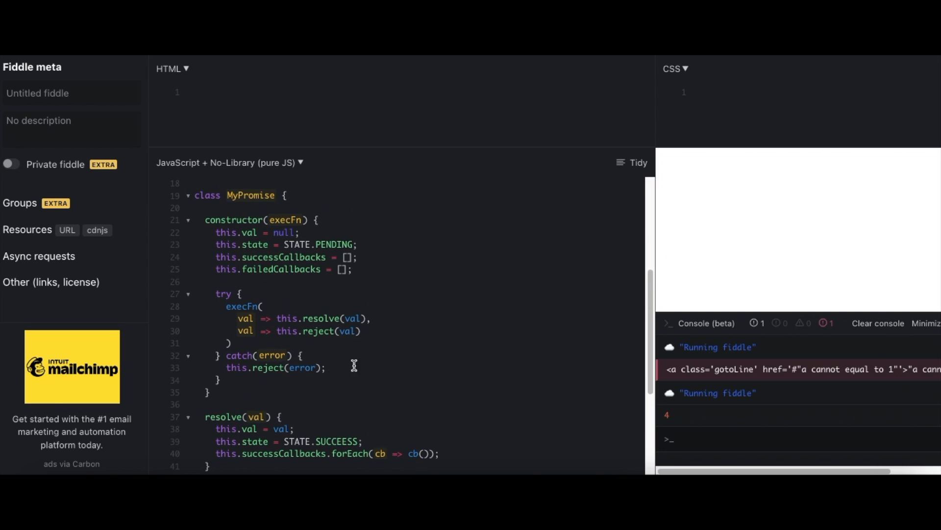
Step: Add an empty then() and catch(onReject) returning this.then(null, onReject)
scroll("down", 3)
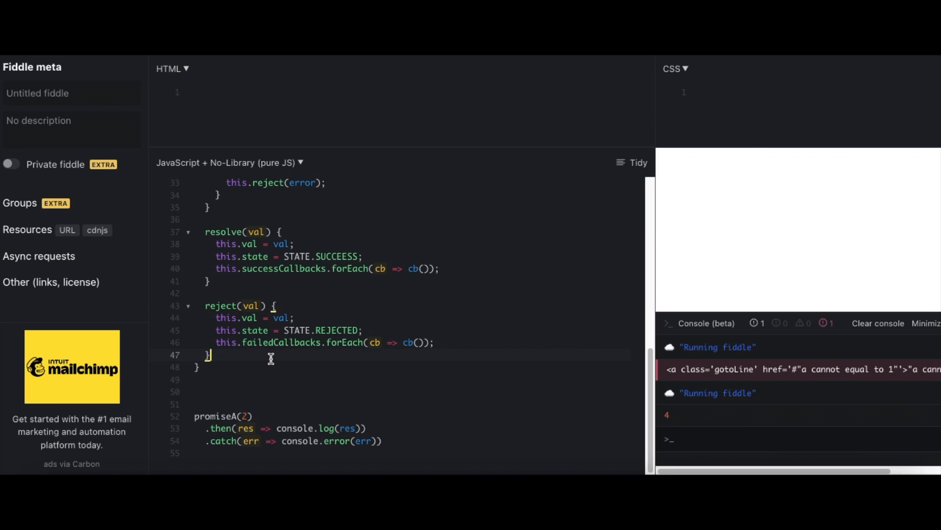
type("then")
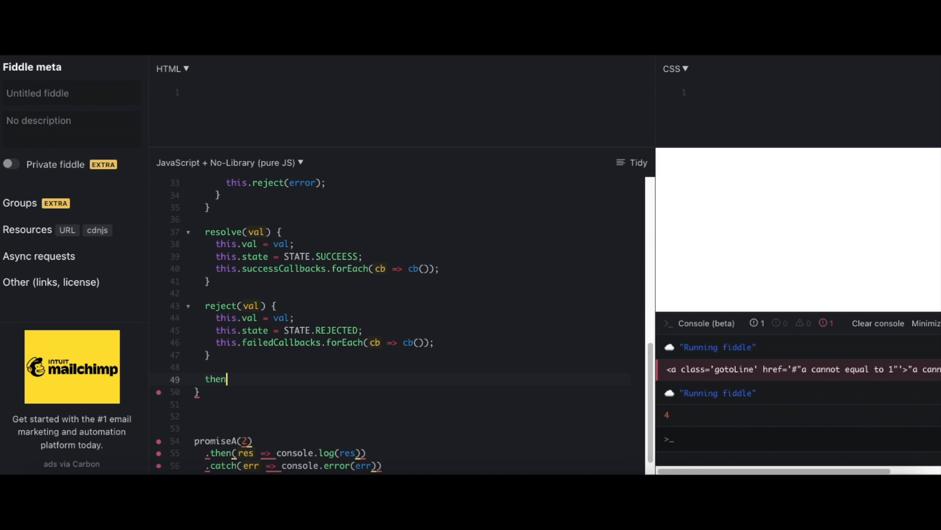
type("() {")
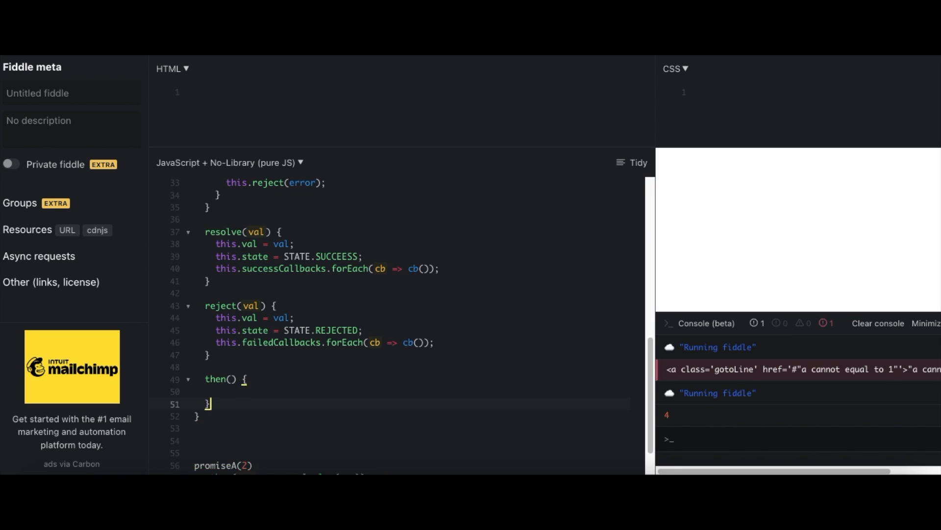
type("catch")
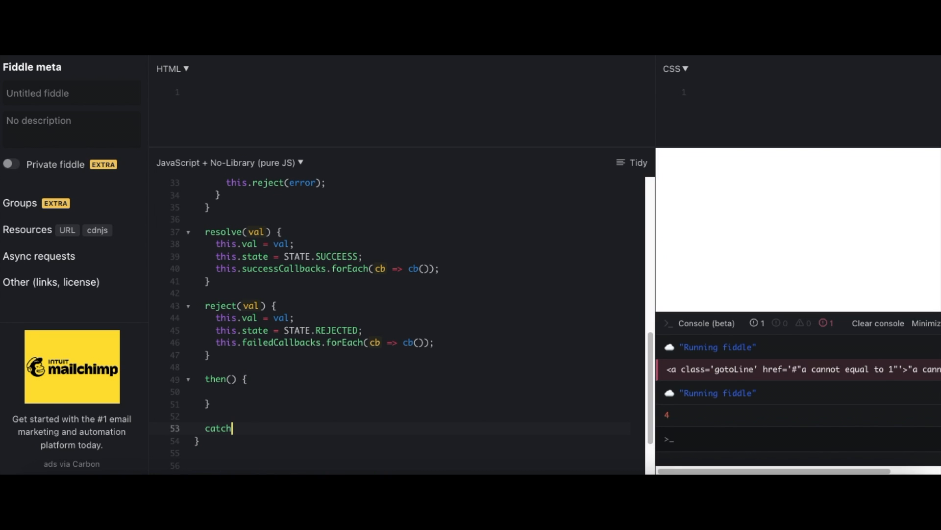
type("() {")
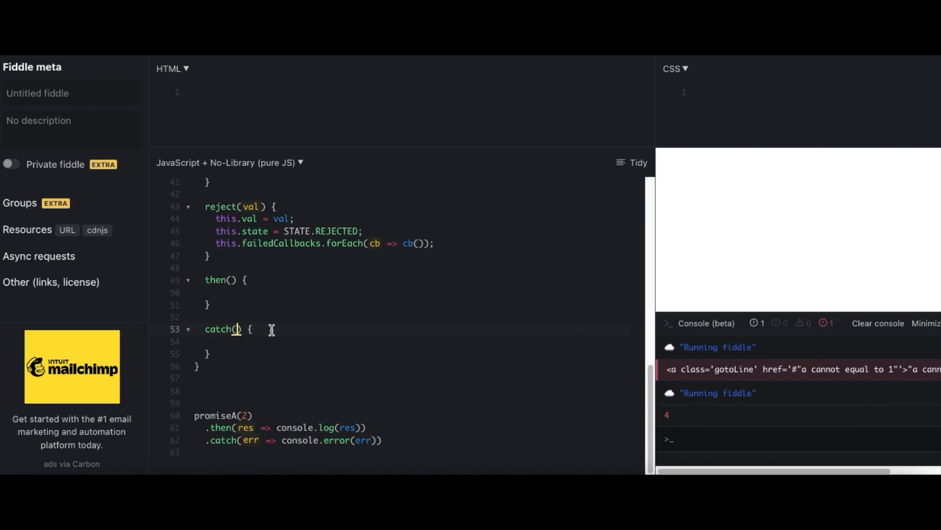
type("onReject")
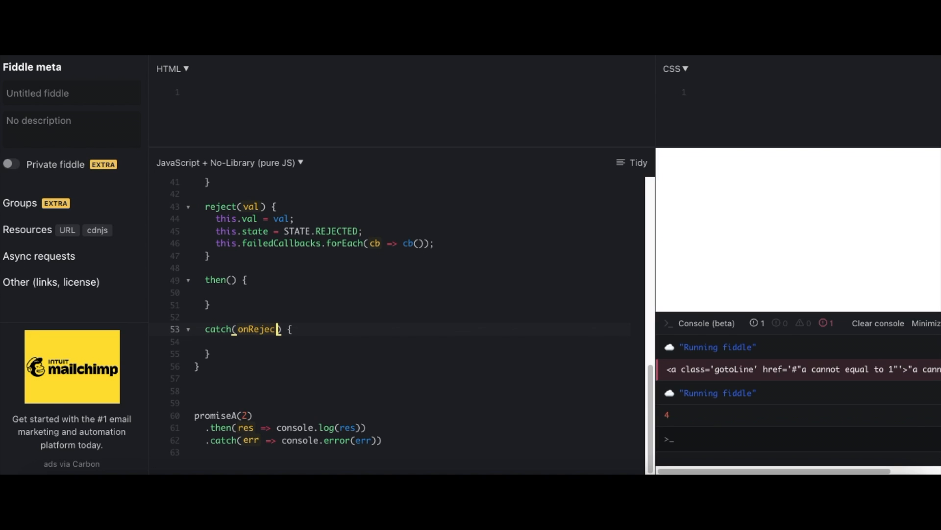
type("reu")
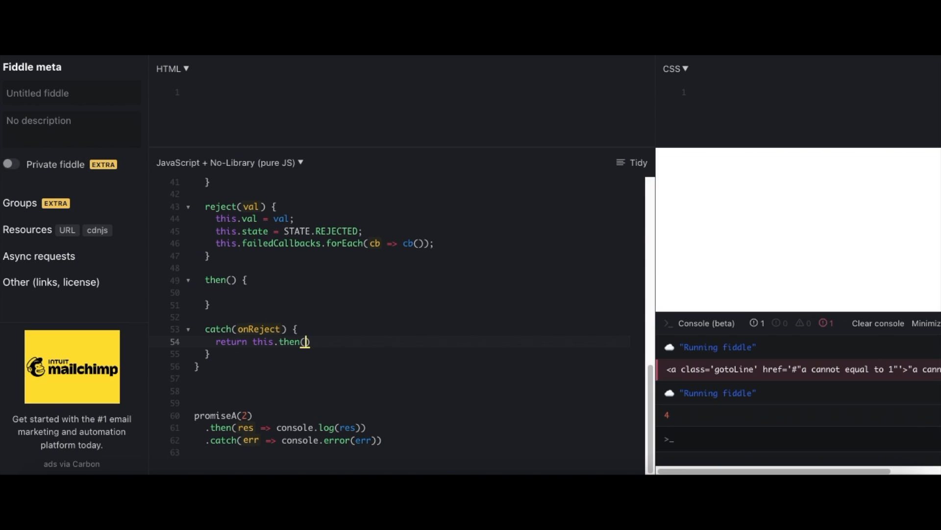
type("null,")
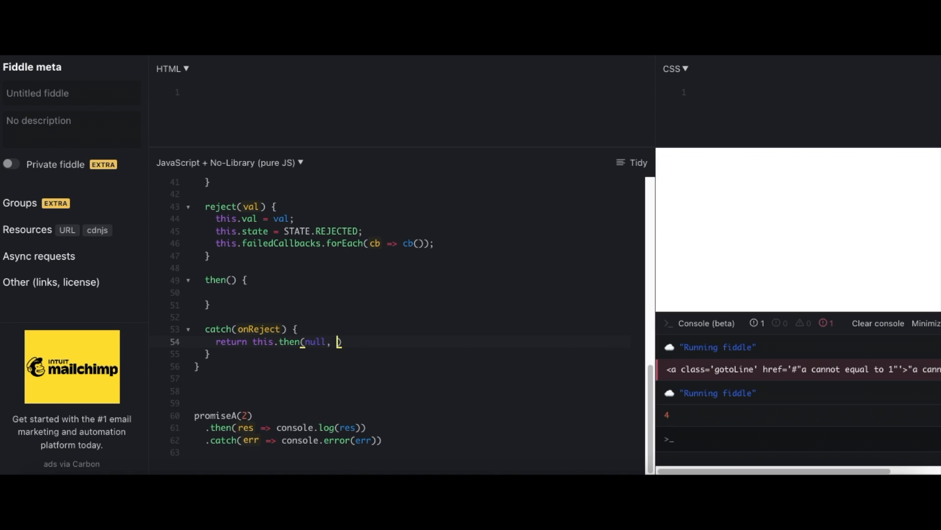
type("onReject")
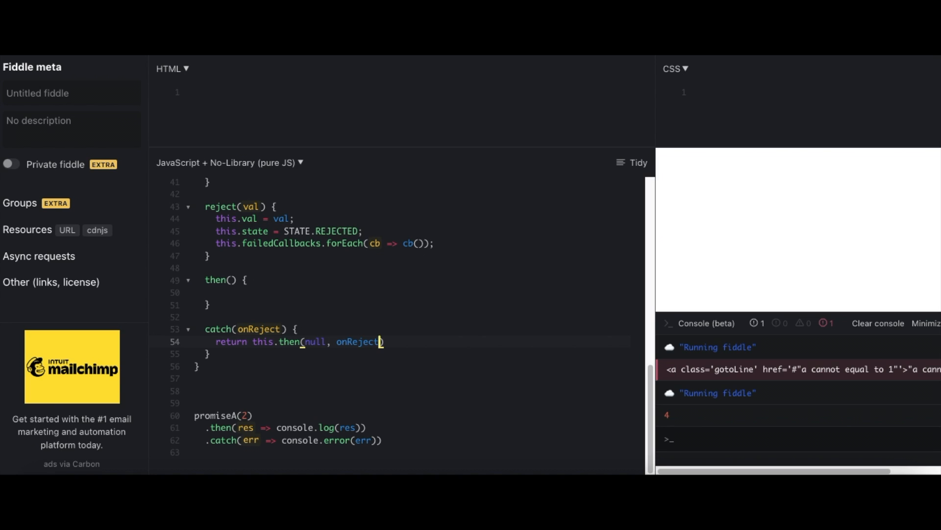
type(";")
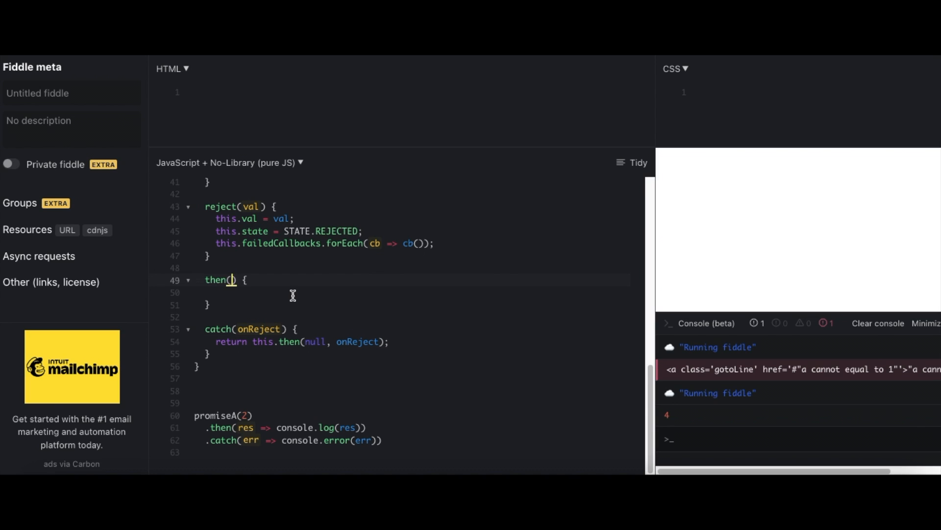
Step: Make then(onResolve, onReject) return new MyPromise((resolve, reject) => { })
type("onResolve,")
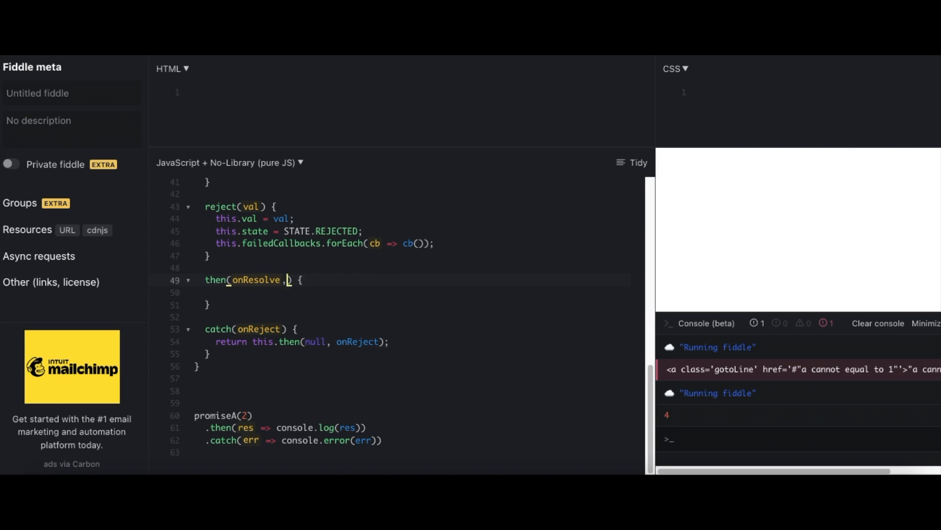
type("onReject")
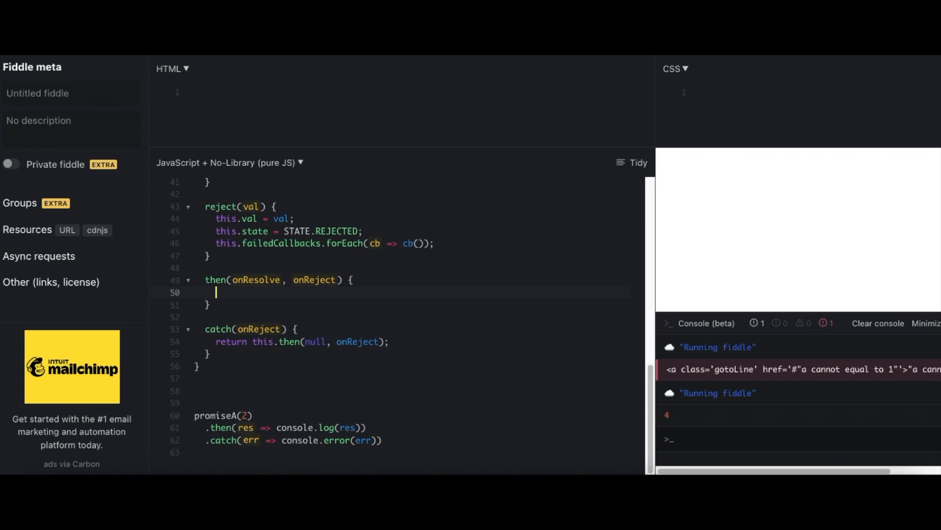
type("return new M")
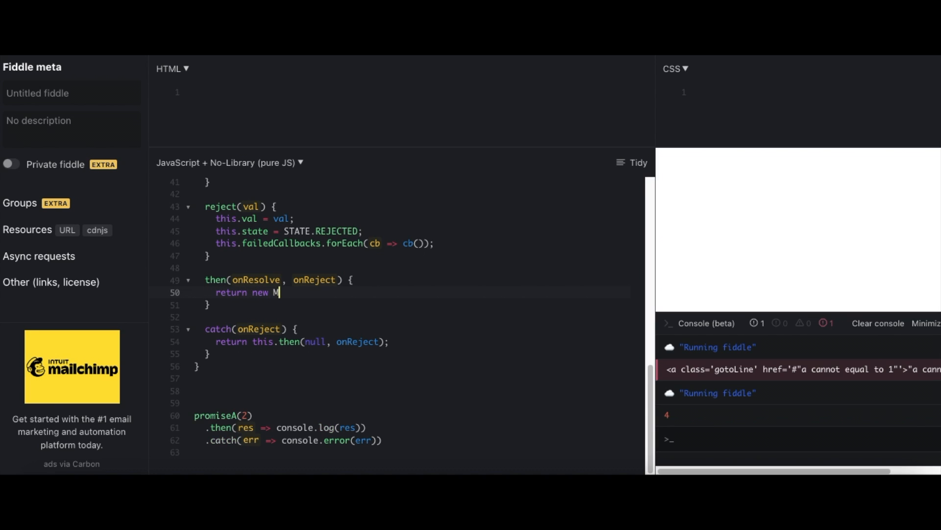
type("yPromise")
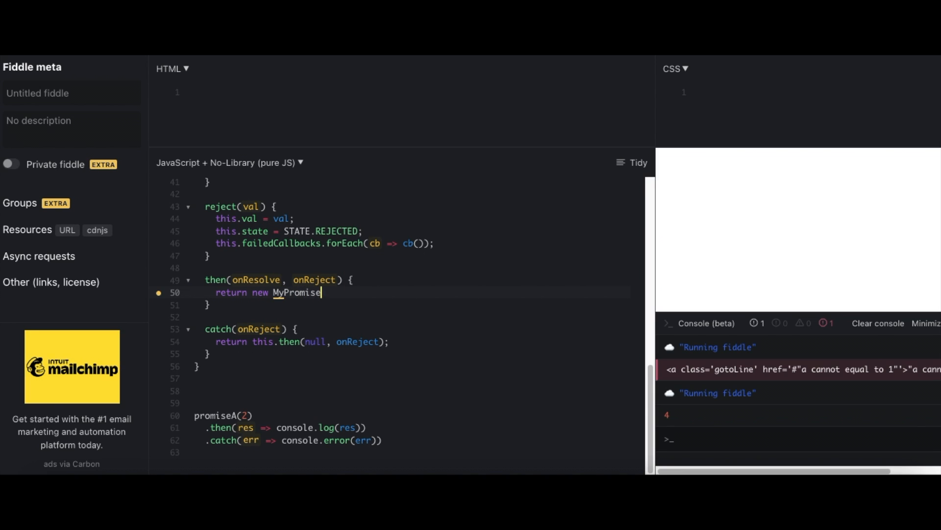
type("()")
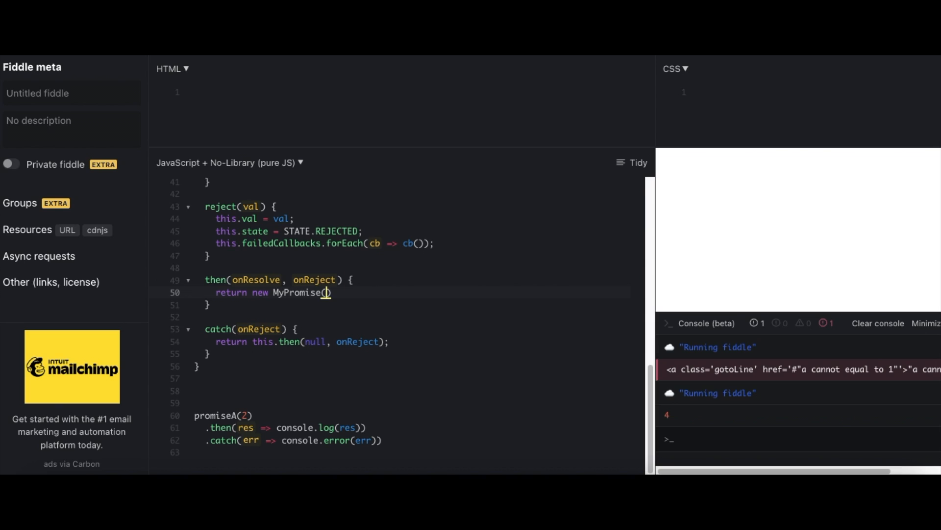
type("(resol")
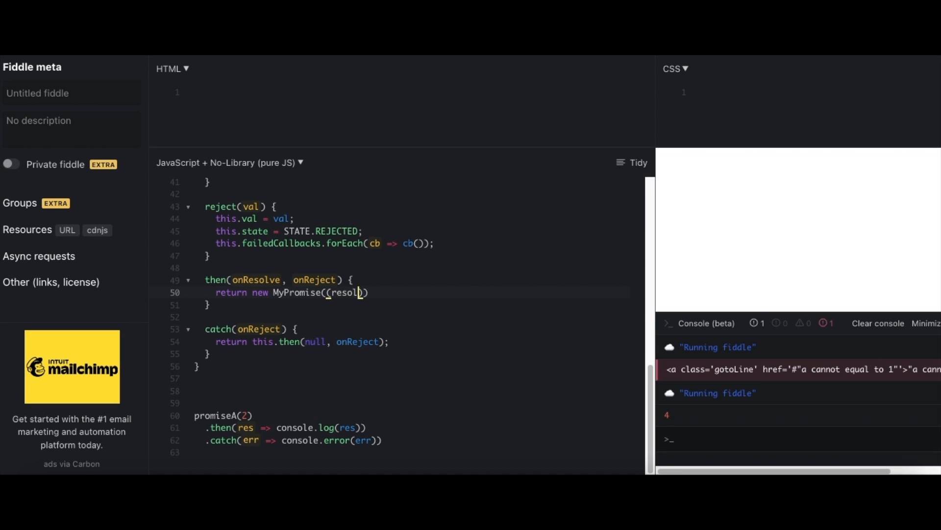
key("Backspace")
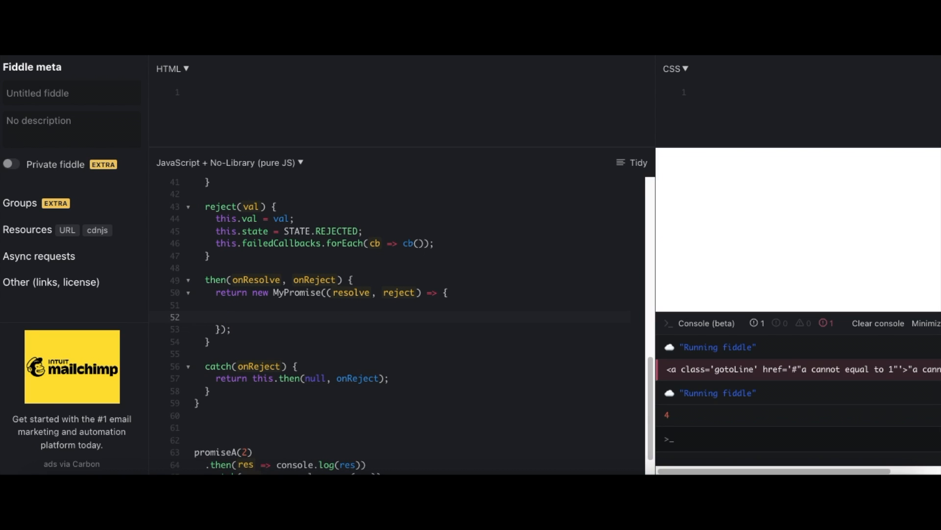
Step: Write switch(this.state) with STATE.PENDING and STATE.SUCCESS cases each ending in break
type("switch")
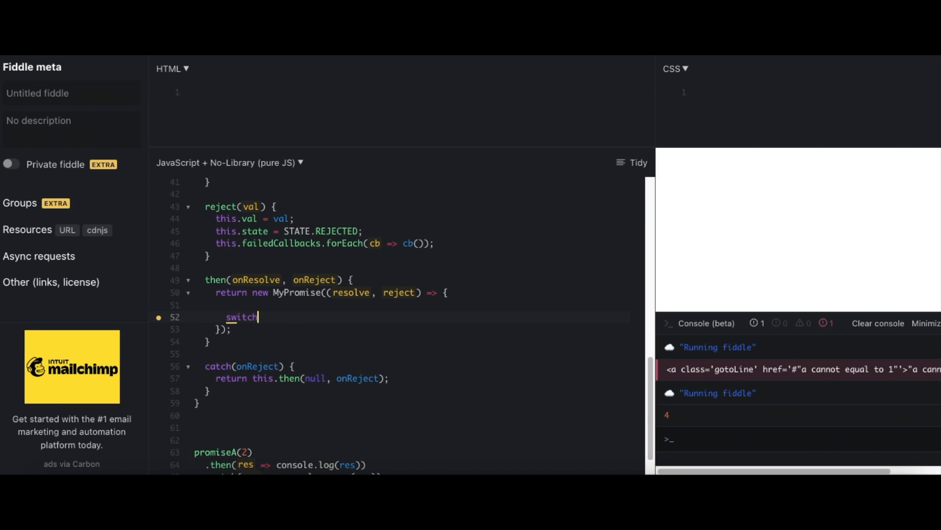
type("(state)")
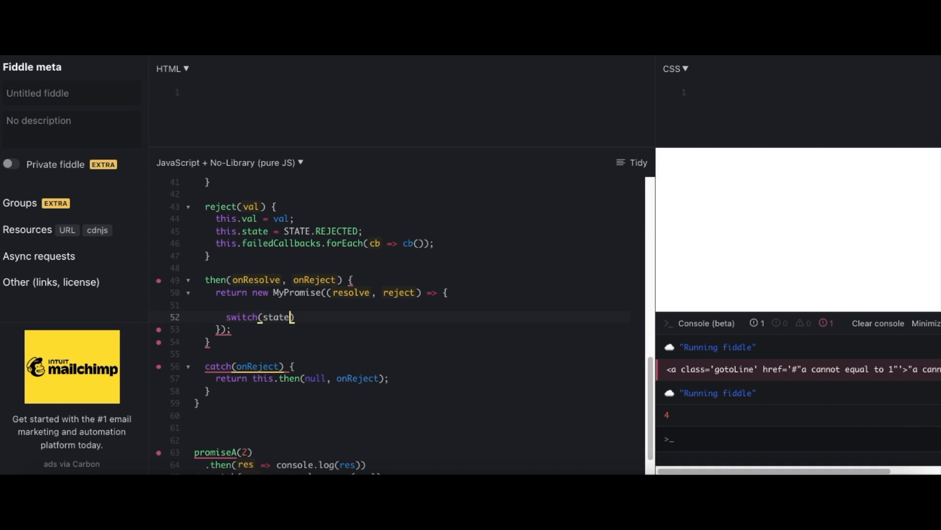
type("this.")
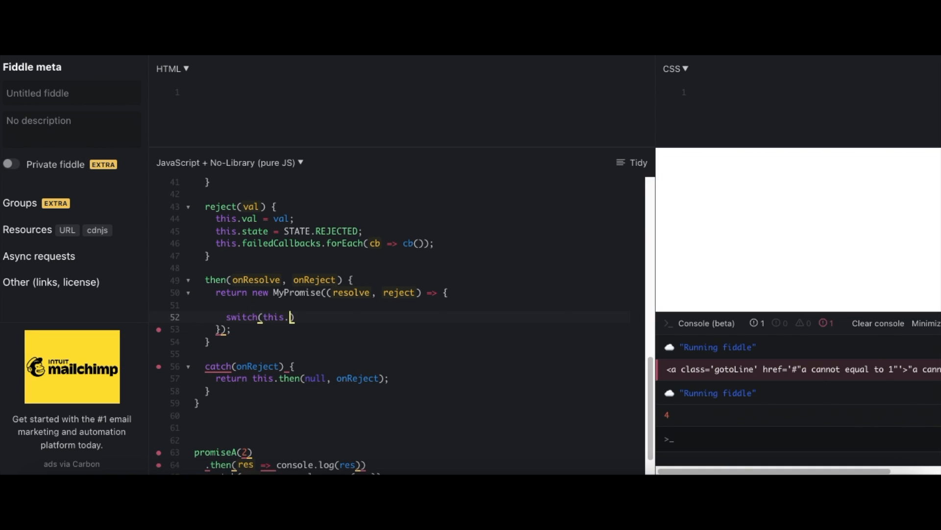
type("state)")
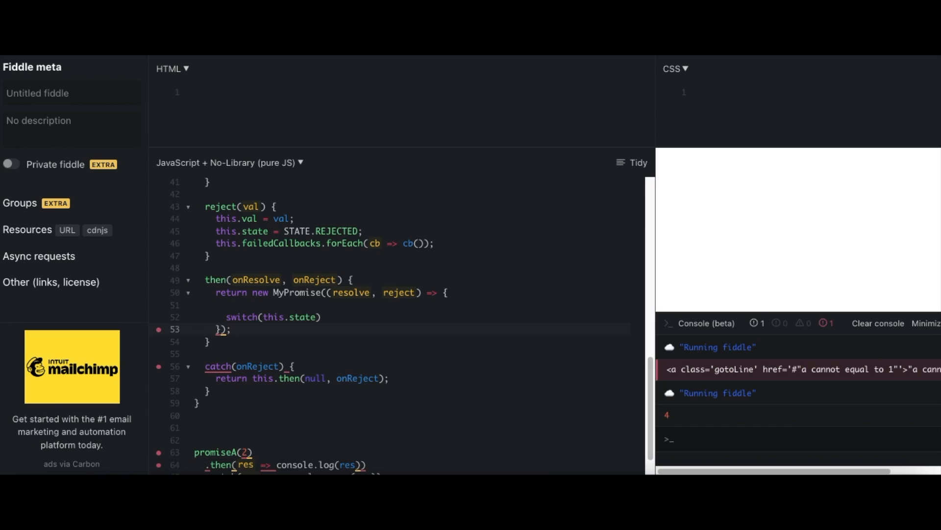
type("{")
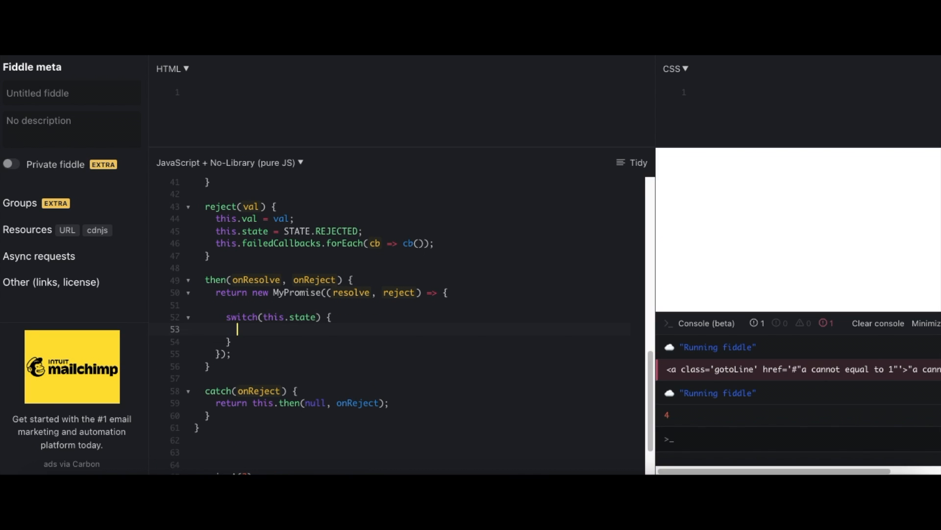
type("case()")
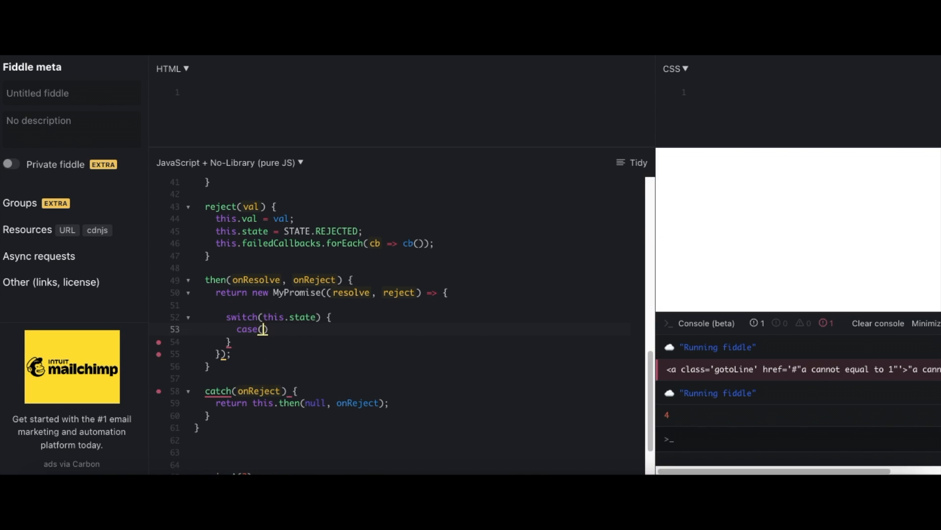
type("STATE.PENDING:")
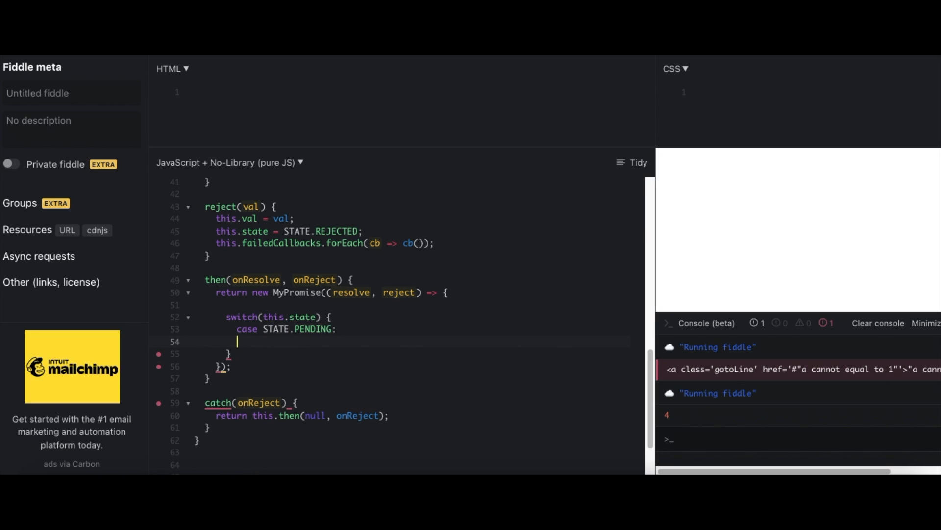
type("b")
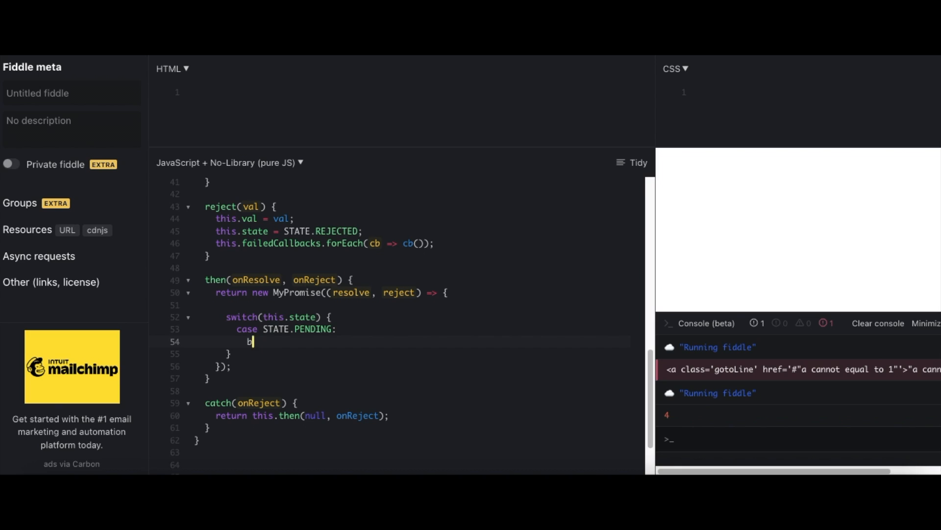
type("reak")
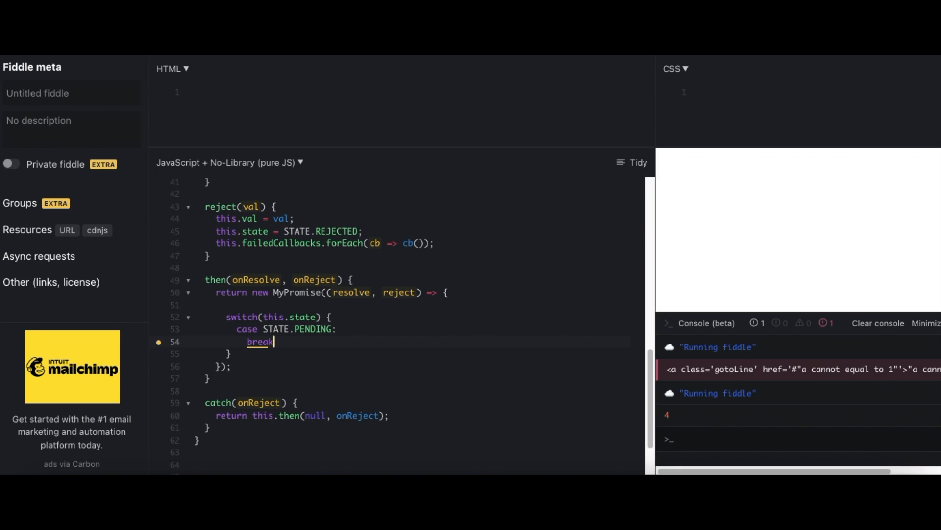
type(";")
type("case ST")
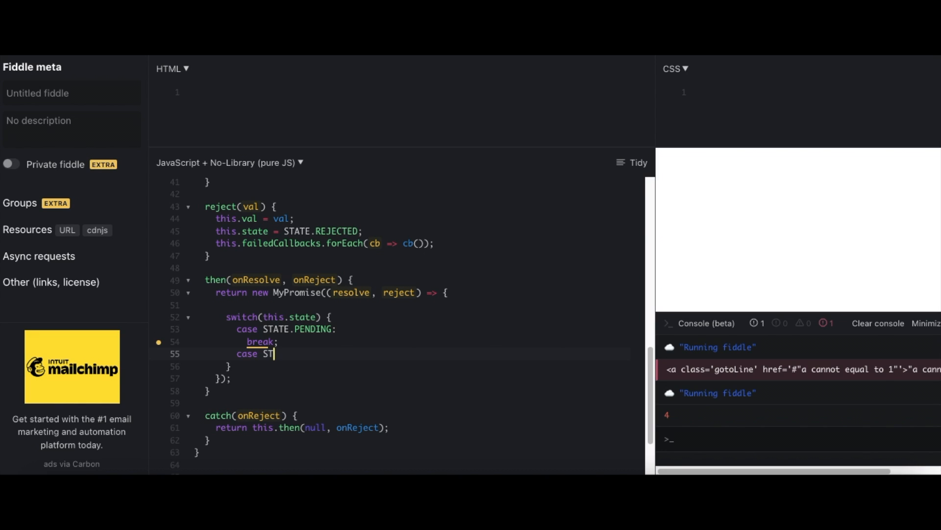
type("ATE.SU")
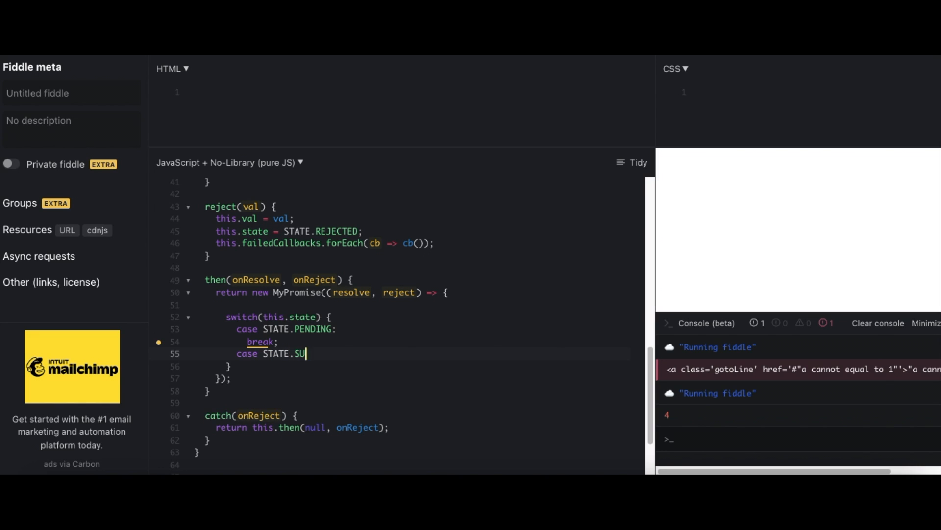
type("CCESS:")
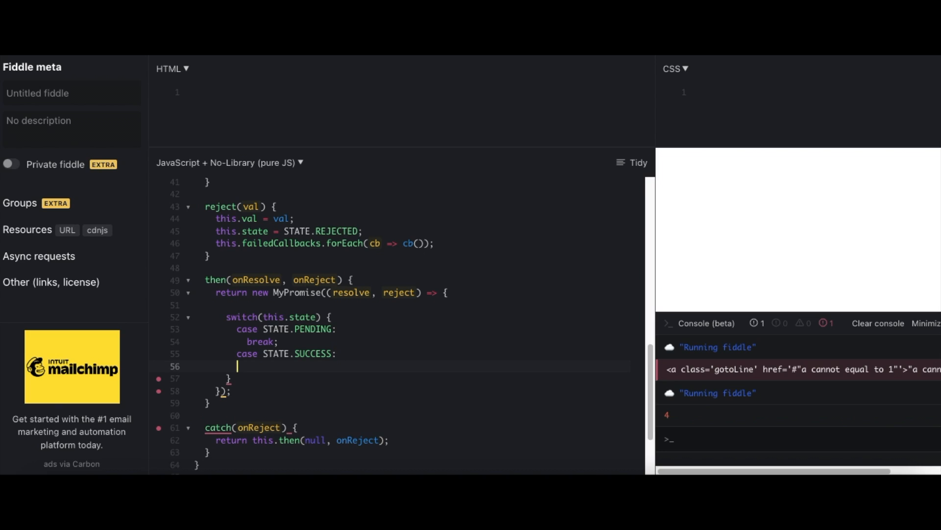
type("break;")
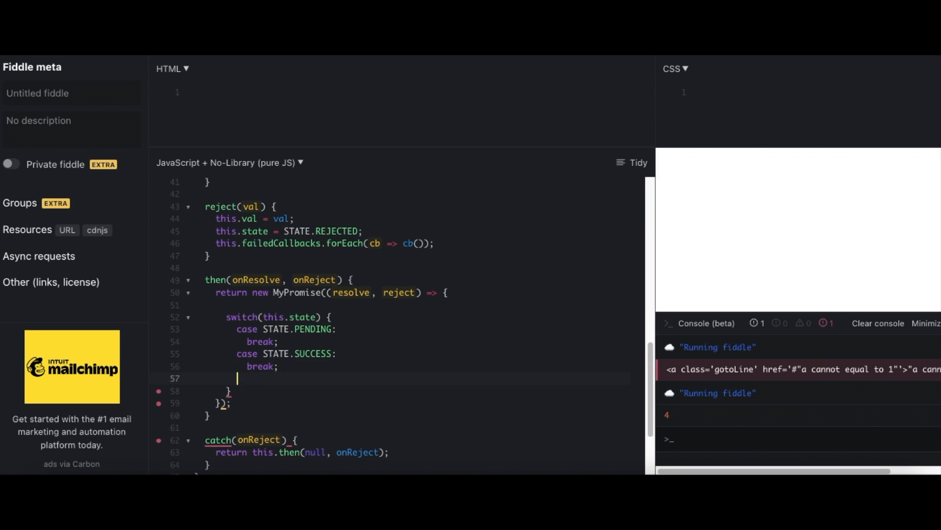
Step: Add the STATE.REJECTED case and a default that throws new Error('State not defined')
type("case STATE")
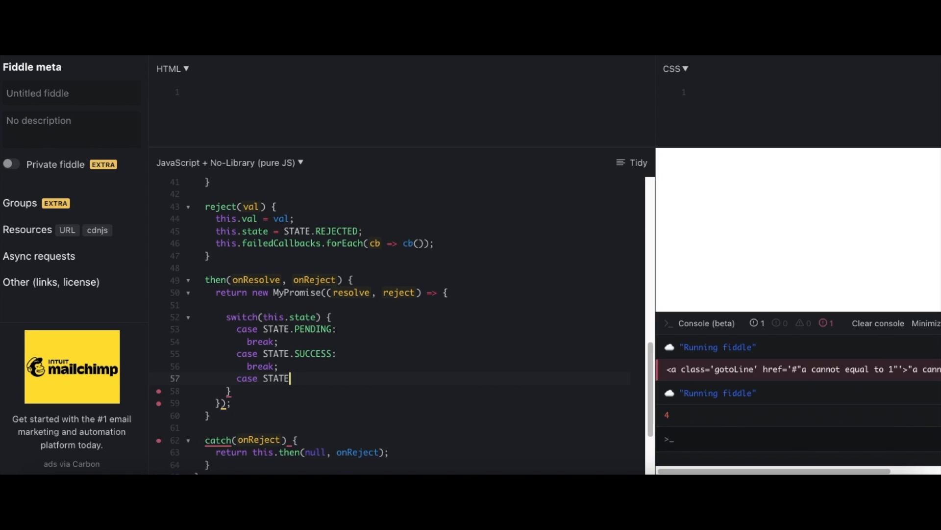
type(".")
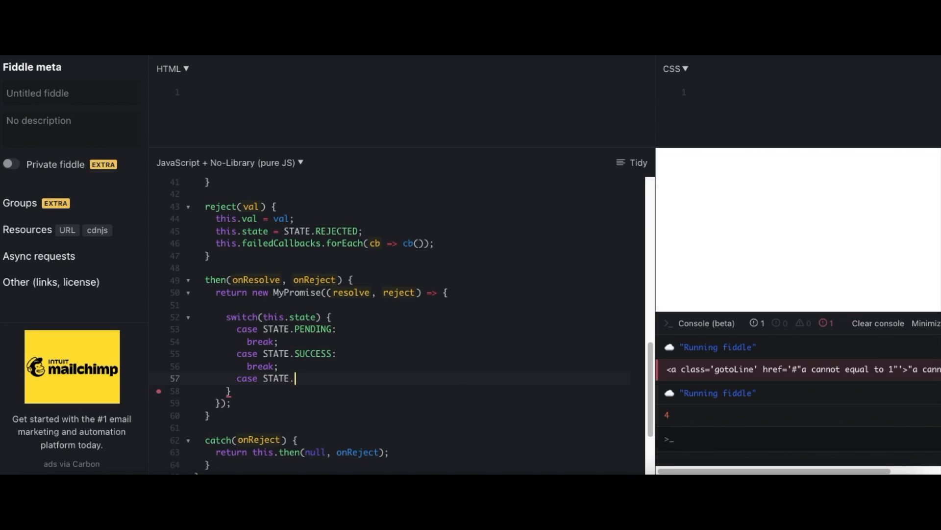
type("REJECTED:")
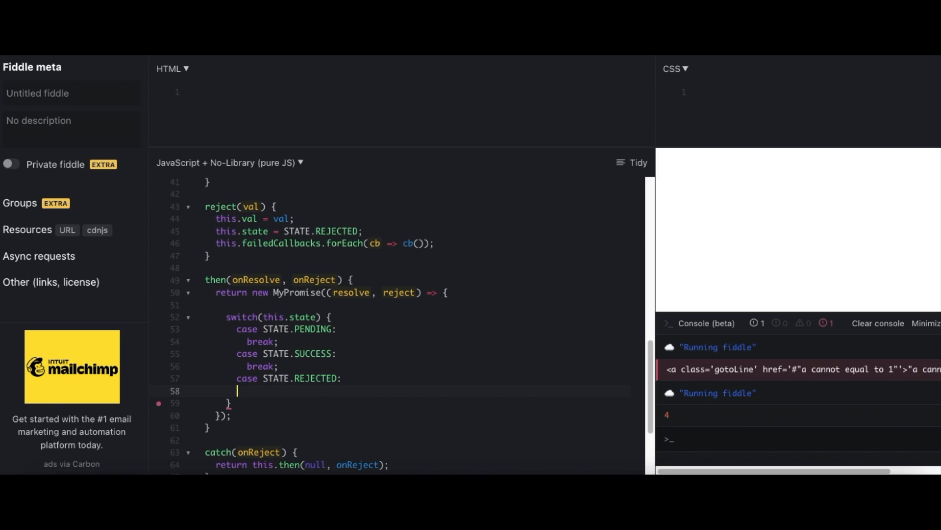
type("break;")
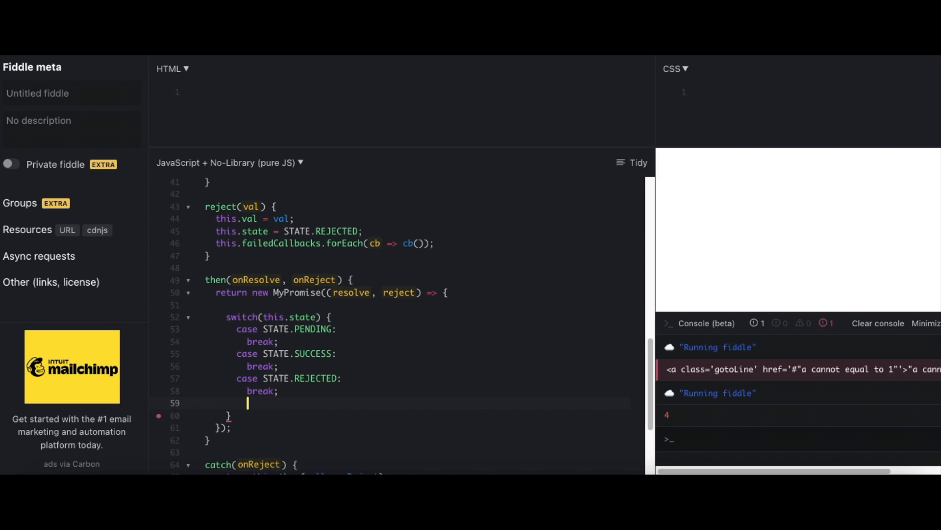
type("defa")
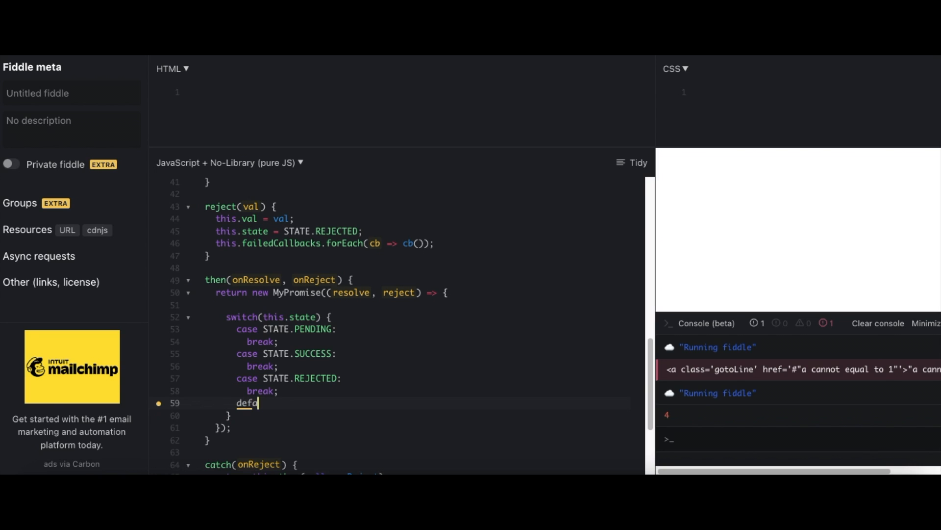
type("ult:")
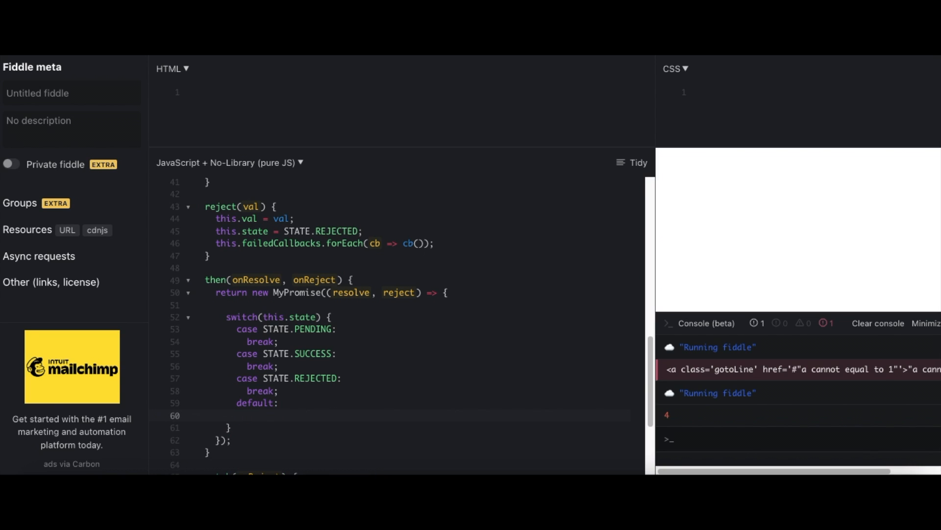
type("throw new")
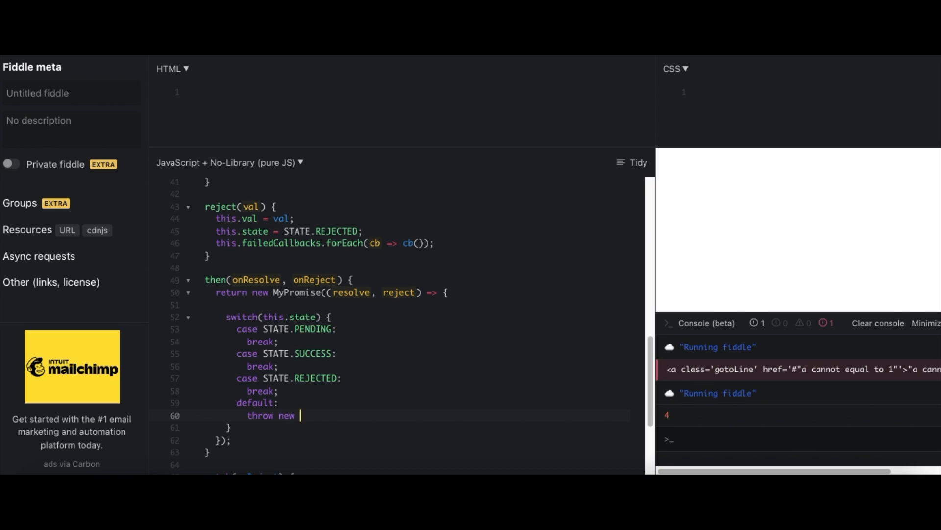
type("Error('')")
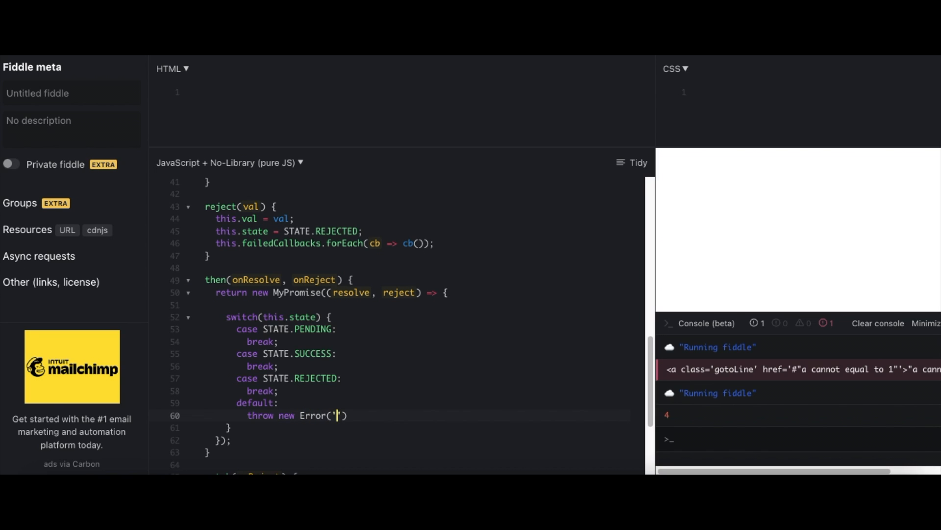
type("State n")
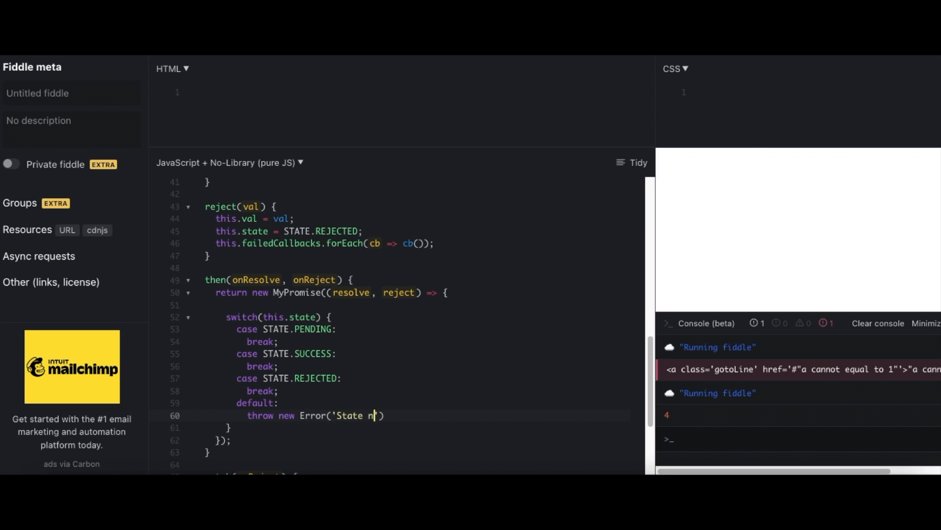
type("ot defined")
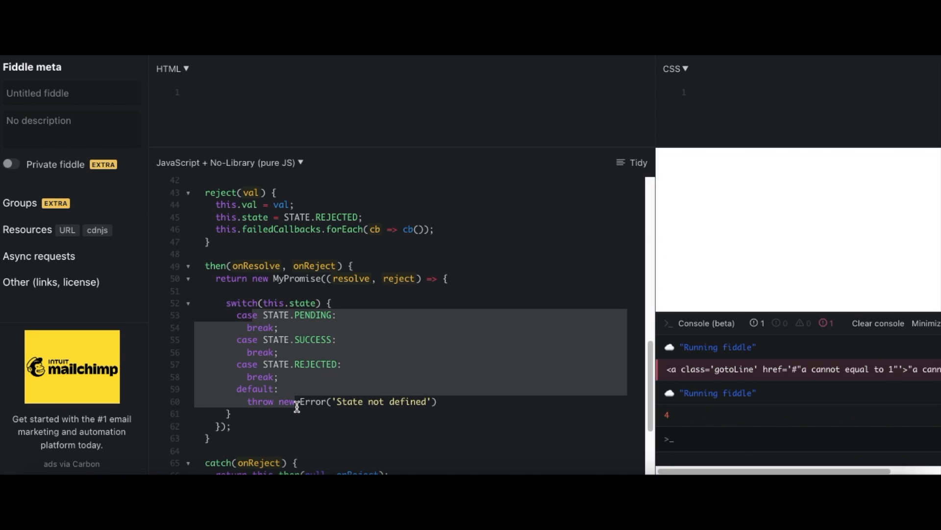
Step: Call successCaller() in the SUCCESS case and push successCaller onto this.successCallbacks in the PENDING case
left_click(295, 364)
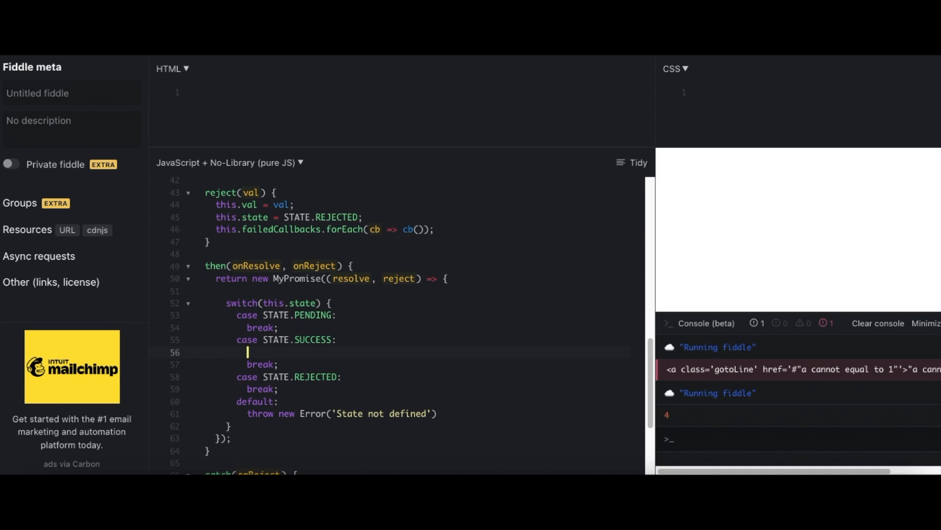
type("successCall")
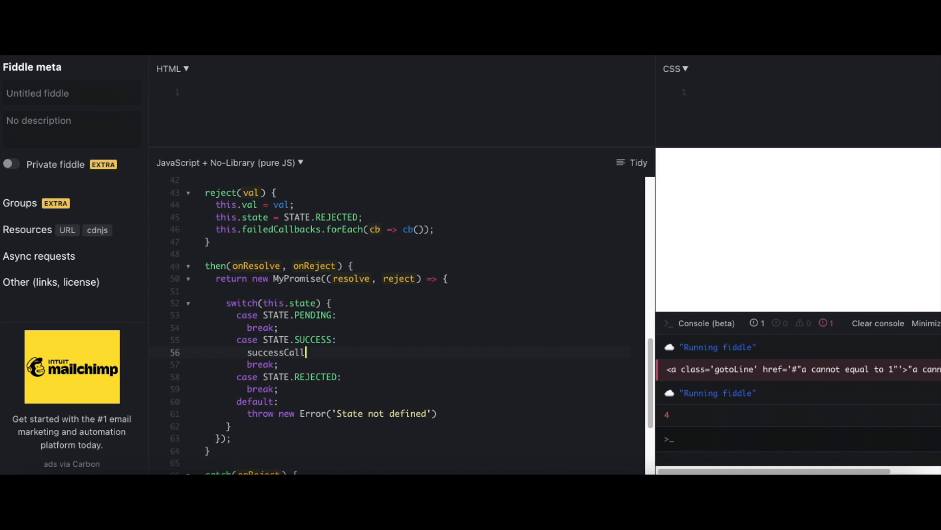
type("er();")
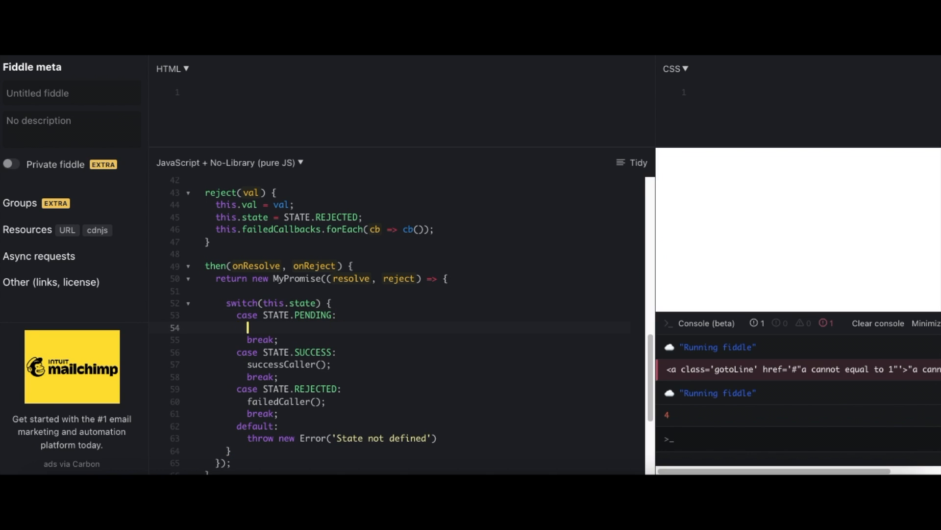
type("this.suc")
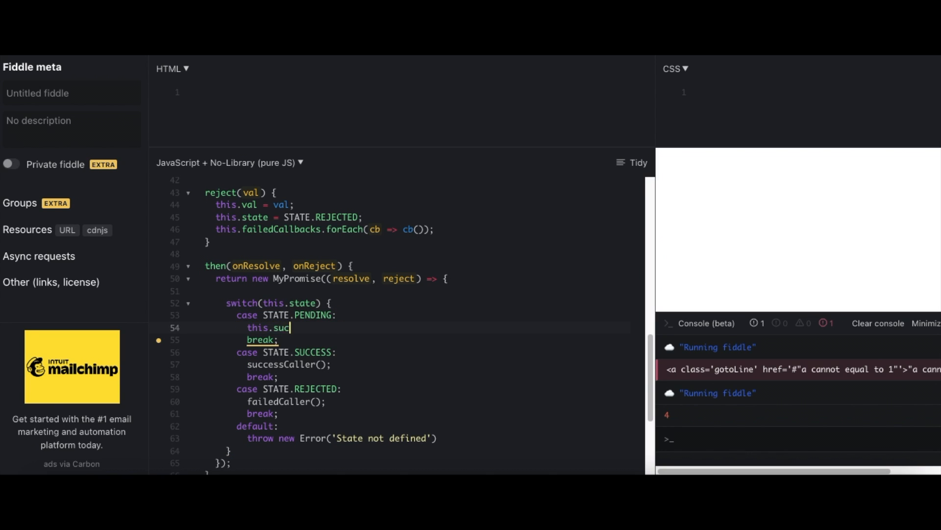
type("cessCallbac")
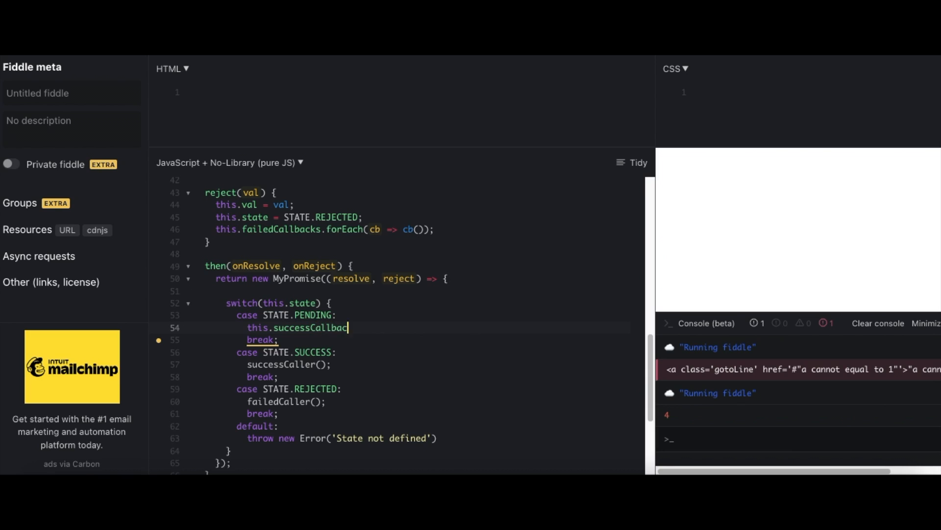
type("ks.push")
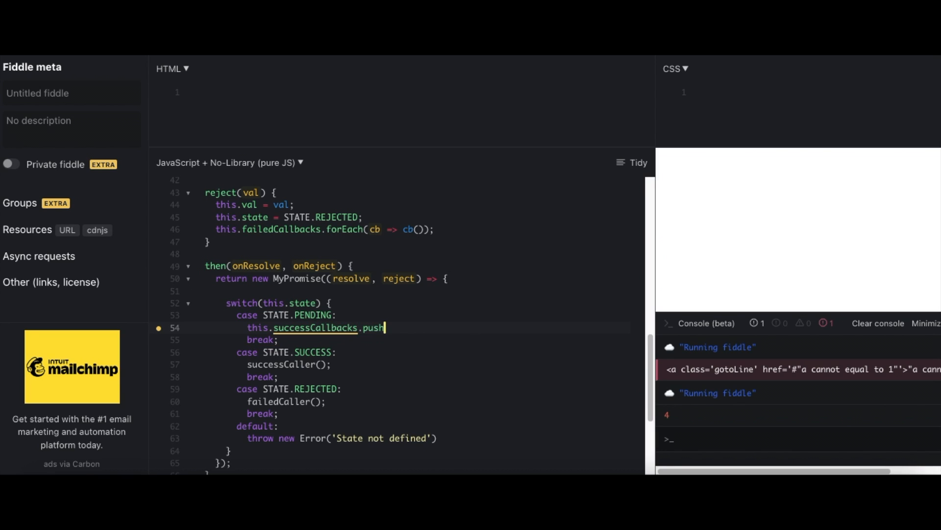
type("(successC")
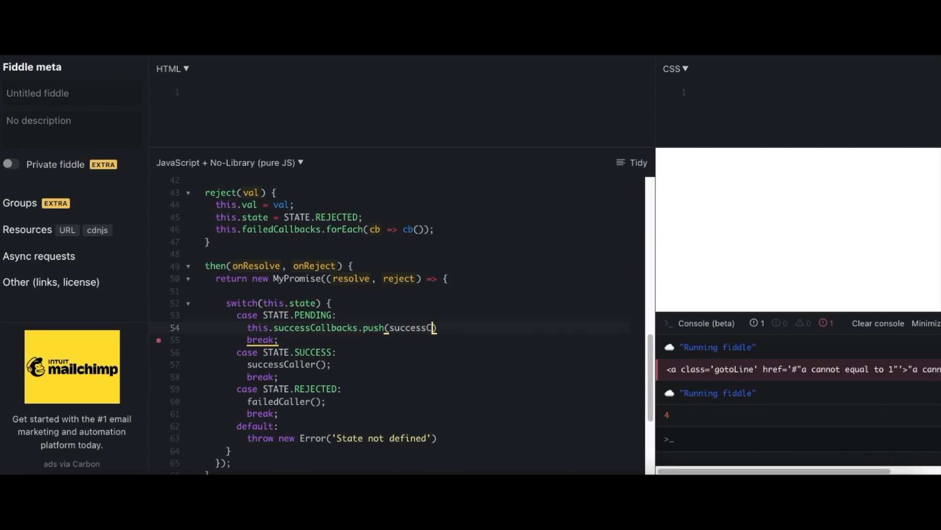
type("Callback")
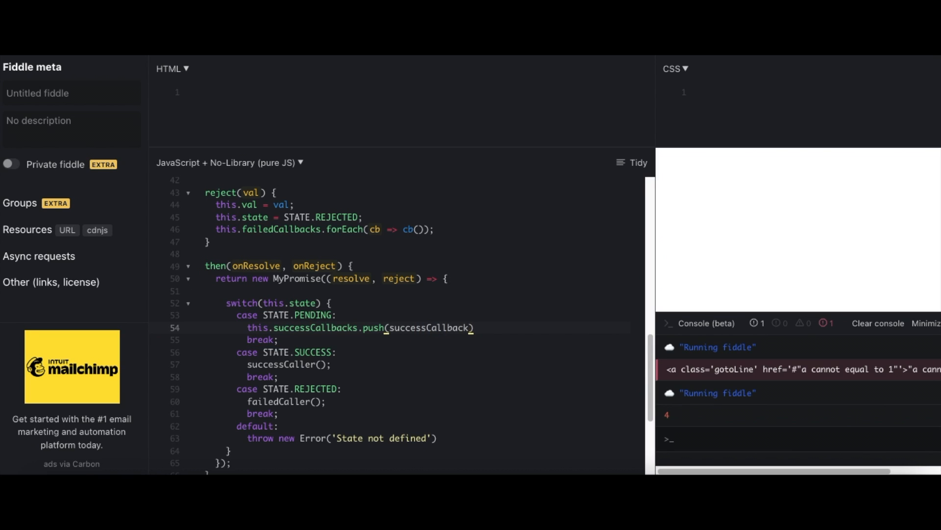
type("successCaller);")
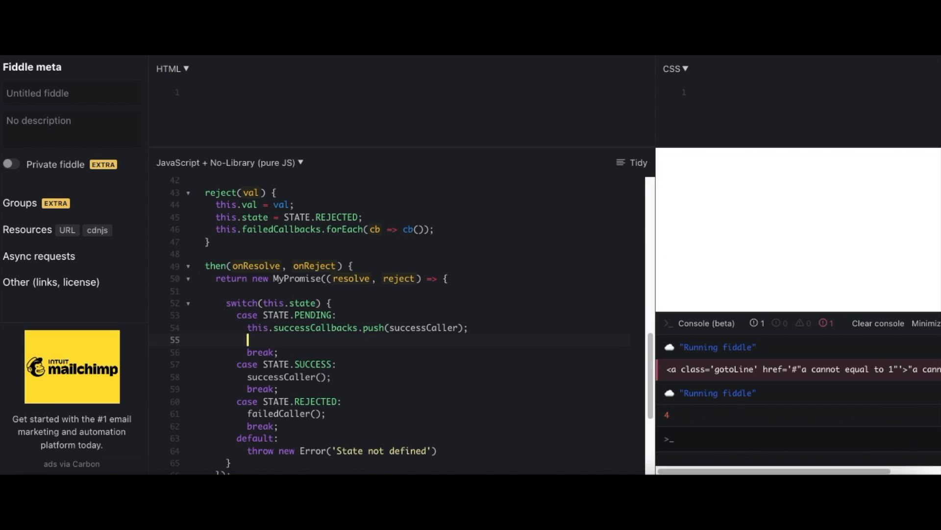
type("this.successCallbacks.push(successCaller);")
type("con")
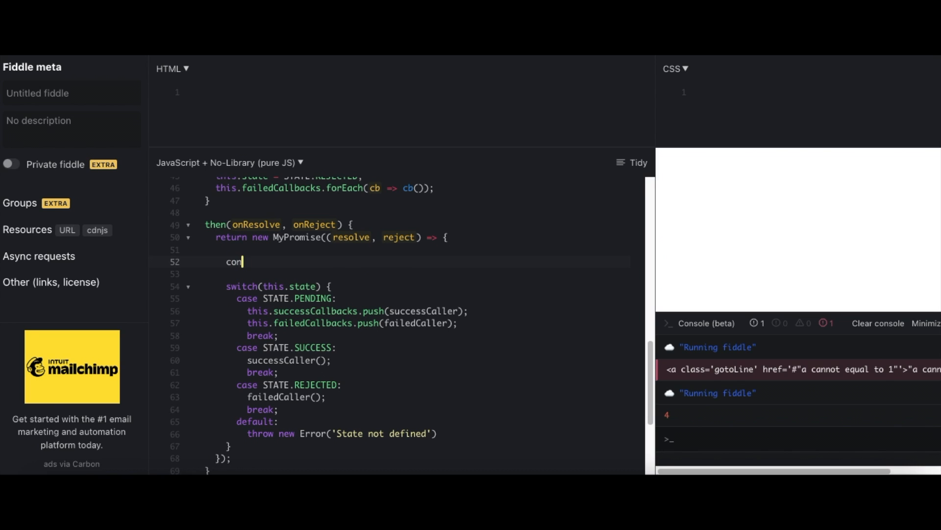
Step: Define const successCaller = () => { ... } returning resolve(this.val) when onResolve is missing
type("st successCaller =")
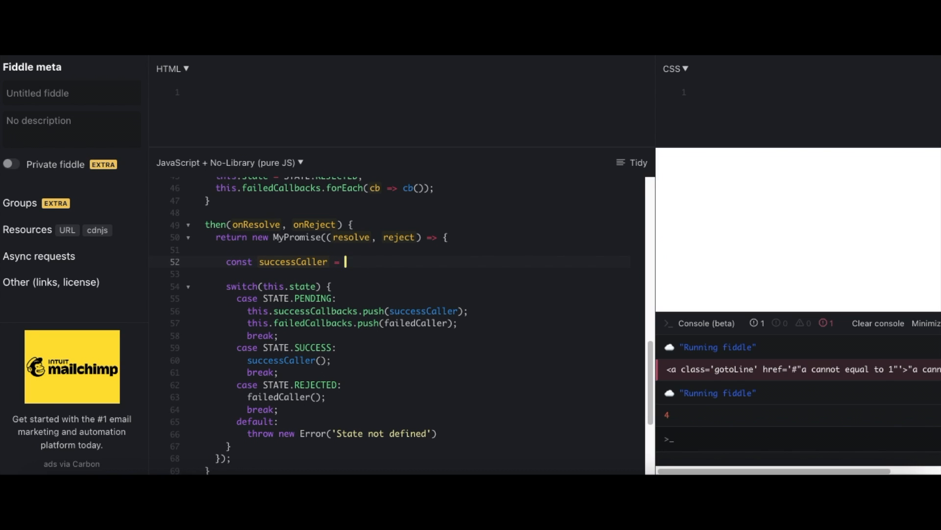
type("() => {")
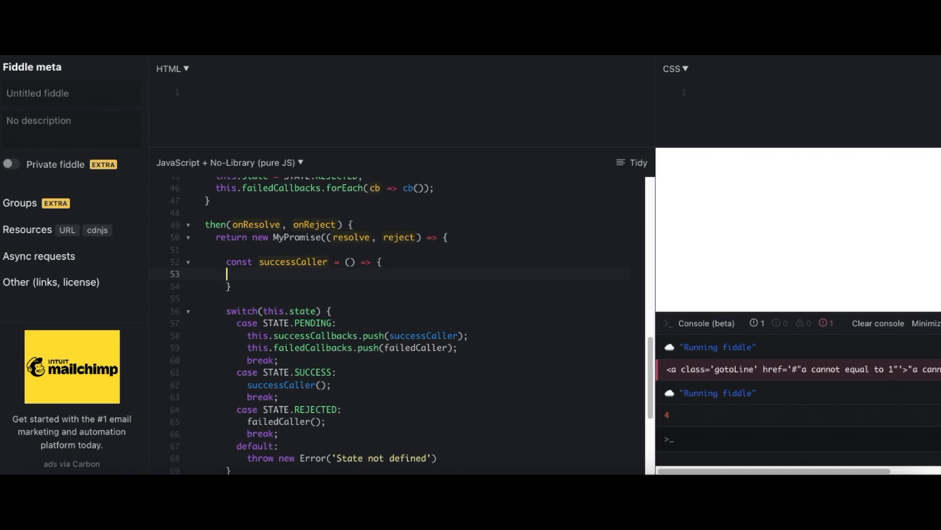
type("if(")
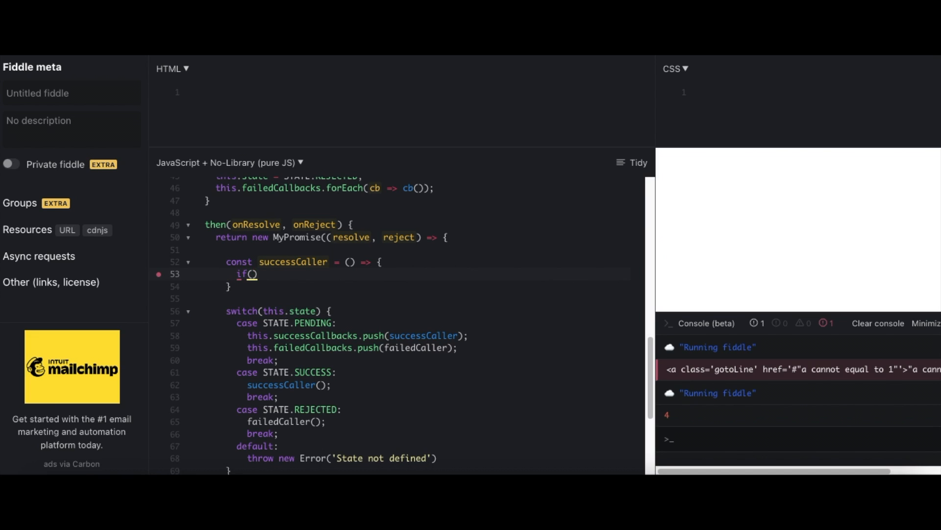
type("!onRes")
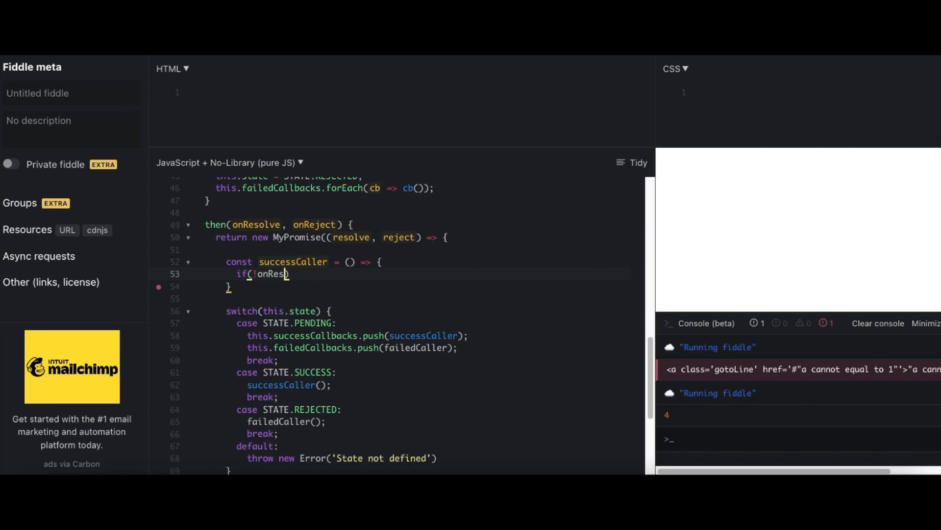
type("olve)")
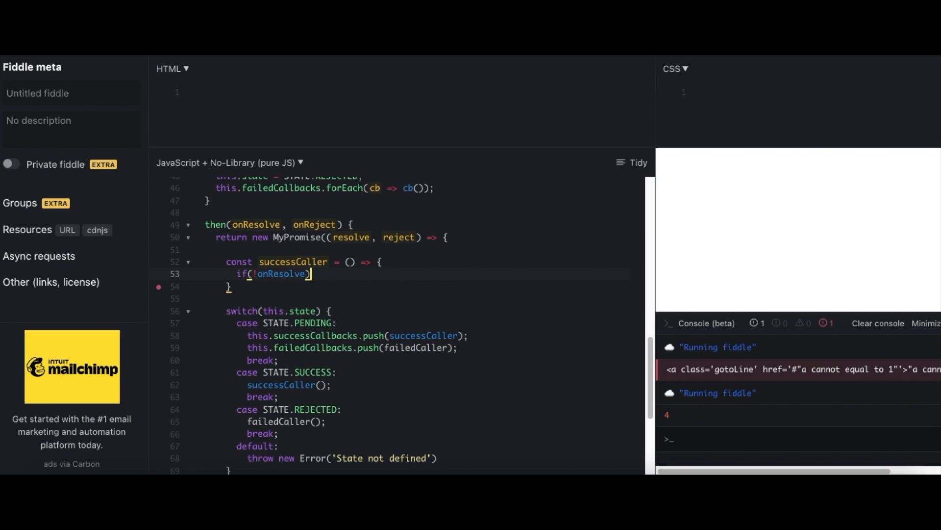
type("return")
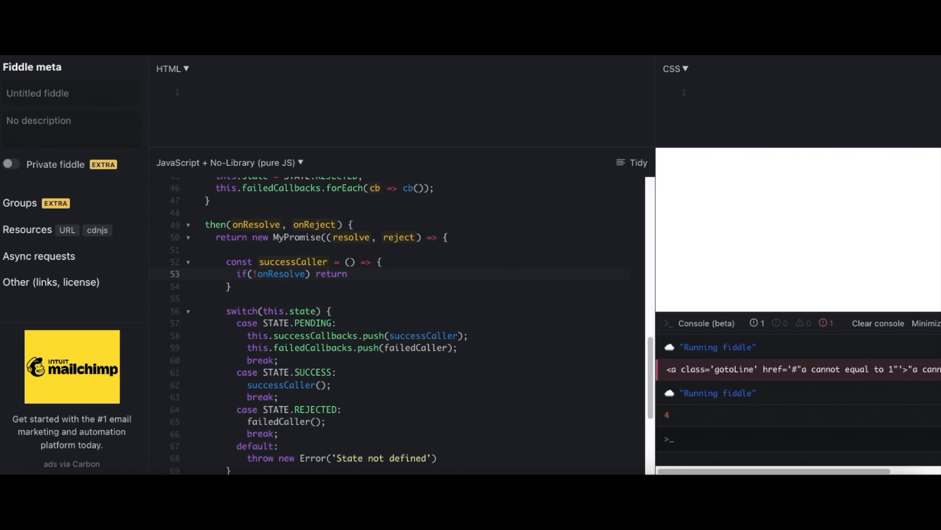
type("resolve(this)")
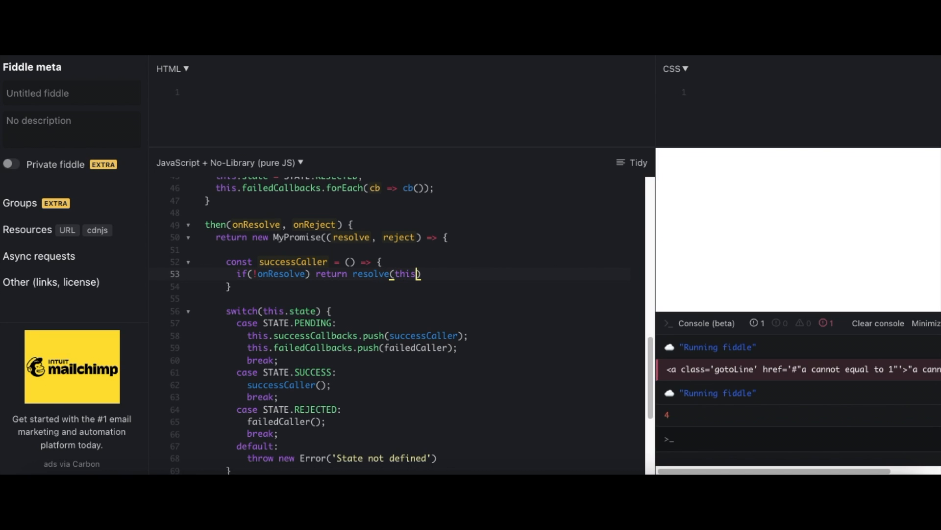
type(".val);")
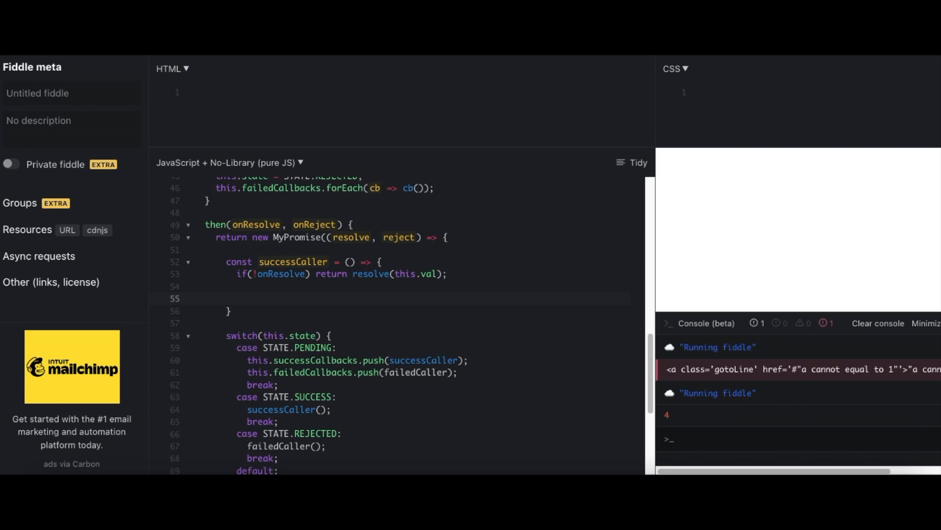
Step: Add a try block resolving onResolve(this.val) with catch(error) calling reject(error)
type("try {")
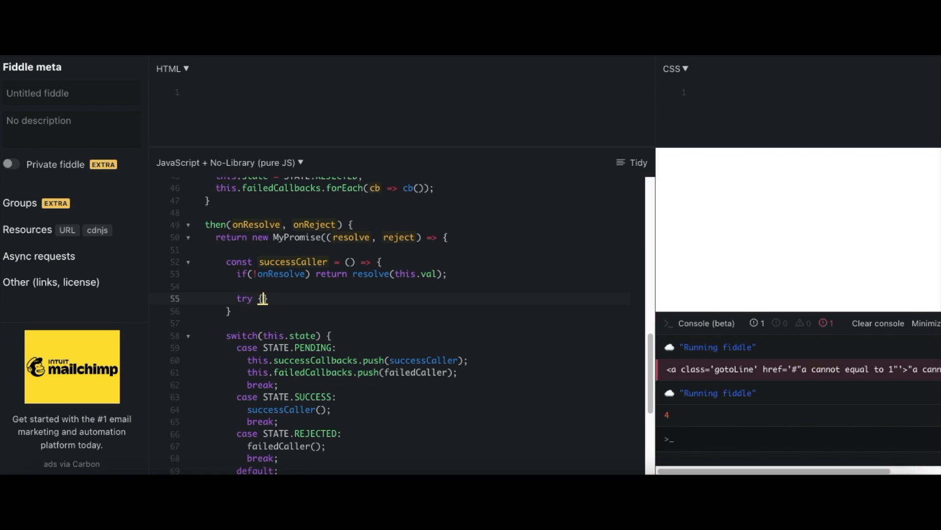
type("let c")
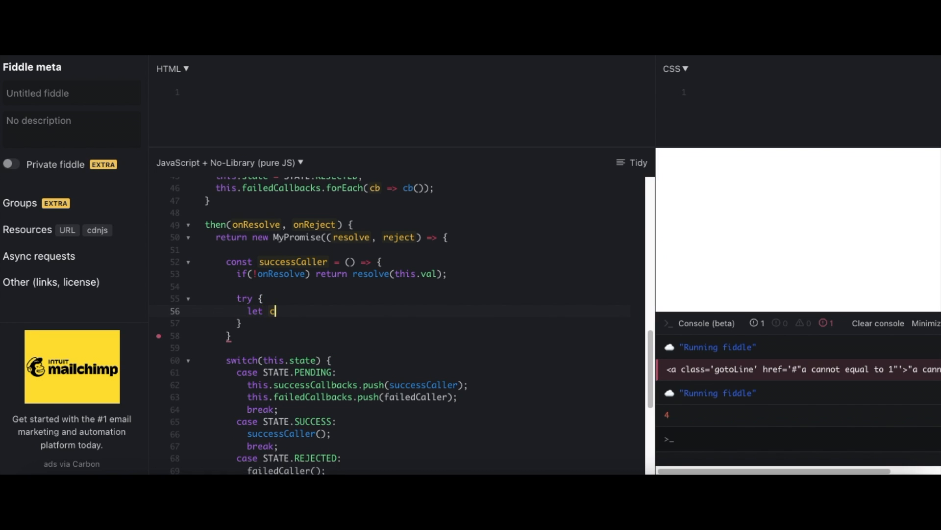
type("al = onResolve()")
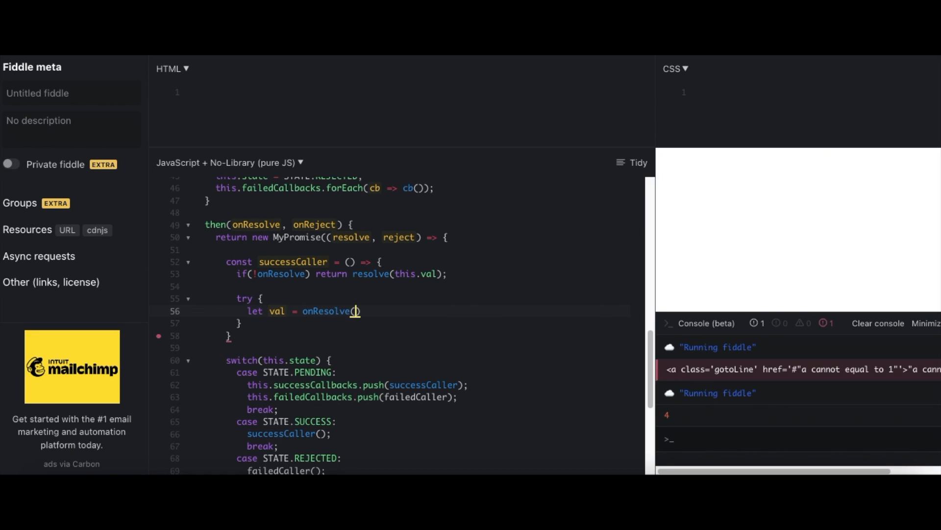
type("this.val);")
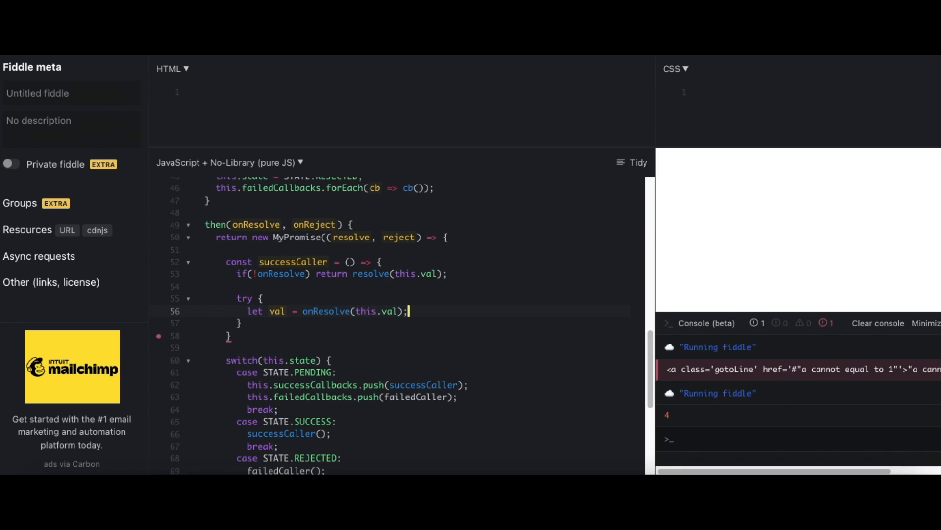
type("resol")
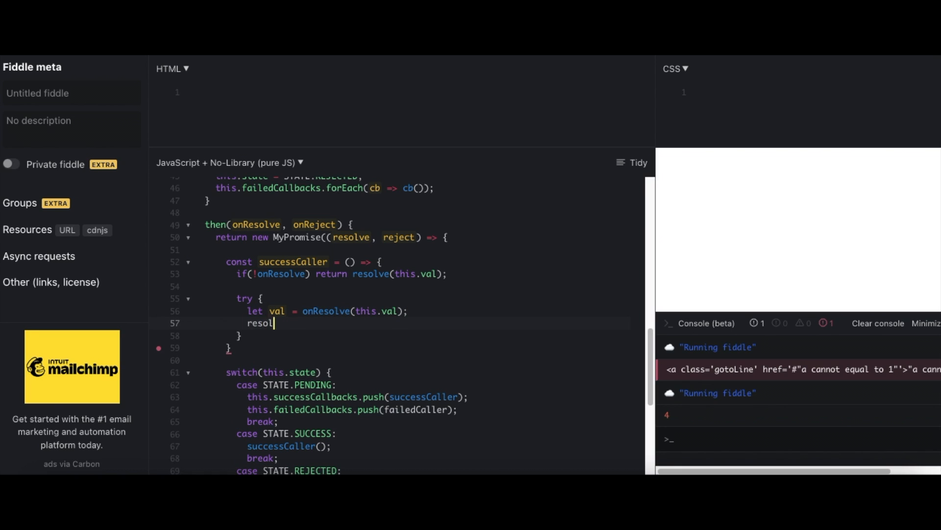
type("ve(onResolve)")
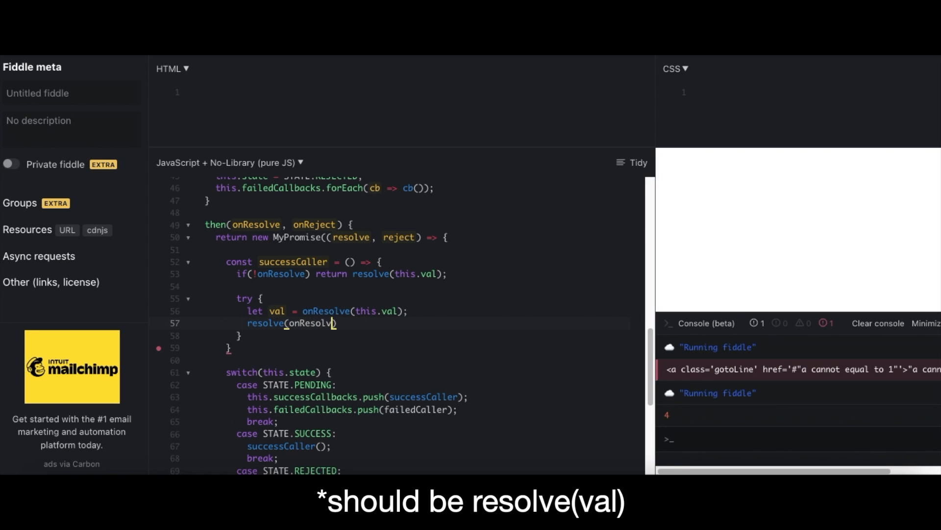
type("ca")
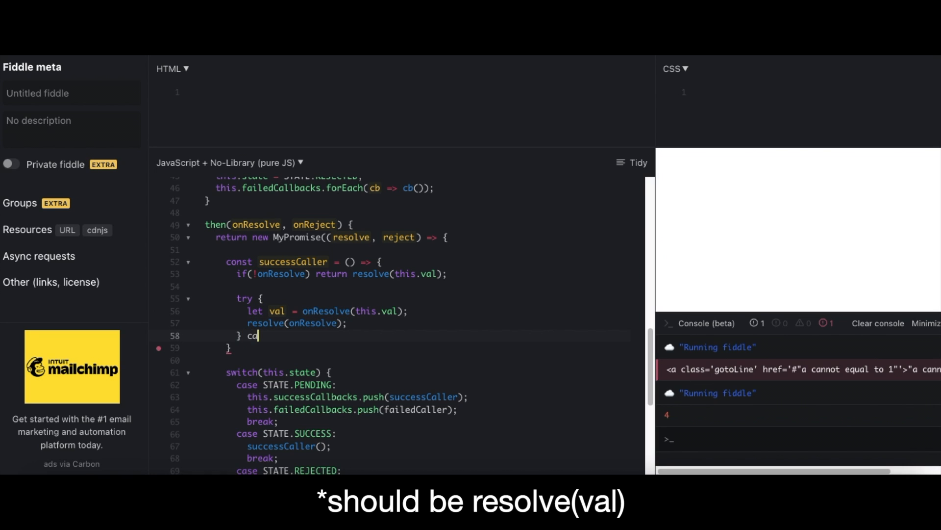
type("tch(error) {")
type("re")
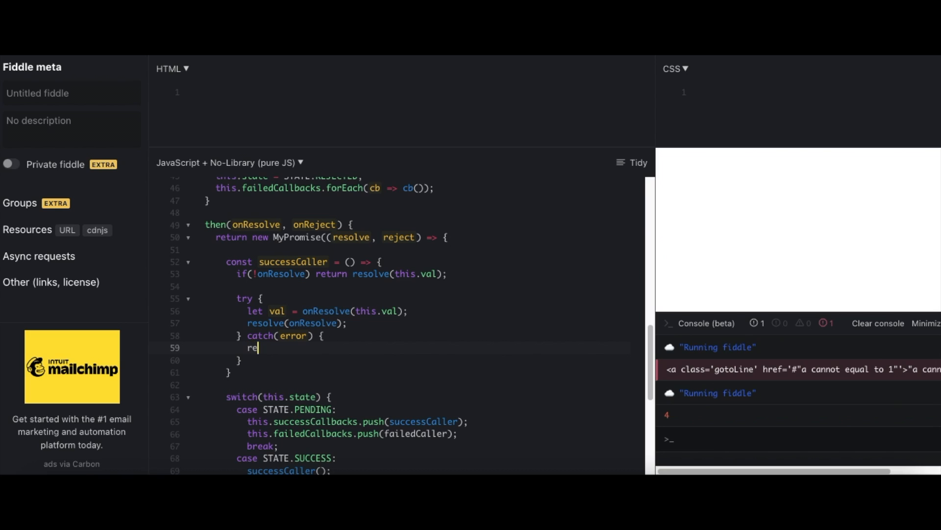
type("ject(error);")
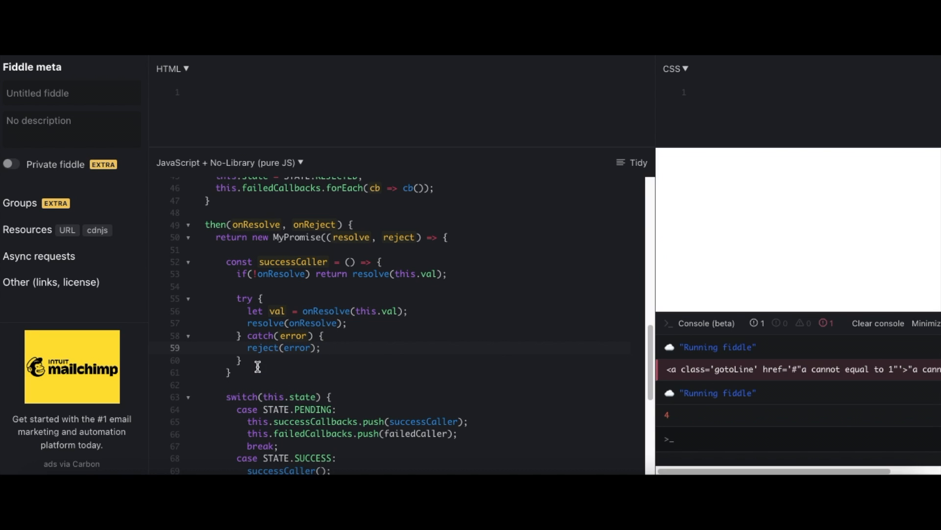
Step: Duplicate successCaller as failedCaller, guarding on !onReject and returning reject(this.val)
left_click_drag(225, 262, 230, 372)
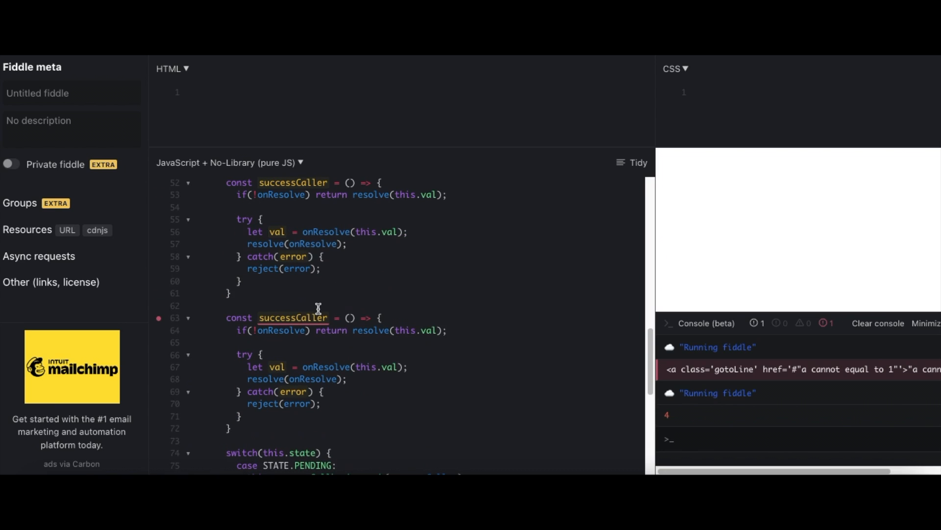
type("failedCaller")
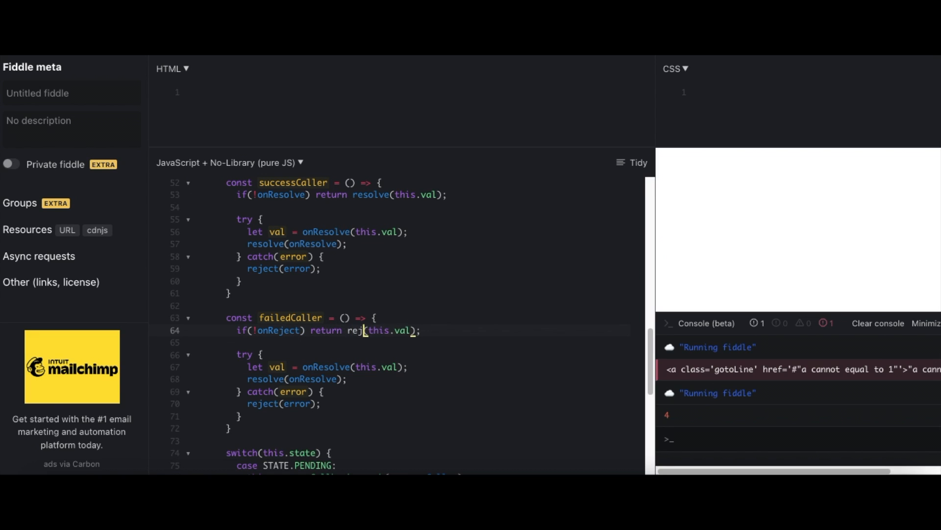
type("ect")
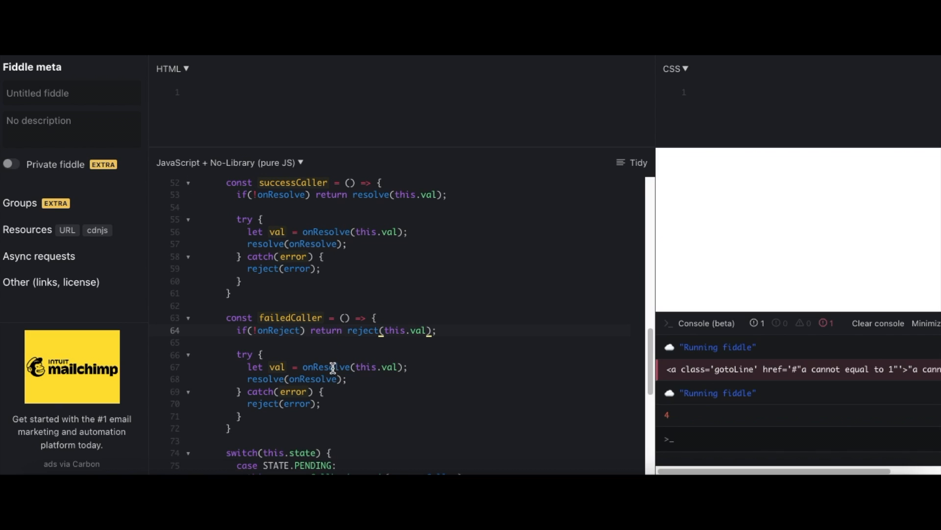
left_click_drag(333, 367, 262, 403)
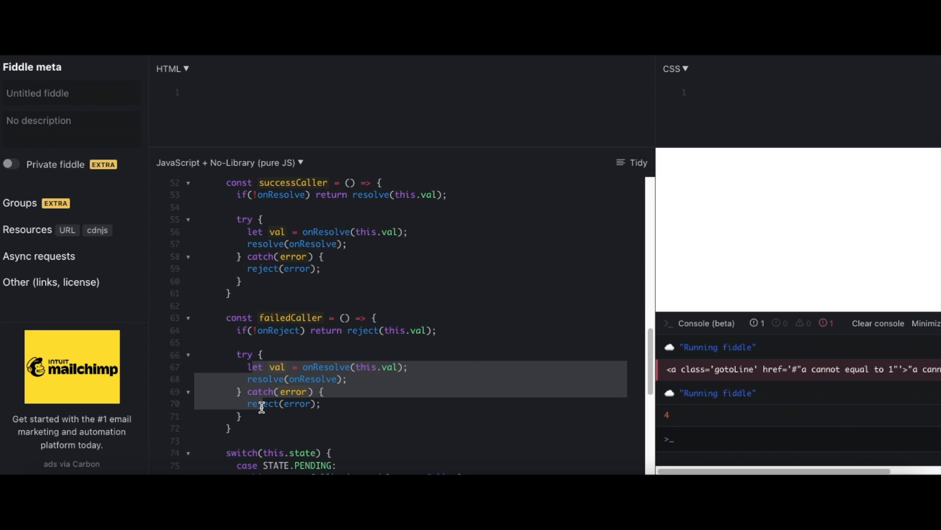
double_click(326, 367)
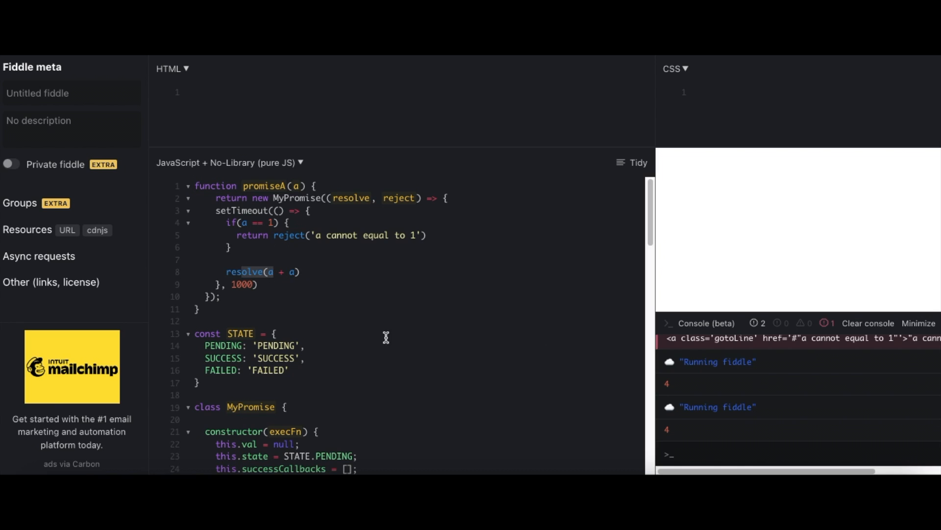
Step: Scroll to failedCaller's try block to replace onResolve with onReject and check the rejection output
scroll("down", 3)
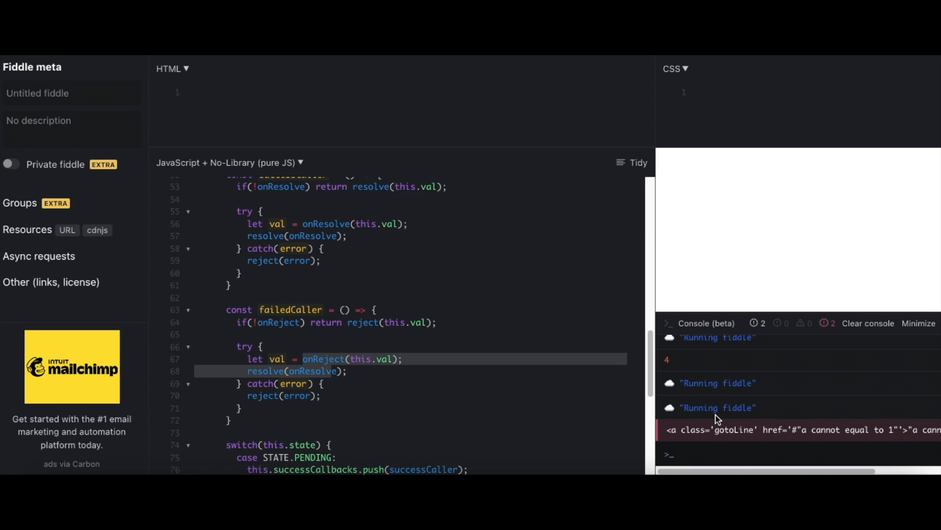
mouse_move(233, 379)
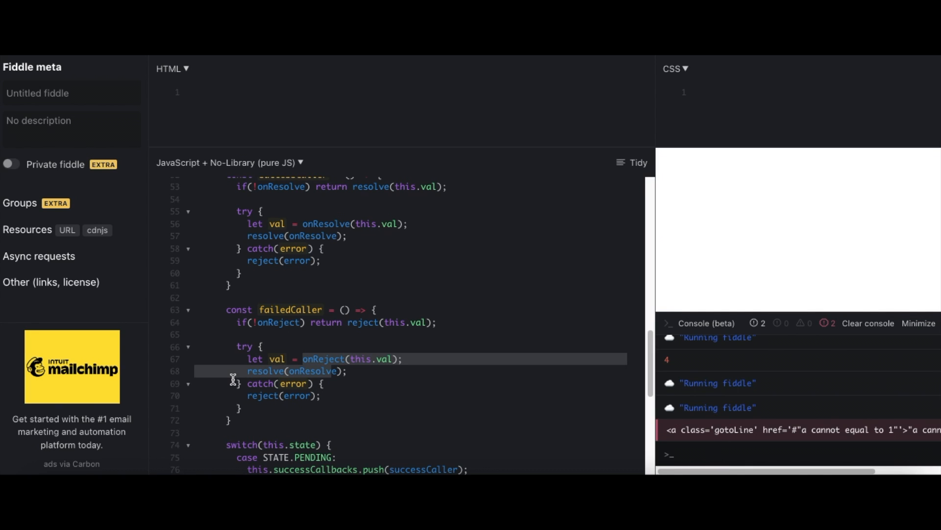